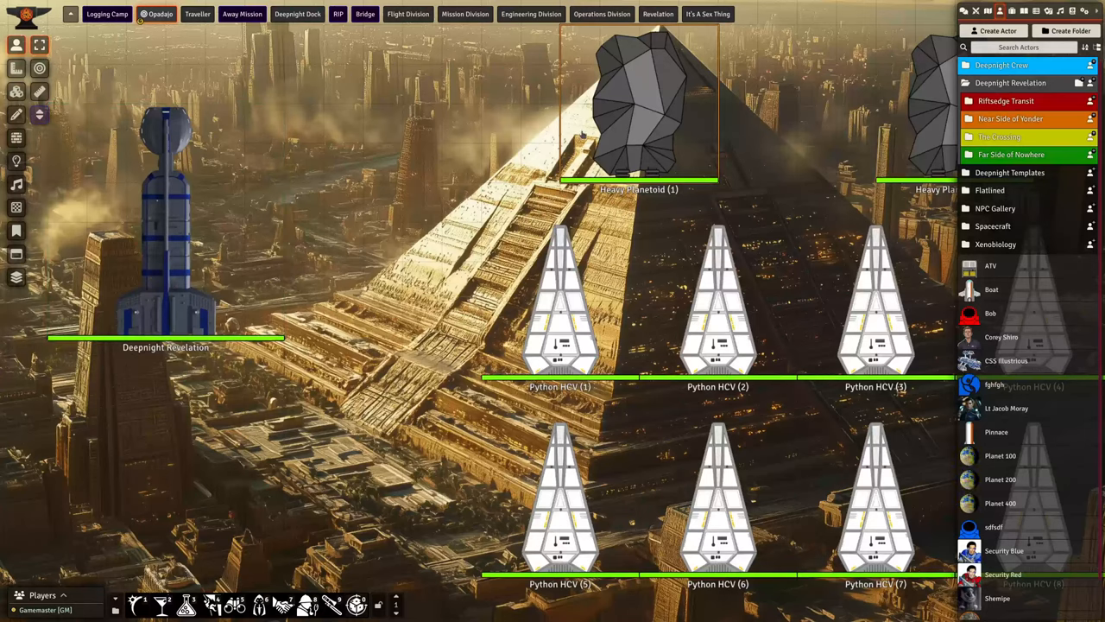
Open the Heavy Planetoid's ship sheet and cycle its hull configuration through Planetoid, Streamlined and another option.
double_click(639, 112)
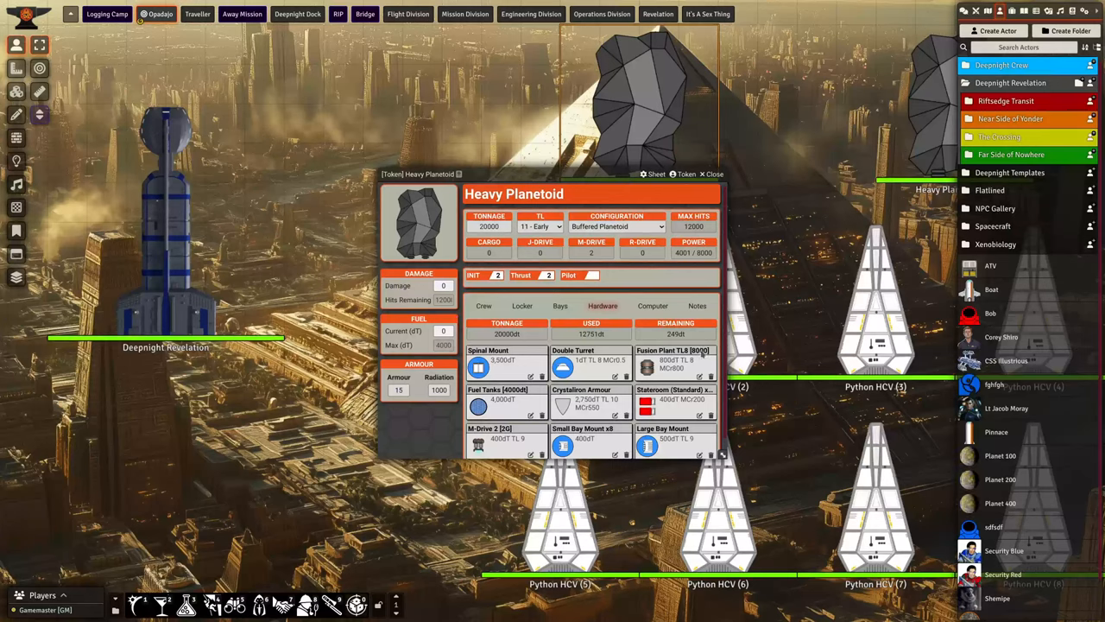
mouse_move(656, 328)
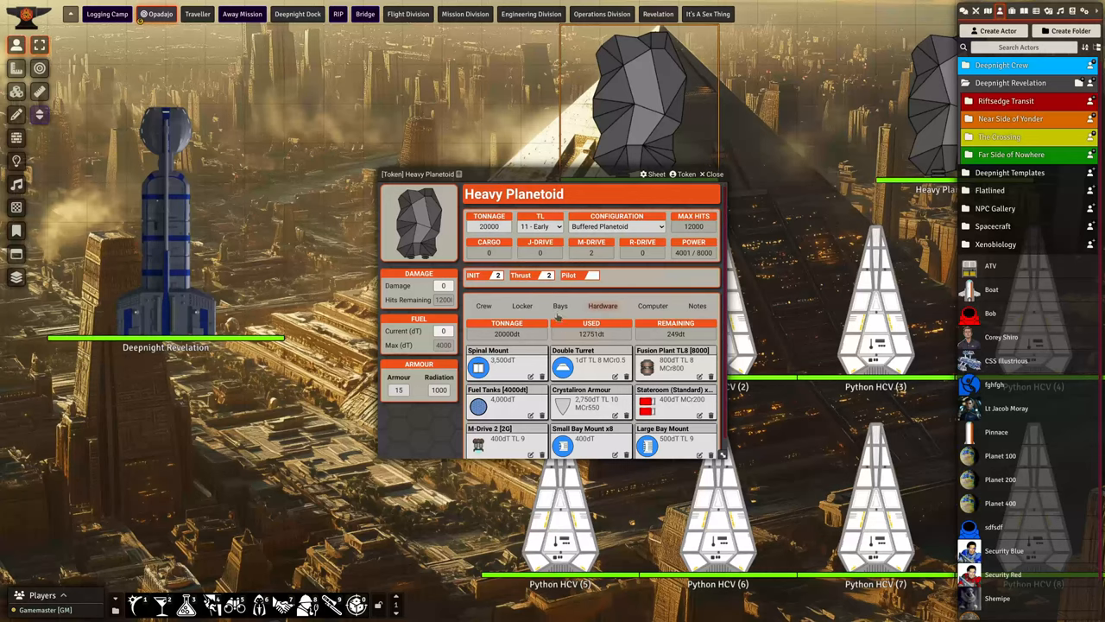
mouse_move(601, 346)
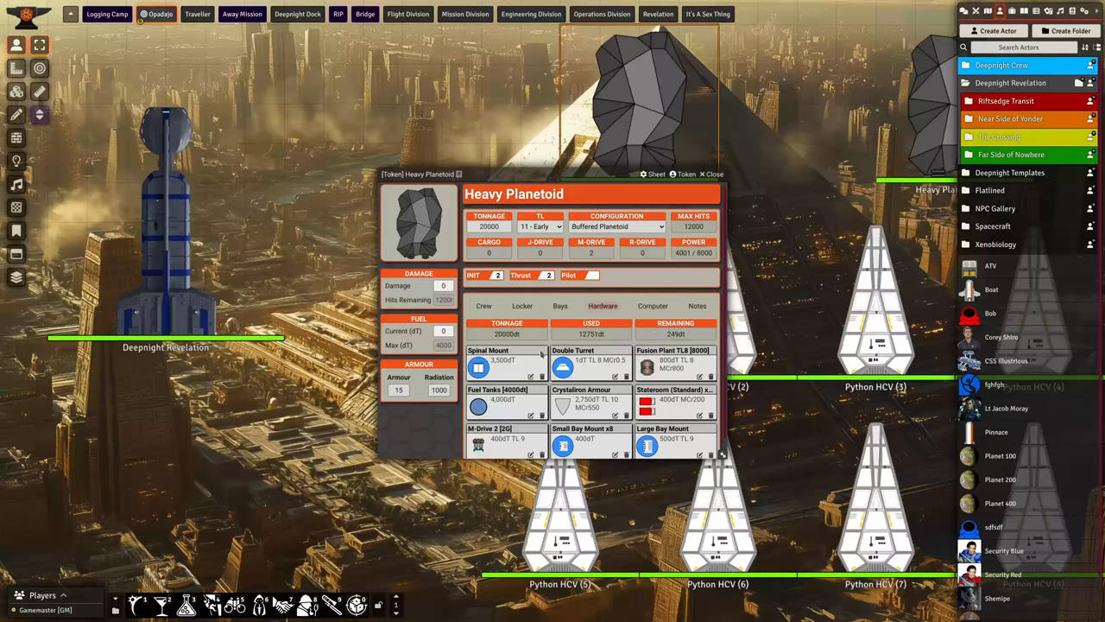
click(653, 226)
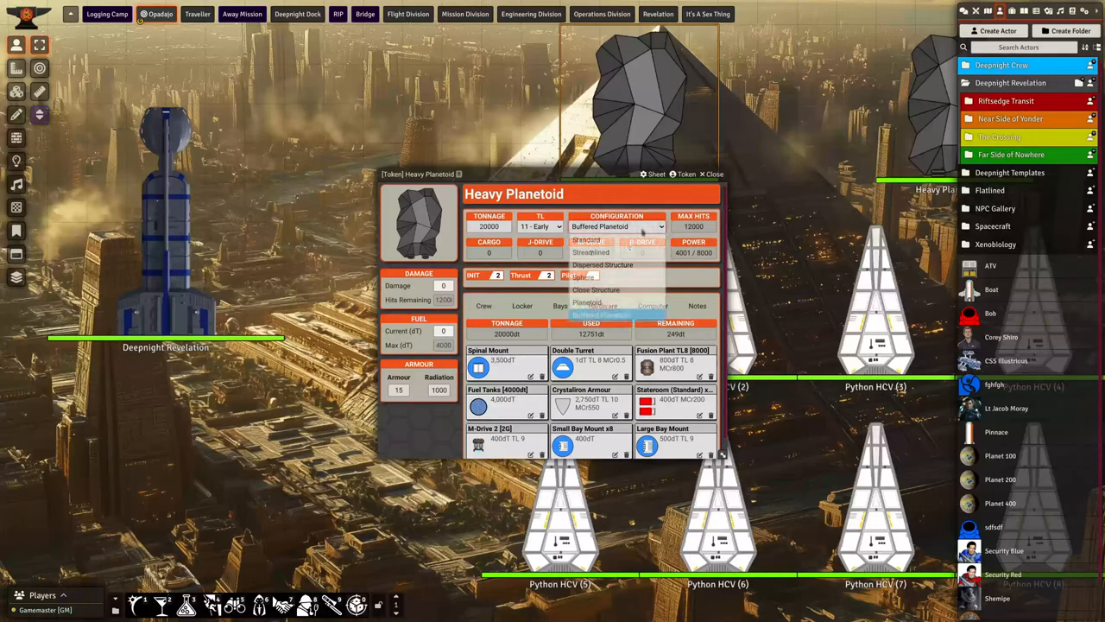
click(587, 302)
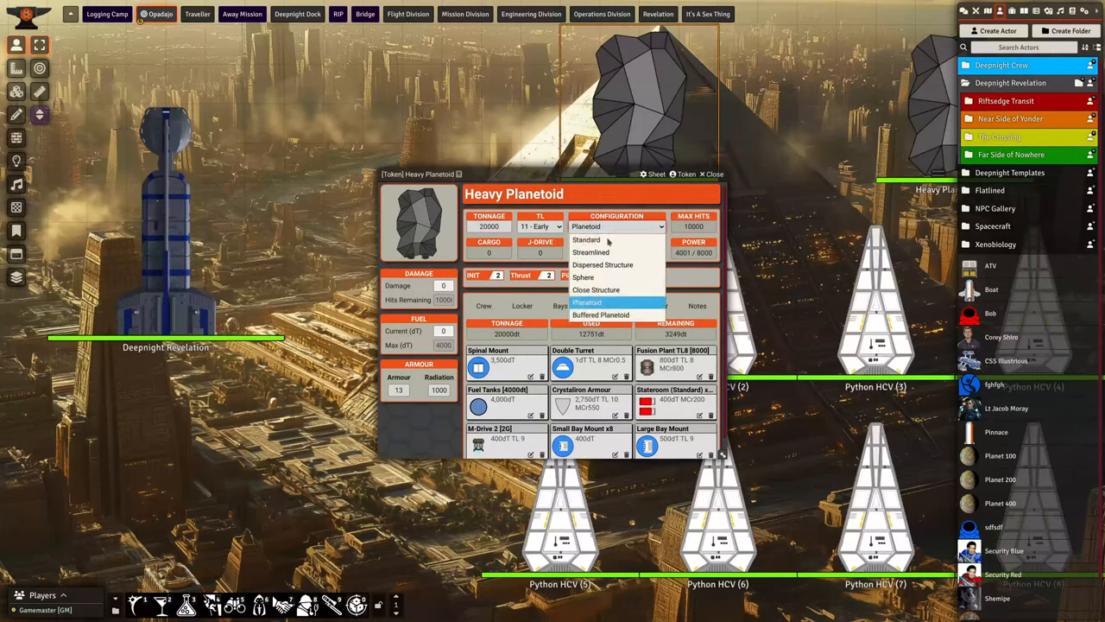
click(591, 252)
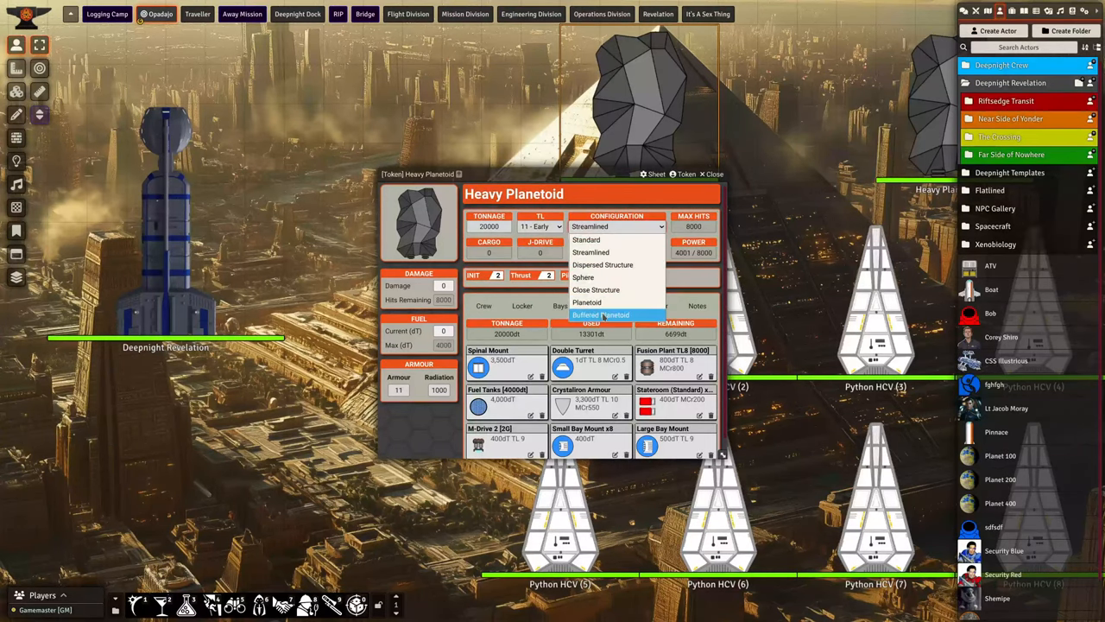
click(601, 315)
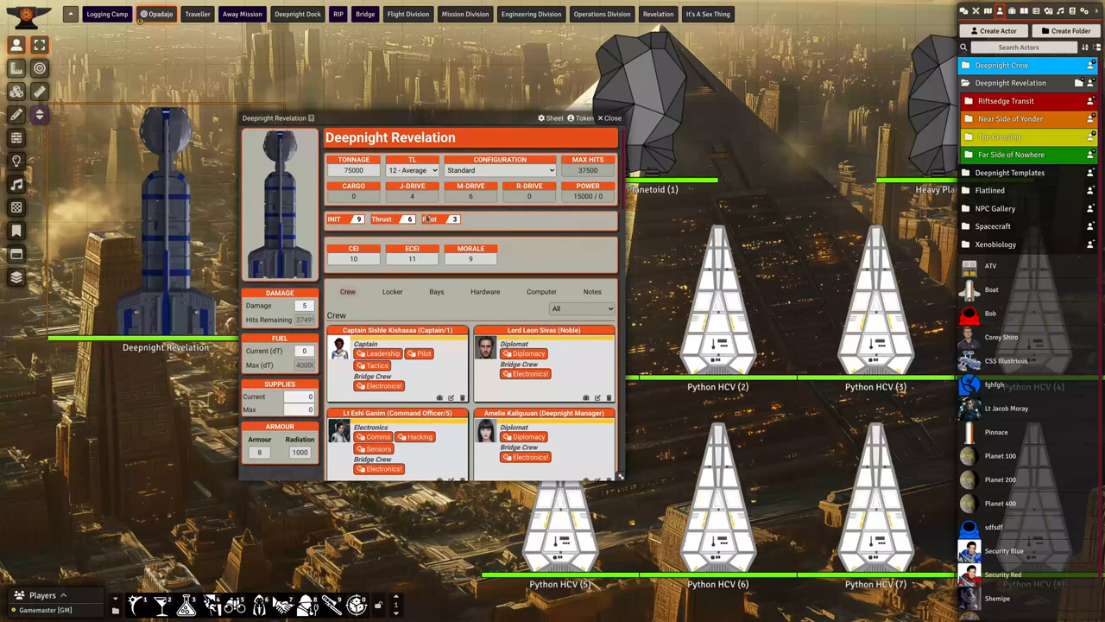
Scroll through the Deepnight Revelation's full crew and passenger roster on the Crew tab.
scroll(down, 3)
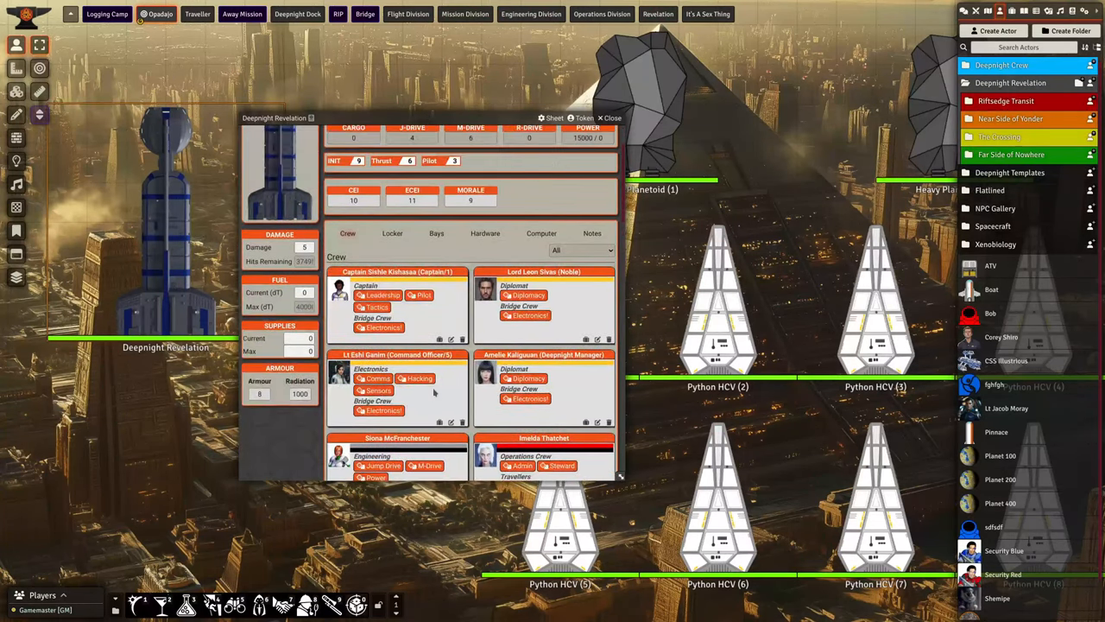
scroll(down, 3)
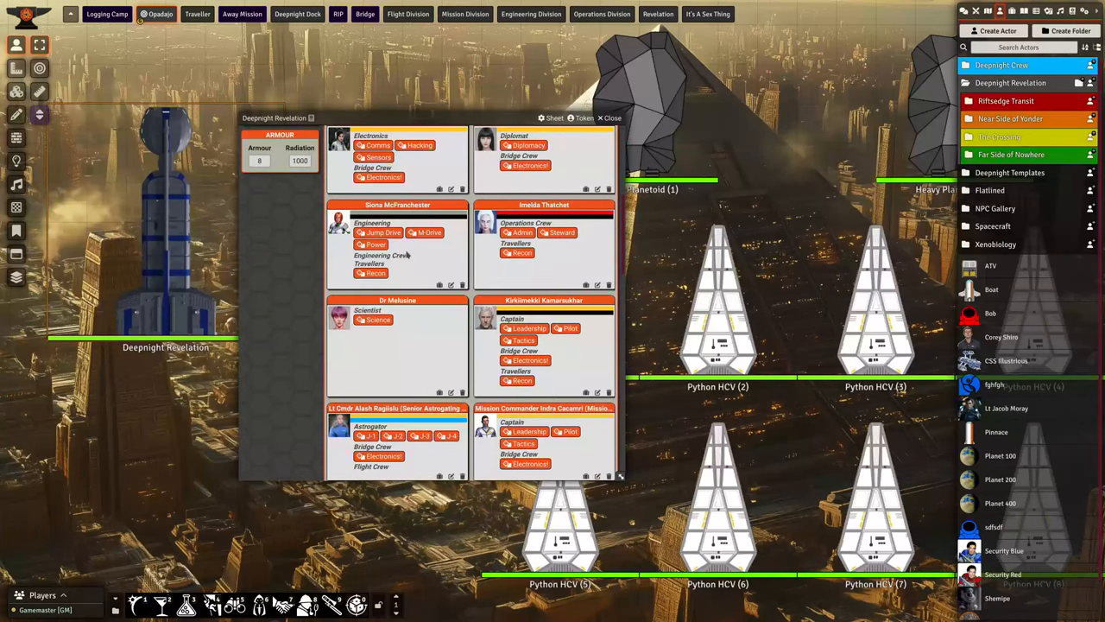
scroll(down, 3)
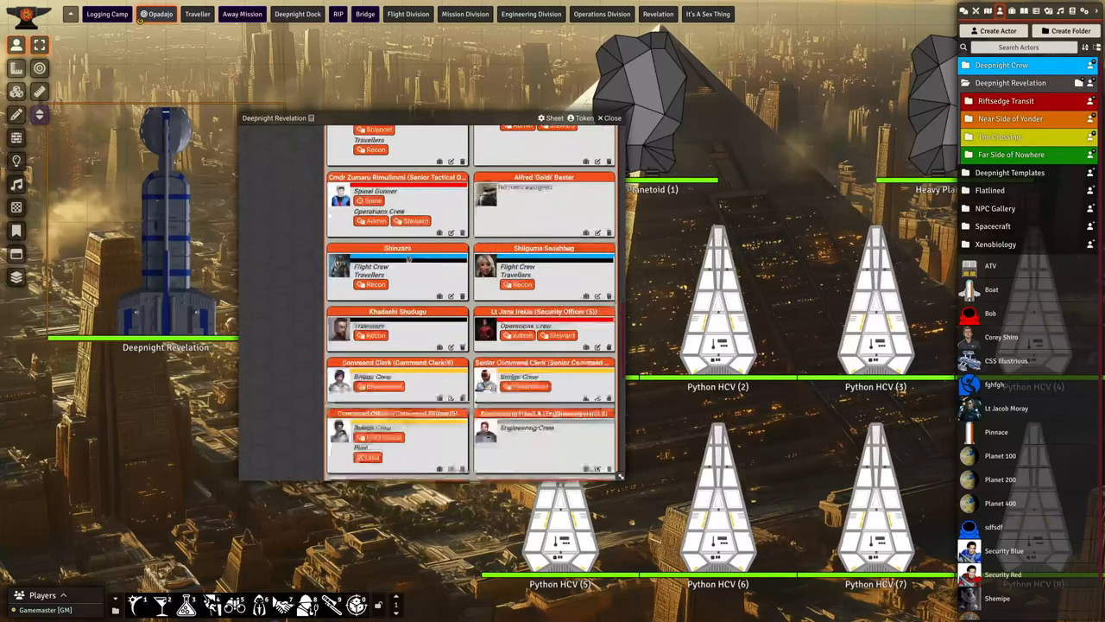
scroll(down, 3)
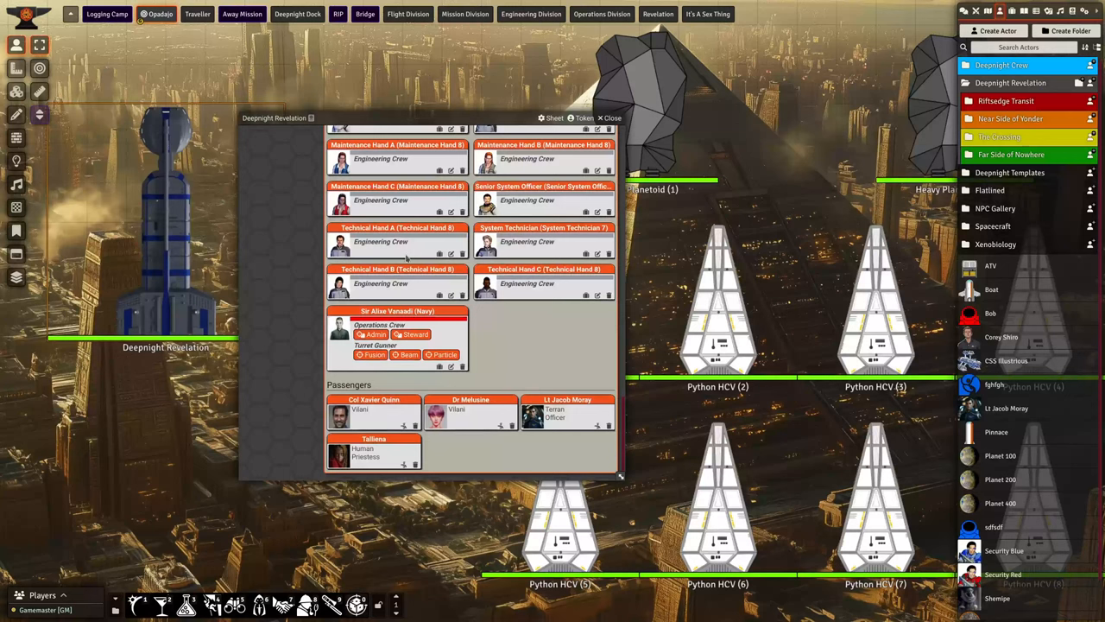
scroll(up, 3)
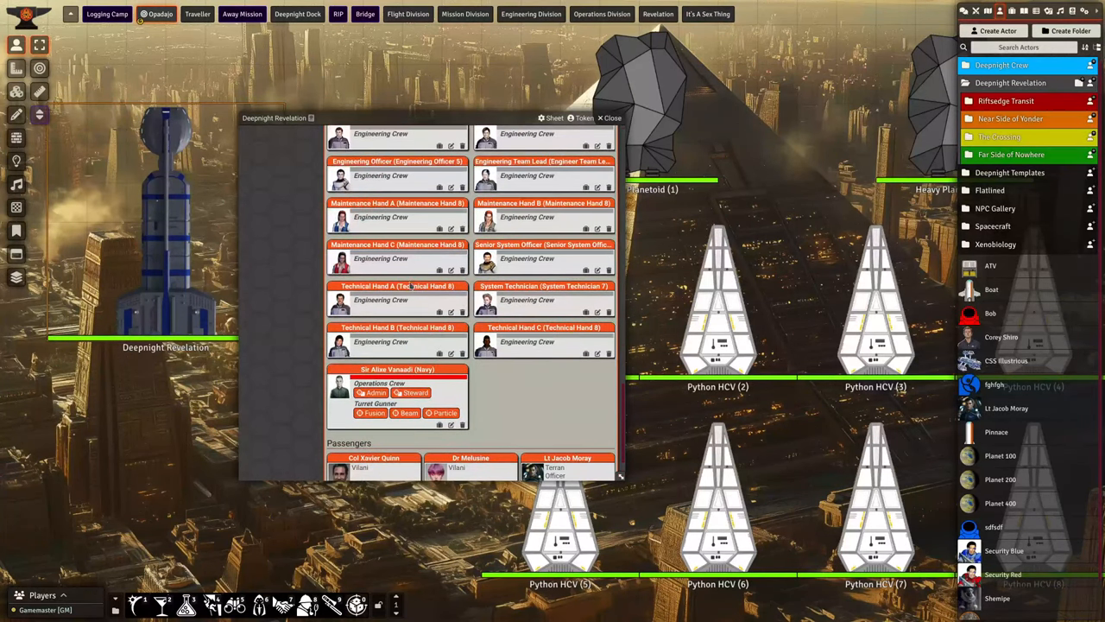
scroll(up, 3)
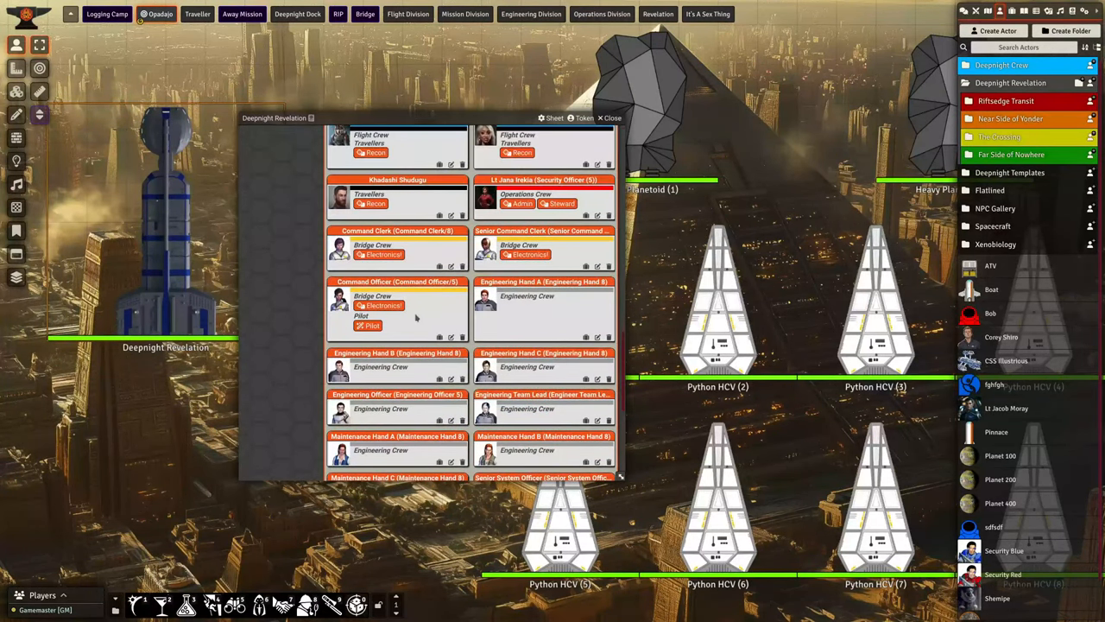
scroll(up, 3)
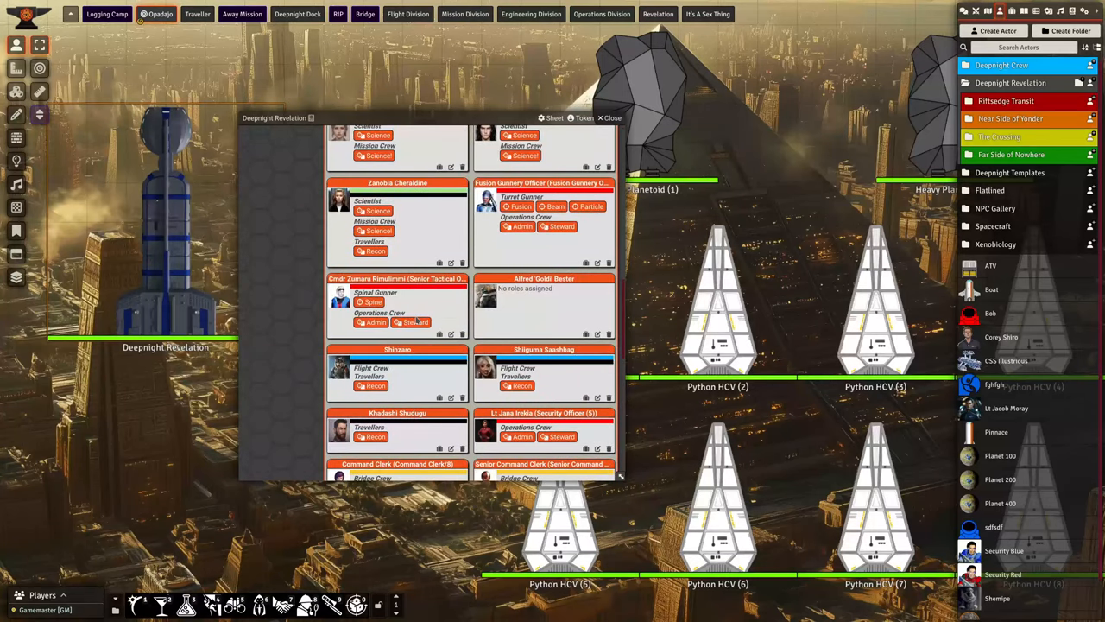
scroll(down, 3)
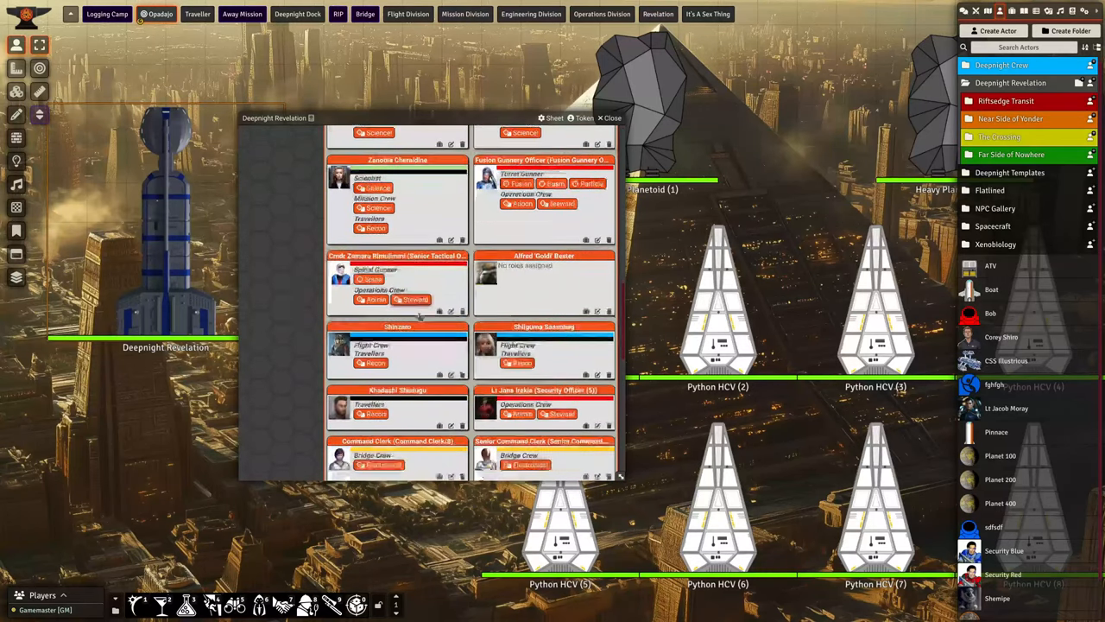
scroll(down, 3)
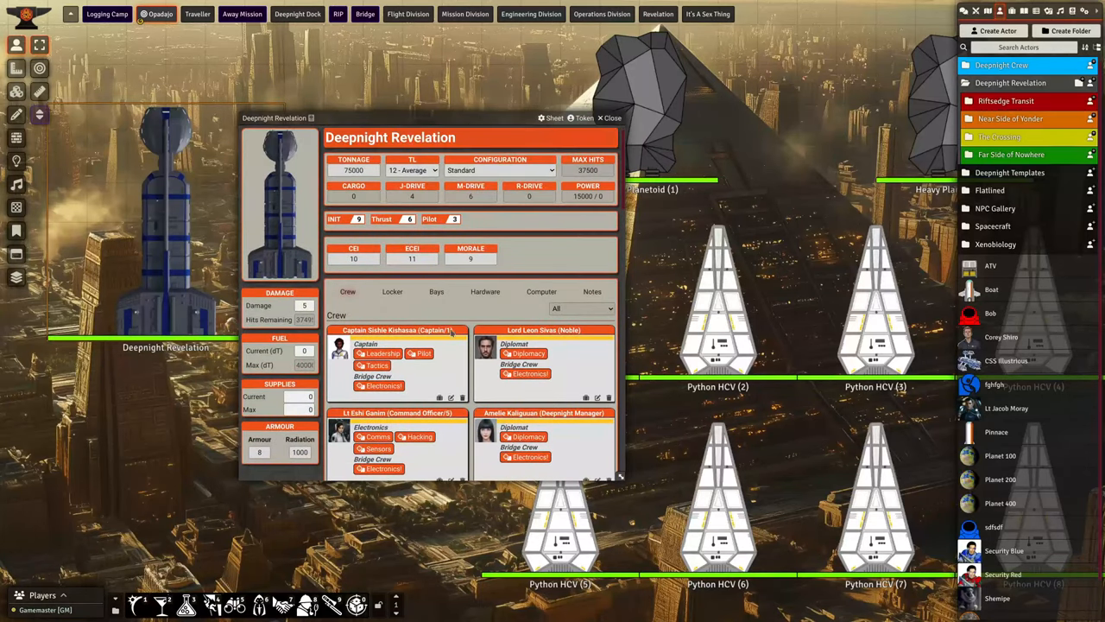
mouse_move(589, 308)
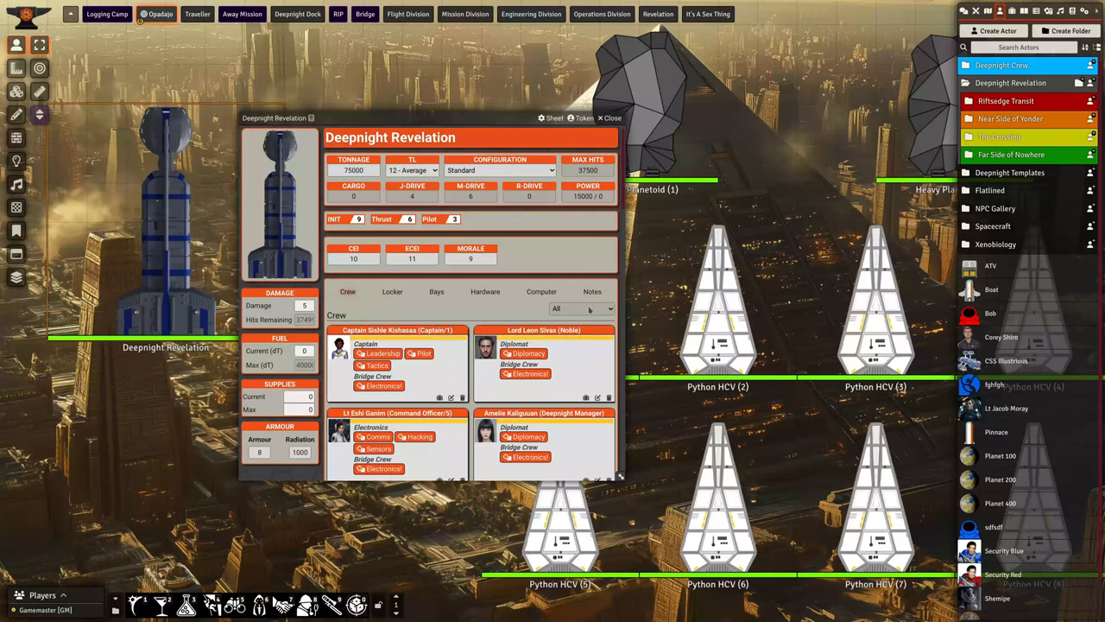
Filter the crew list to Engineering Crew, then to Mission Crew only.
click(583, 307)
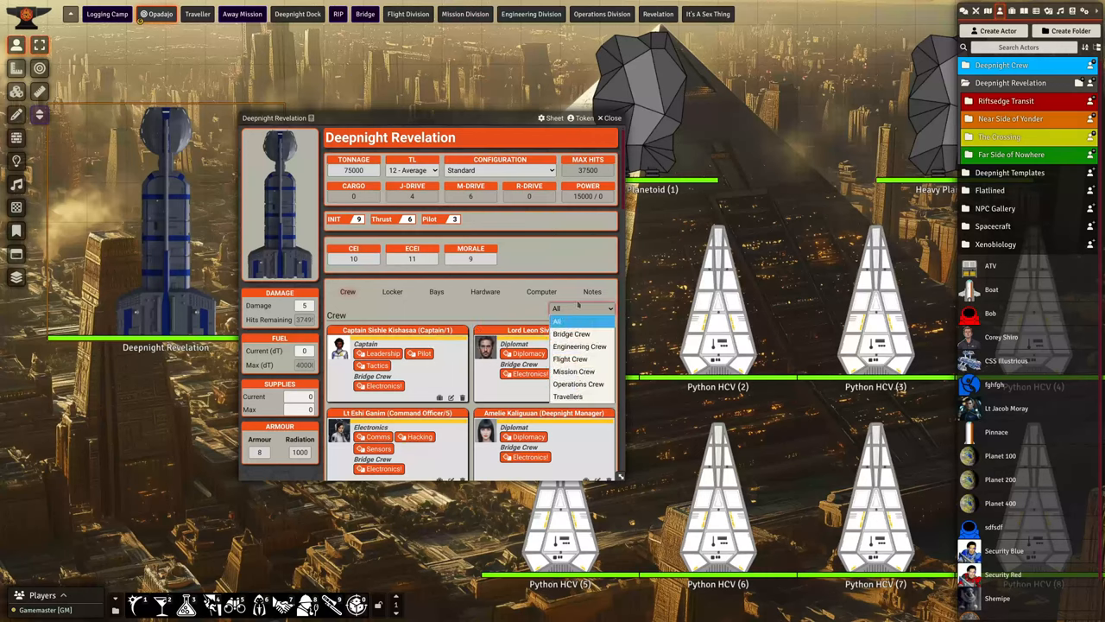
click(579, 345)
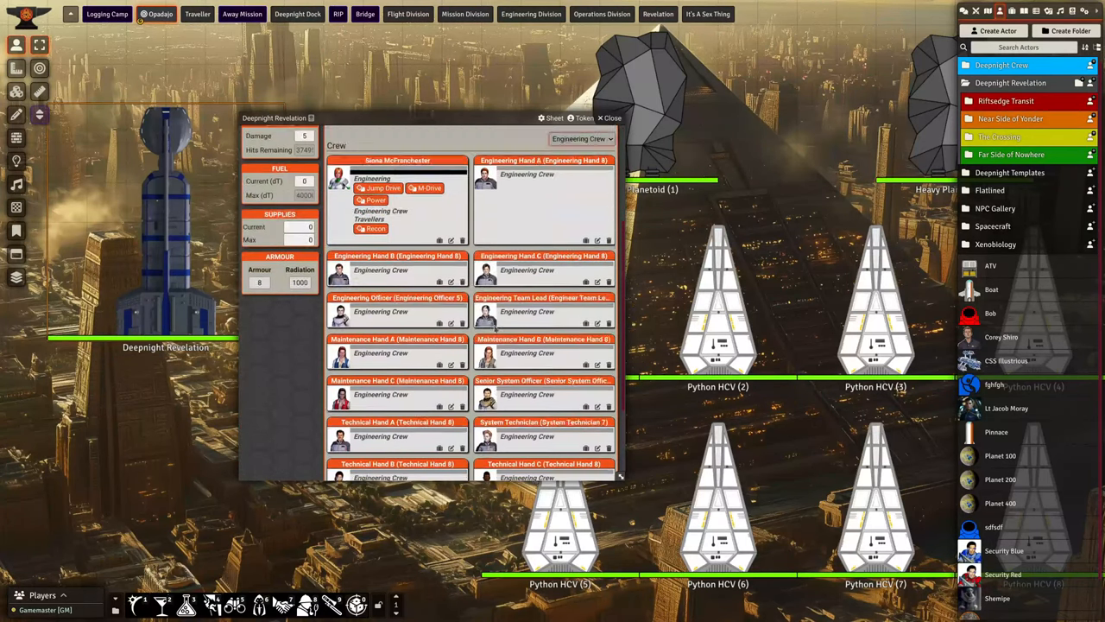
click(552, 118)
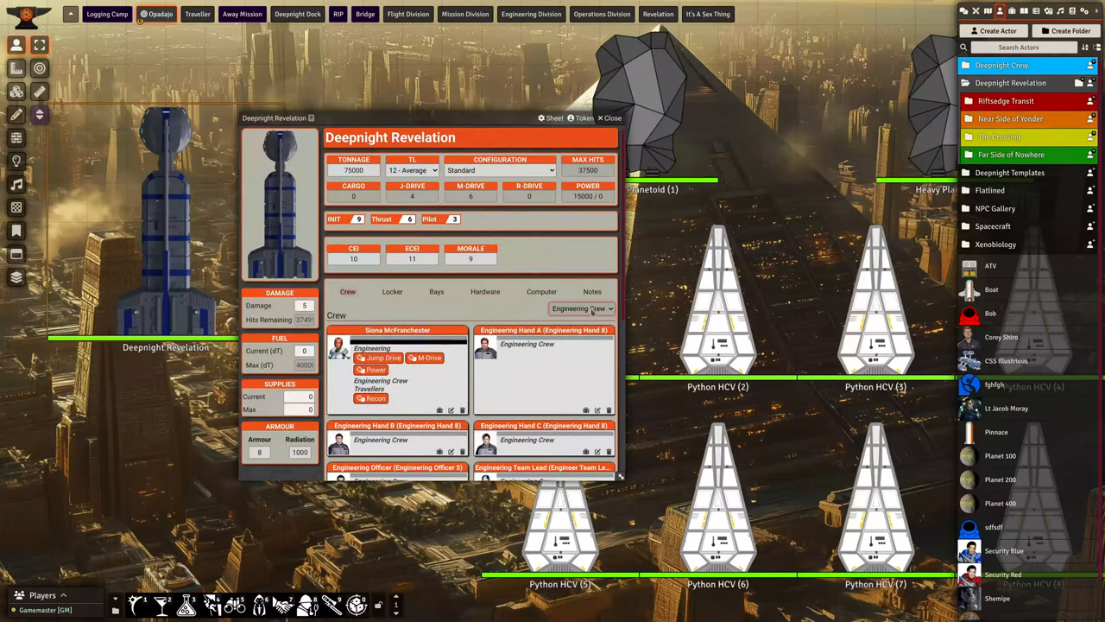
click(582, 307)
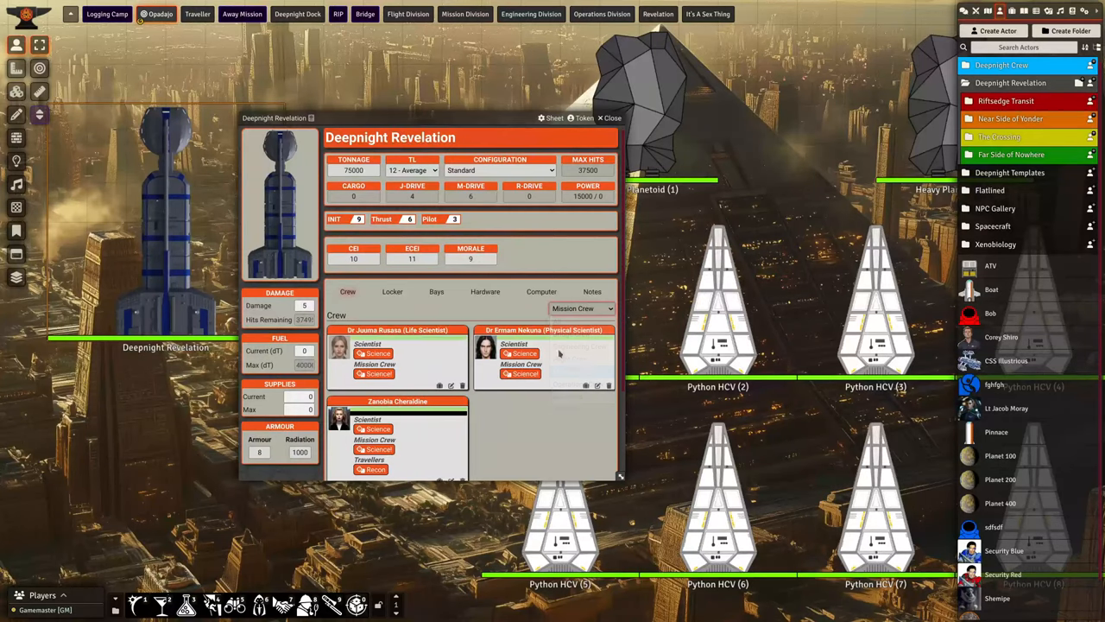
scroll(down, 3)
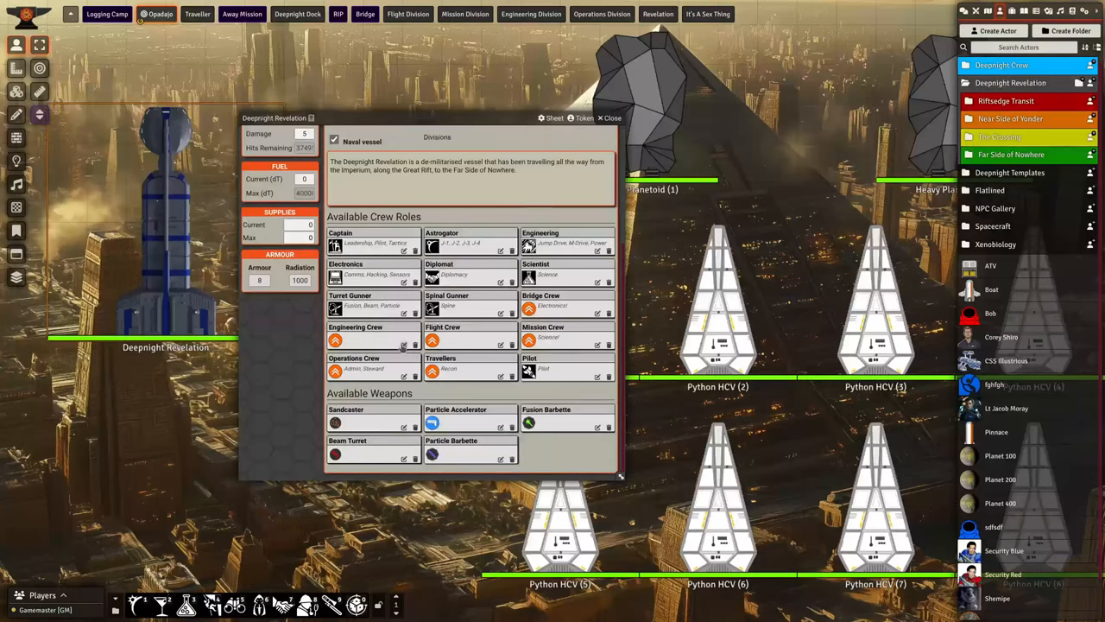
Review the Engineering Crew role sheet and its department colour choices, then move on to the Operations Crew role.
click(356, 326)
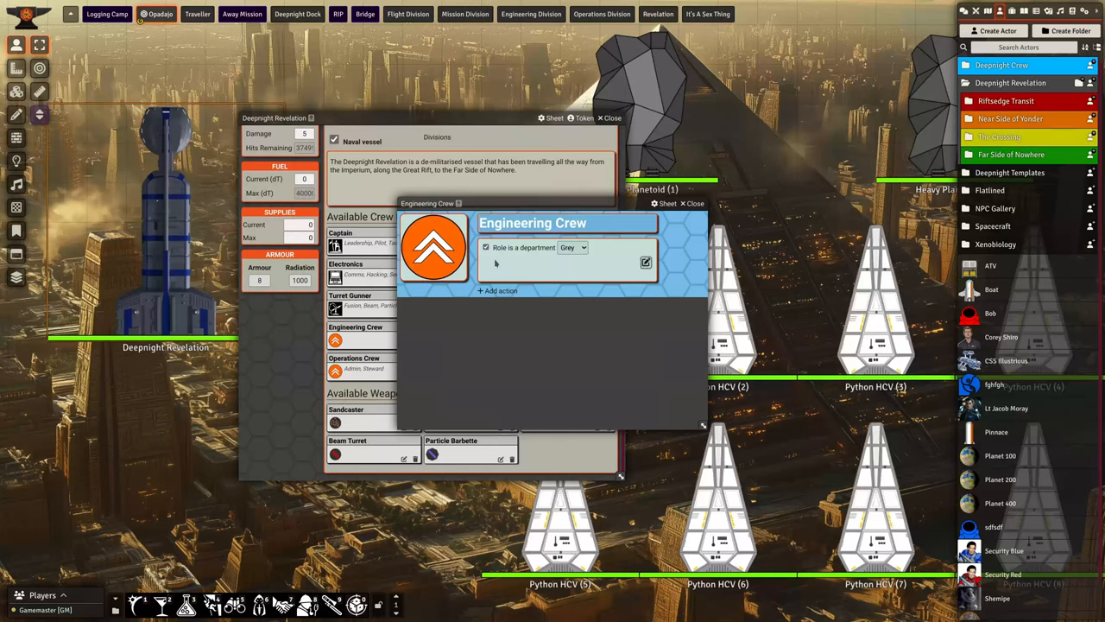
mouse_move(527, 275)
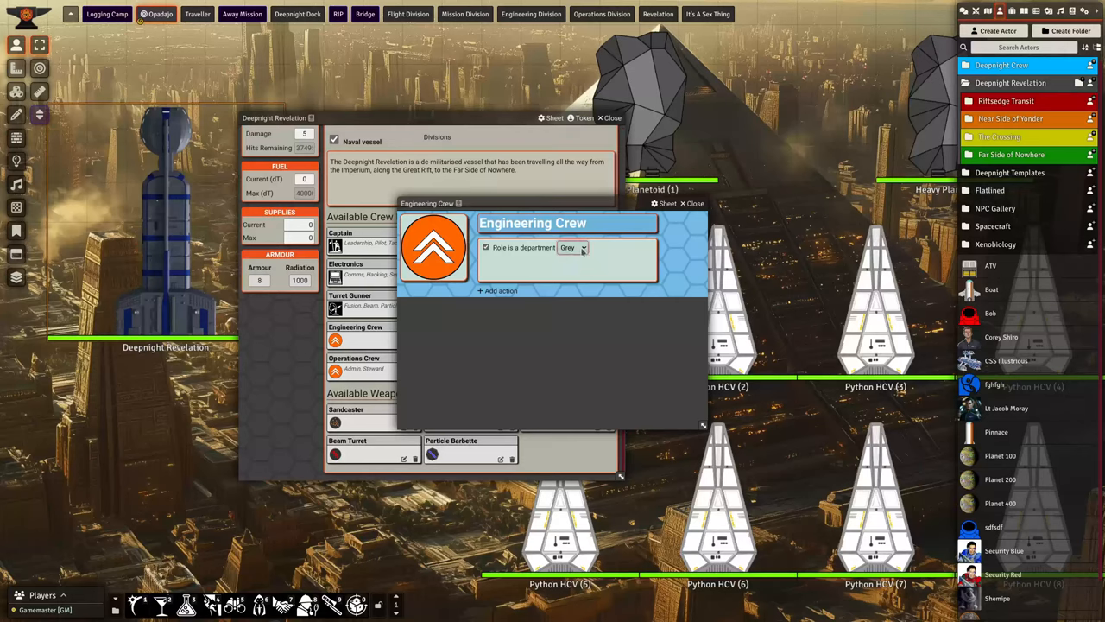
click(574, 249)
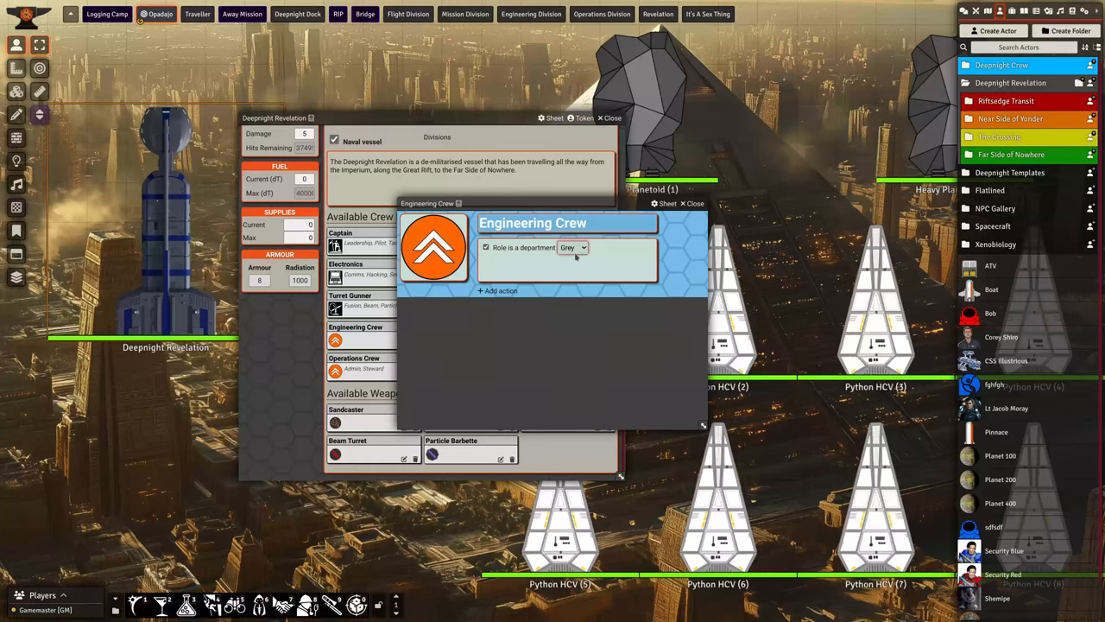
click(694, 204)
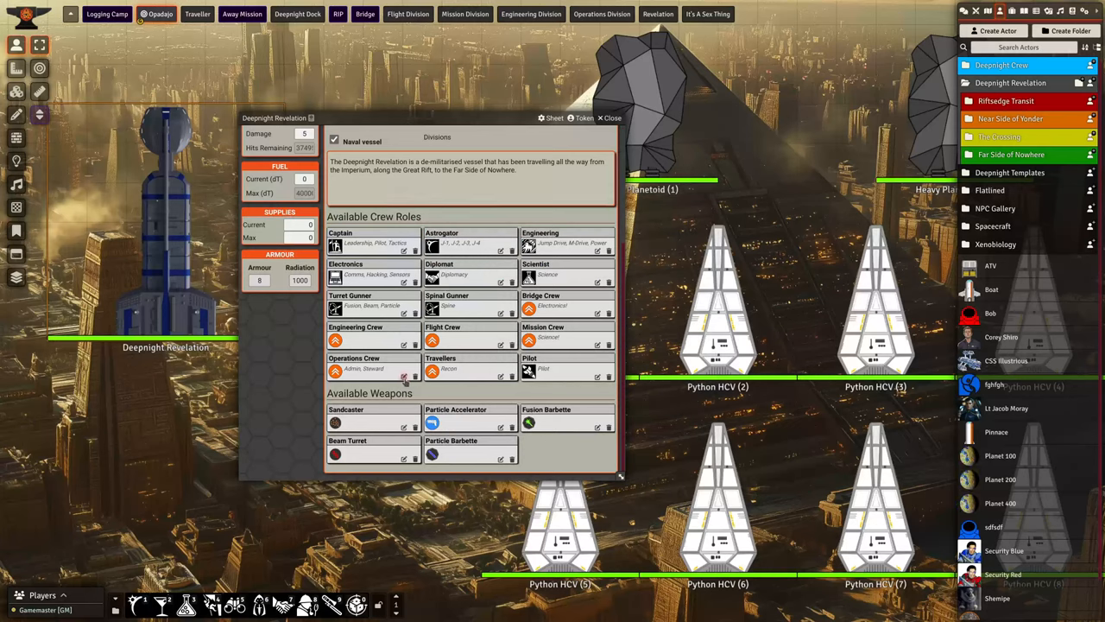
click(414, 370)
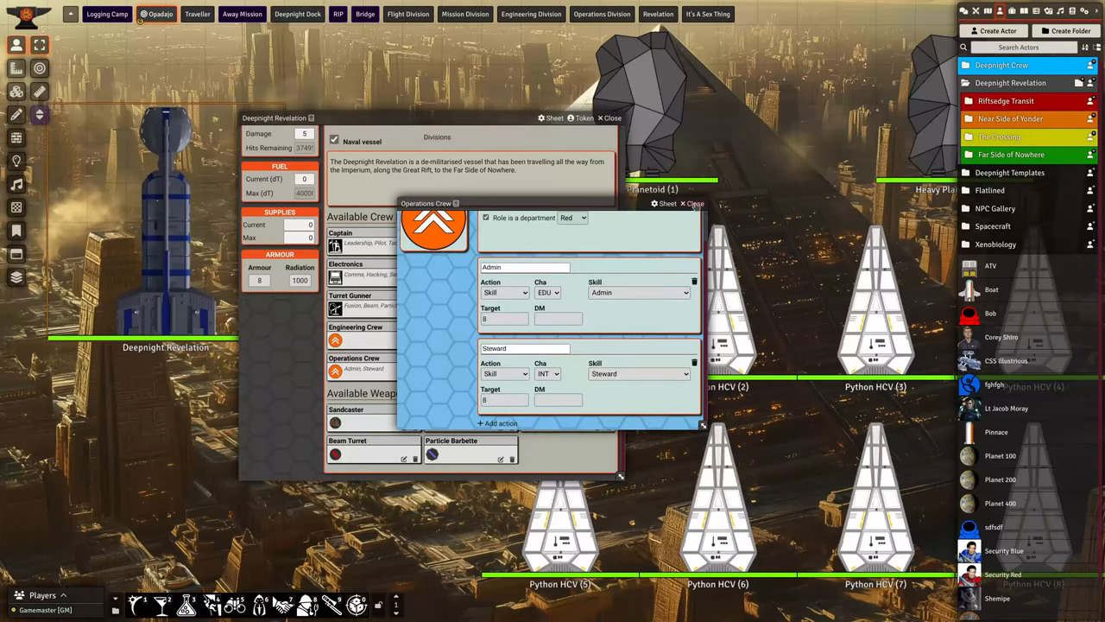
View the Operations Crew role's Admin and Steward skill actions.
click(346, 267)
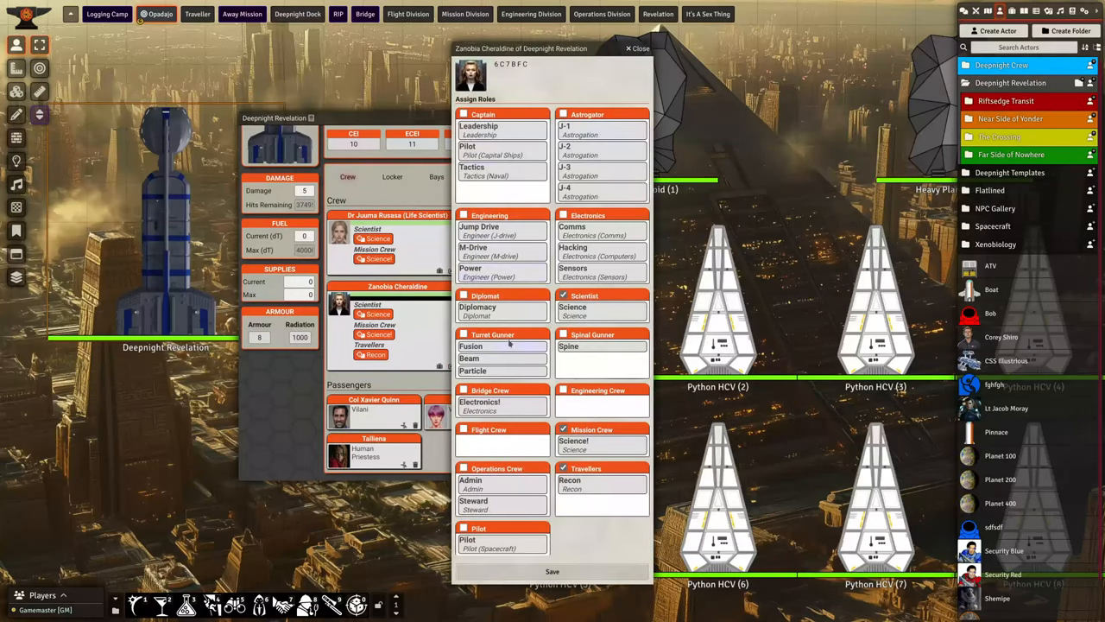
mouse_move(612, 308)
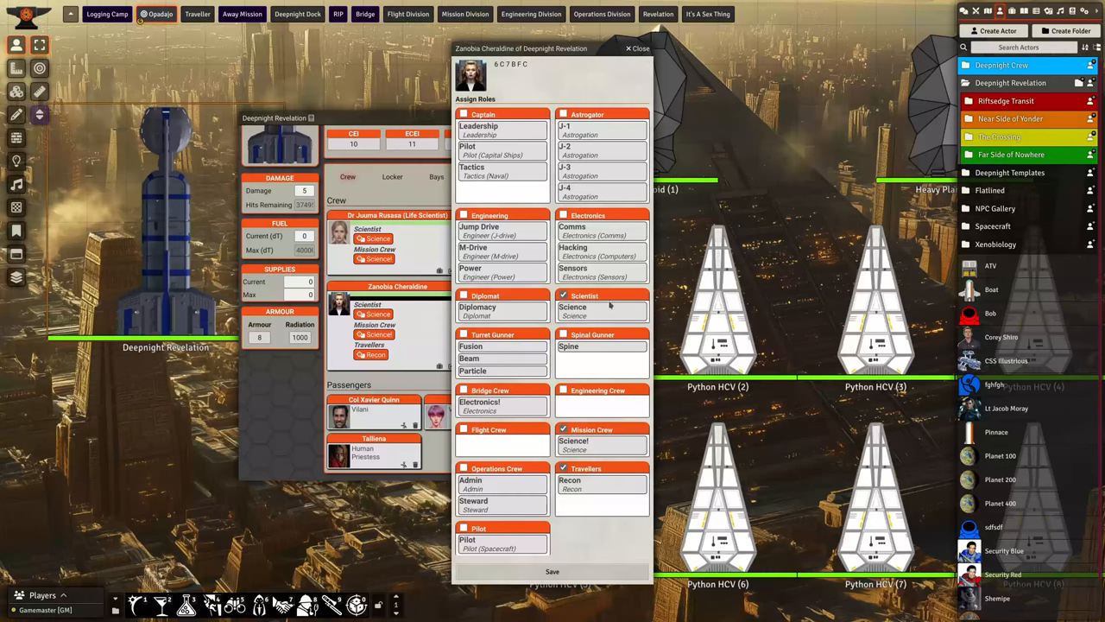
mouse_move(594, 411)
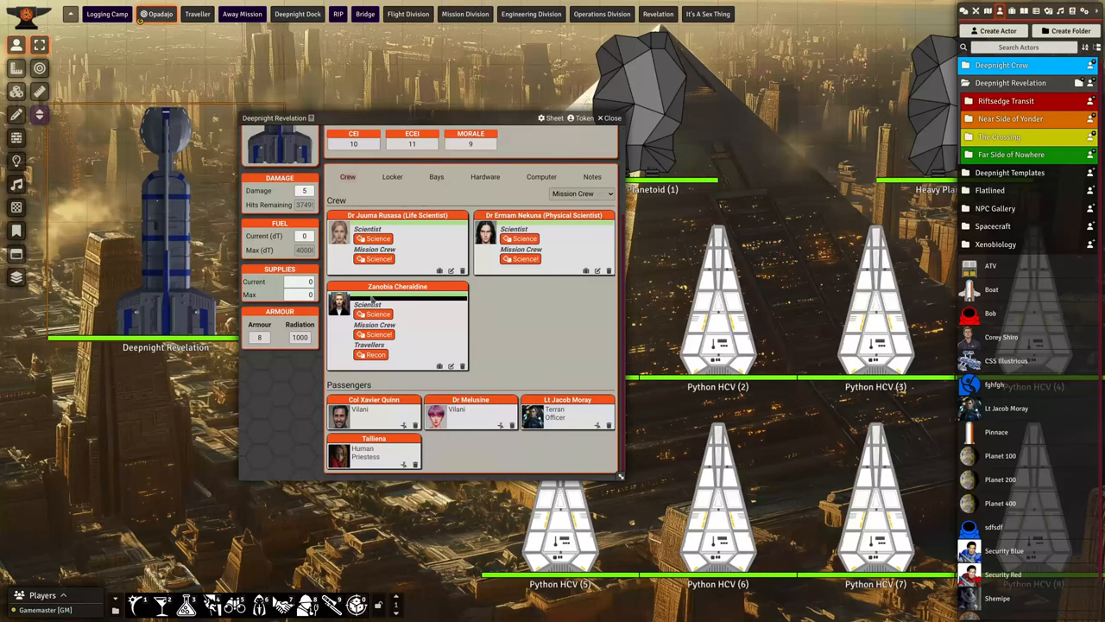
mouse_move(442, 304)
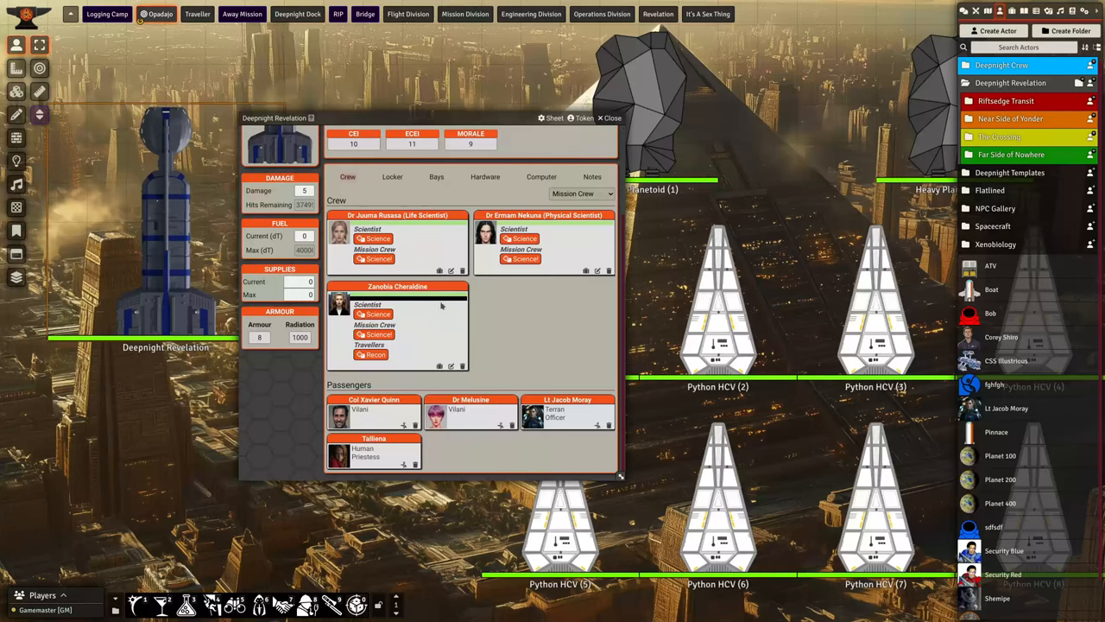
mouse_move(446, 314)
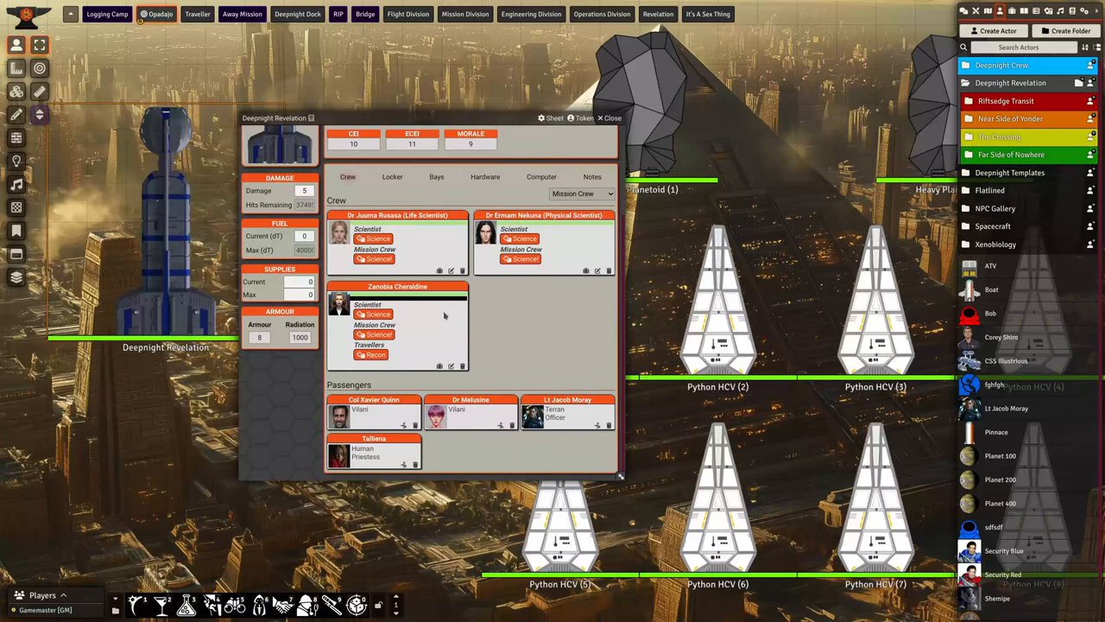
Toggle the crew filter between the full roster and a single division.
click(580, 193)
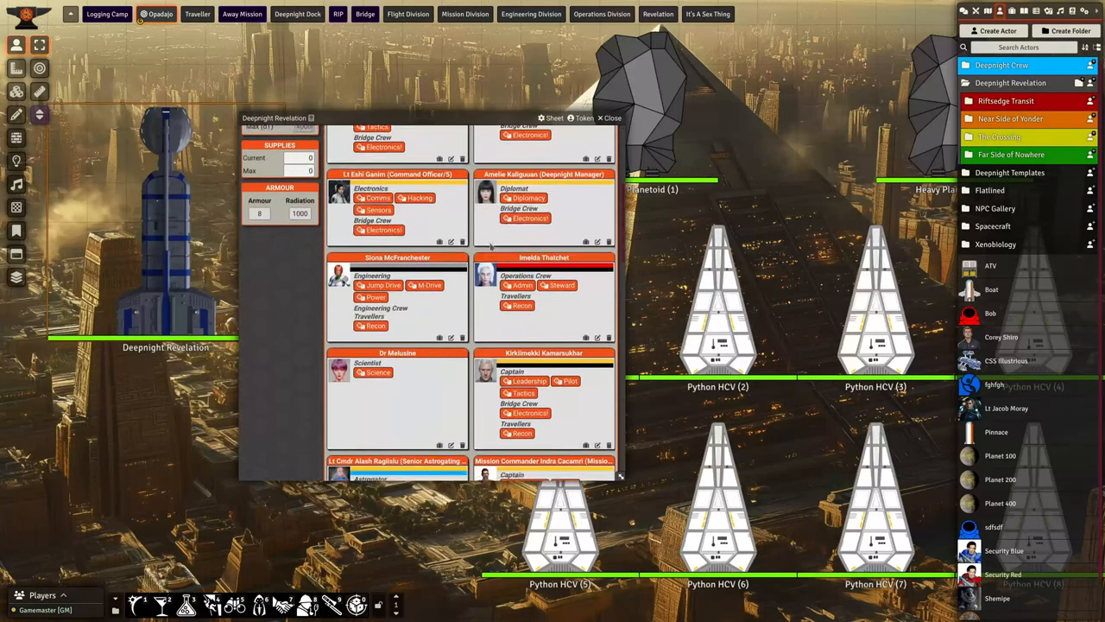
scroll(down, 3)
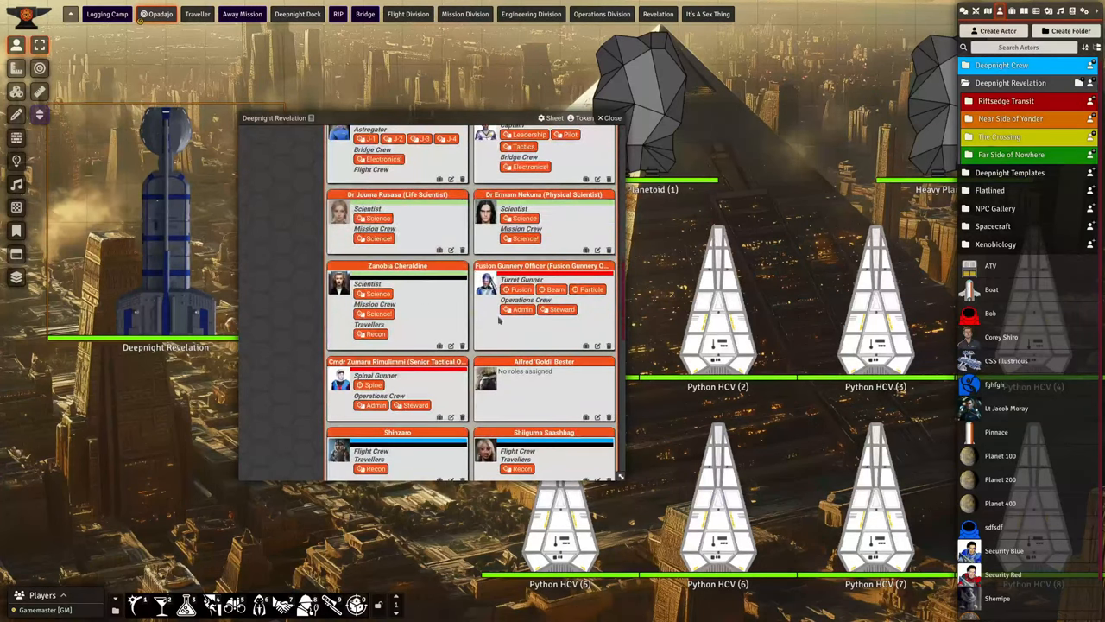
scroll(down, 3)
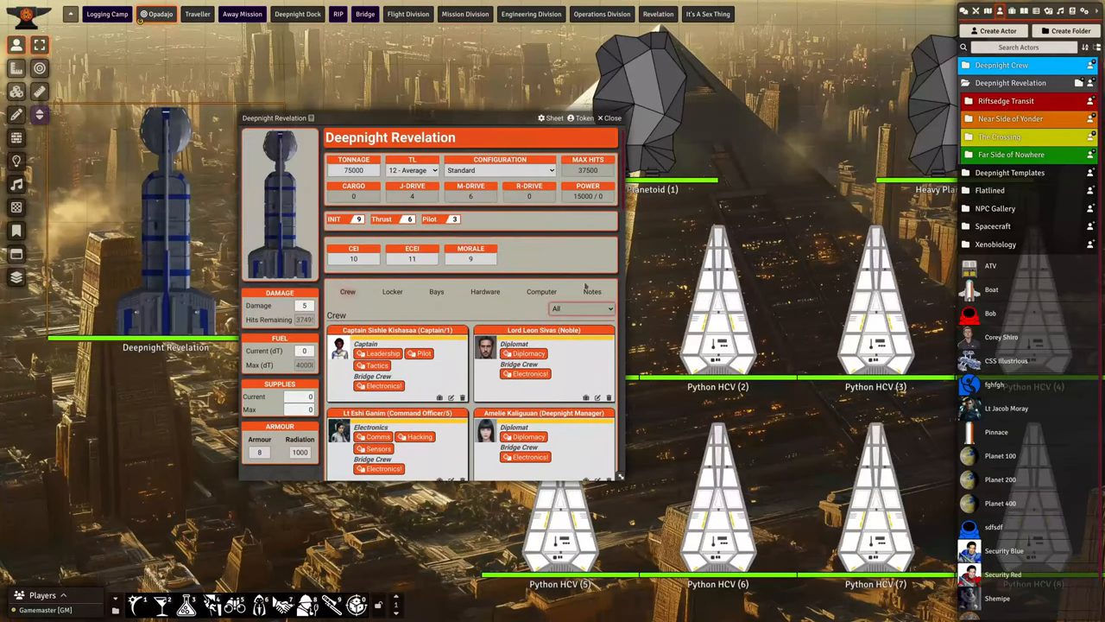
click(580, 308)
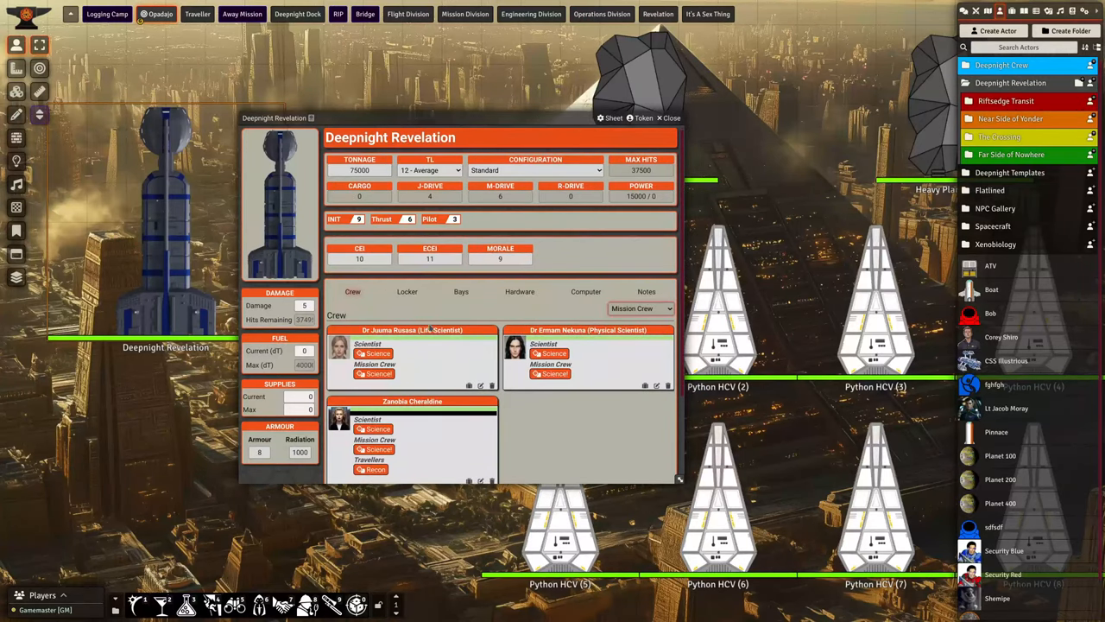
click(641, 307)
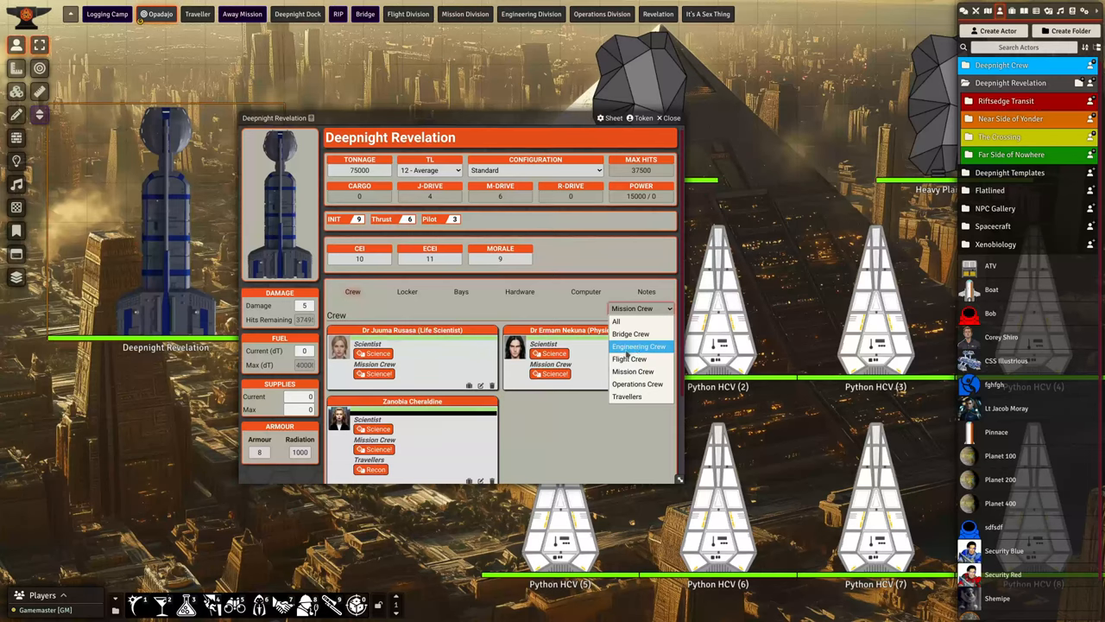
mouse_move(632, 371)
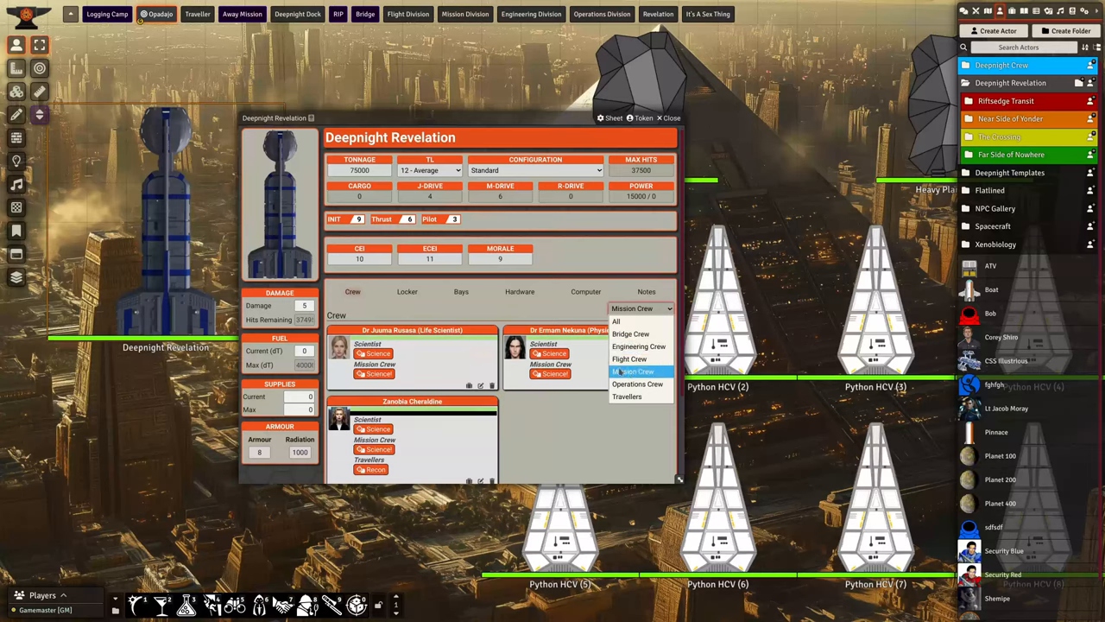
mouse_move(638, 346)
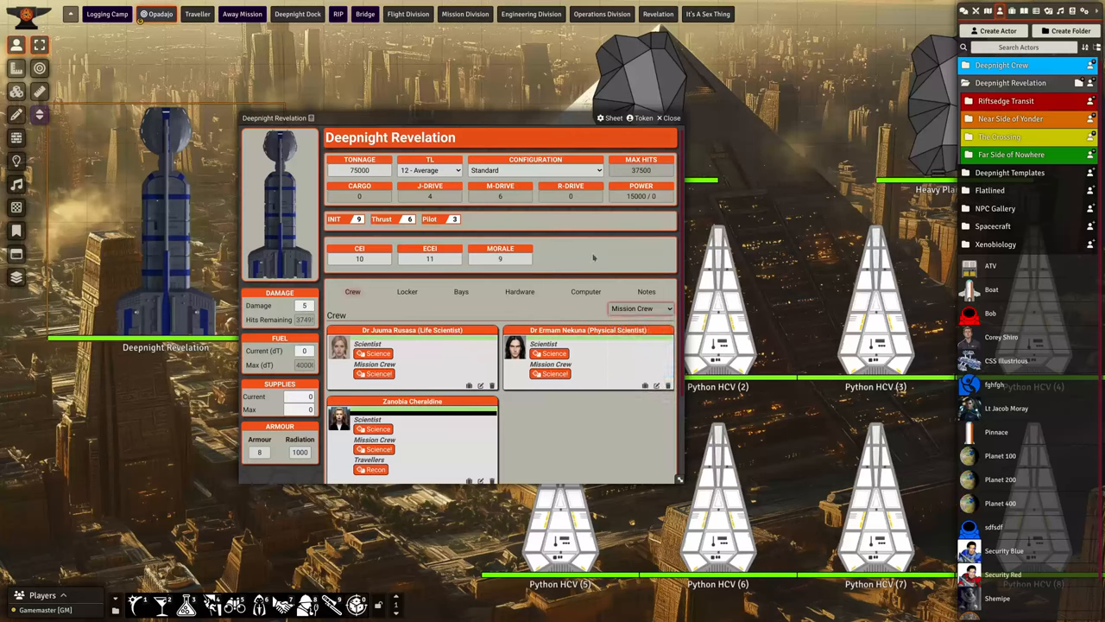
mouse_move(529, 263)
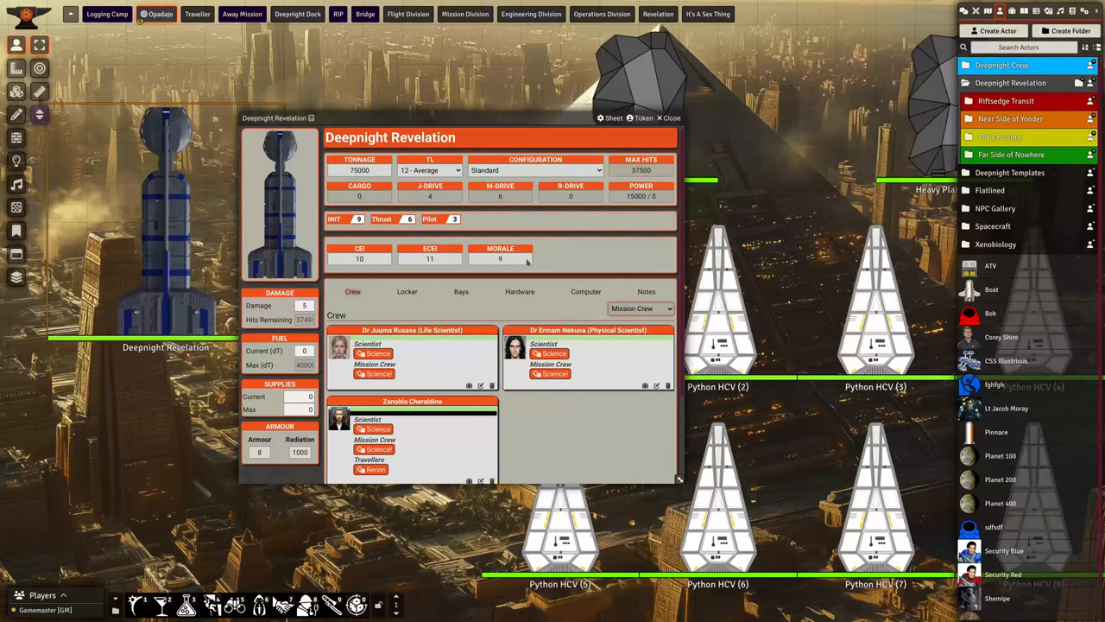
Filter the roster to Flight Crew, glancing at the ship's Locker gear along the way.
click(639, 307)
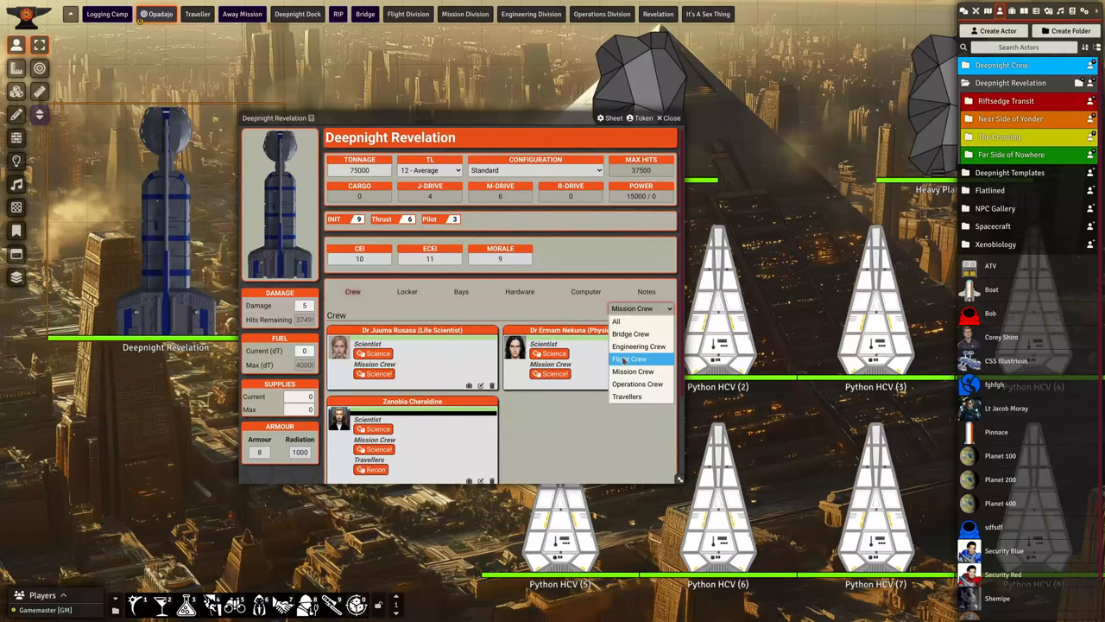
click(629, 358)
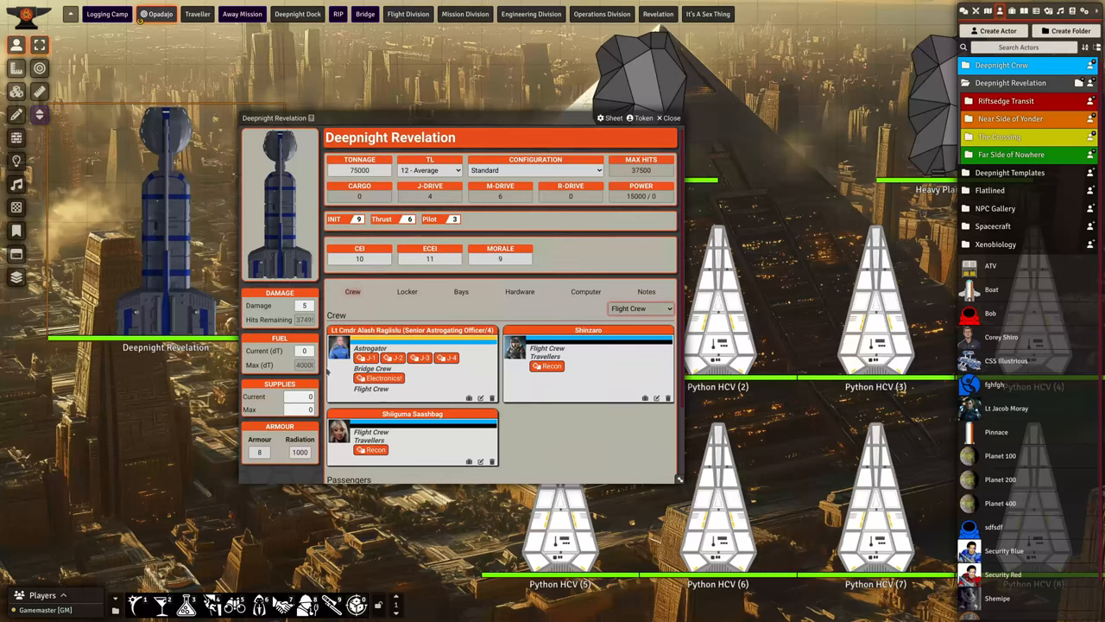
click(408, 290)
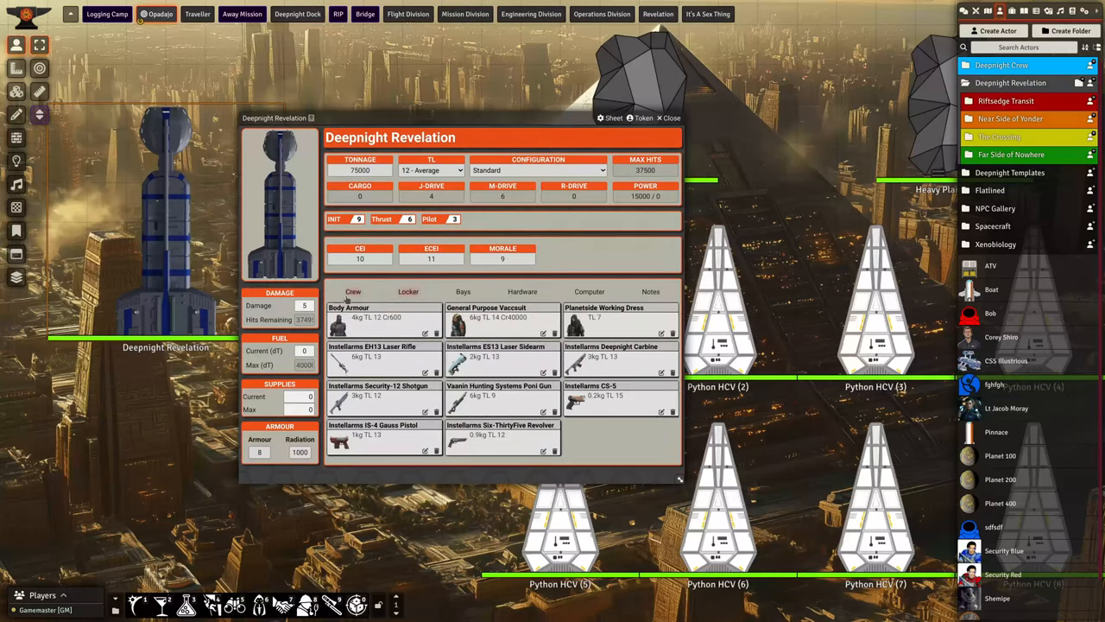
click(353, 290)
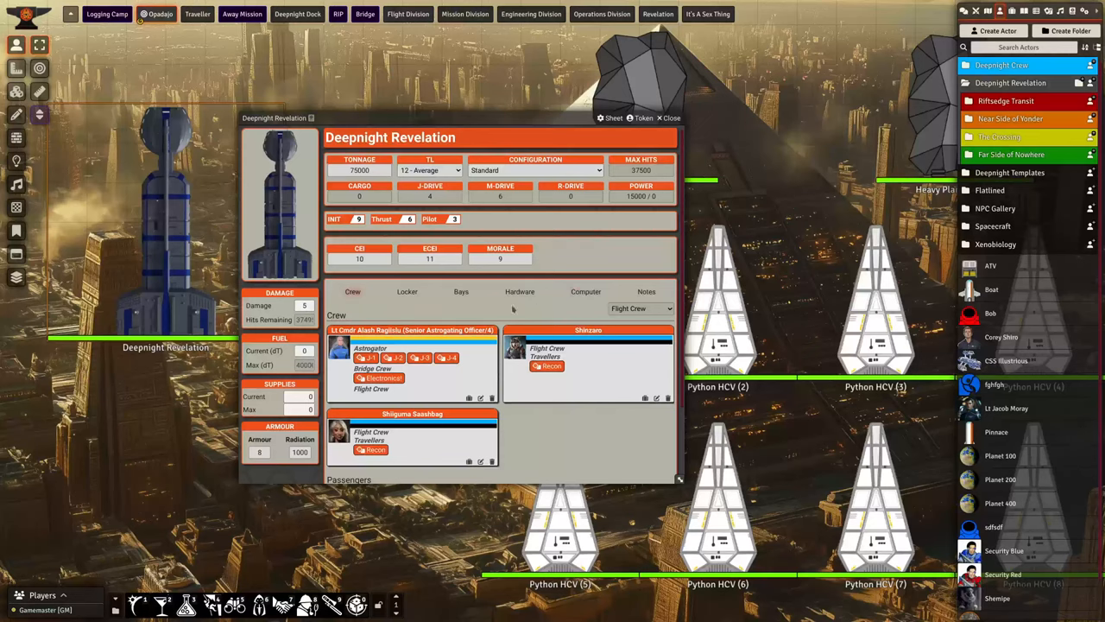
mouse_move(562, 308)
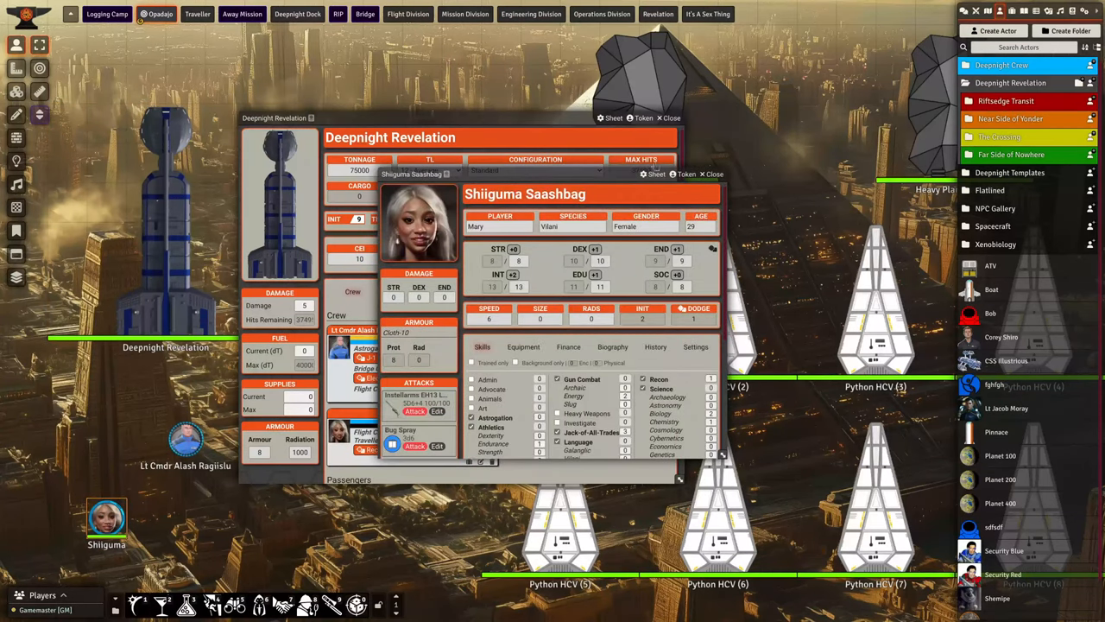
click(703, 173)
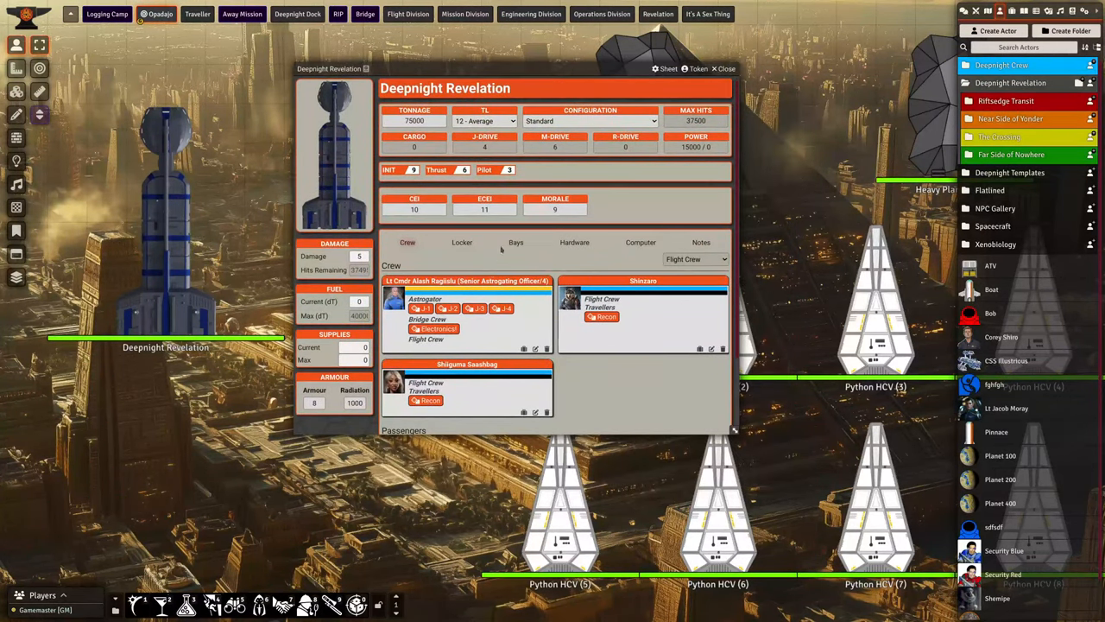
Review the Cargo Bay and Docking Bay on the Bays tab, then select the empty Vehicle Bay.
click(515, 242)
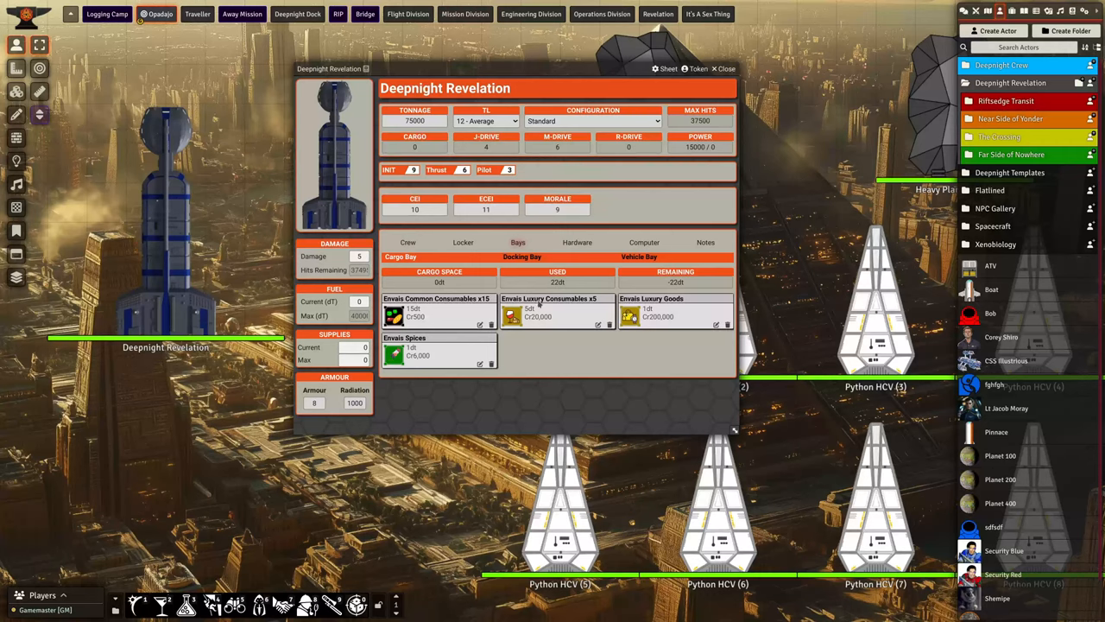
click(522, 256)
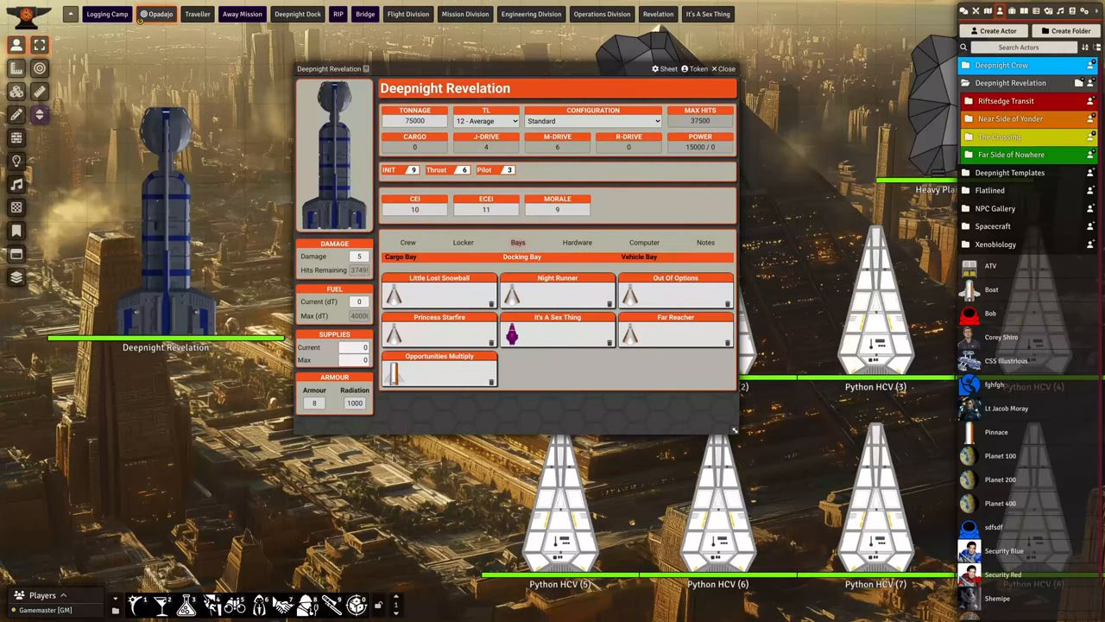
click(438, 290)
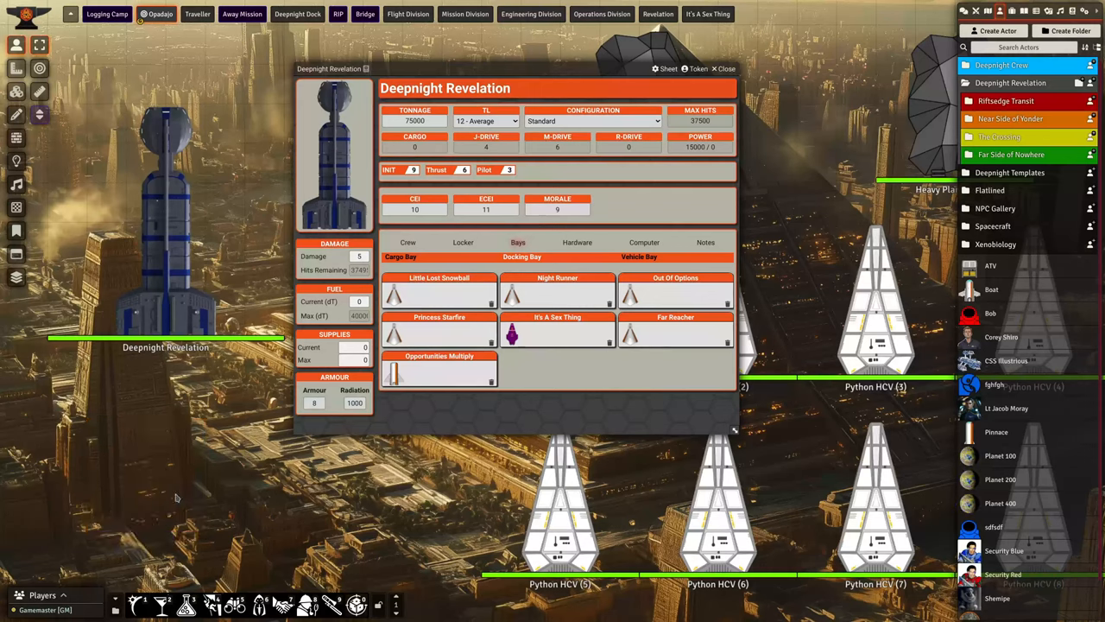
mouse_move(466, 335)
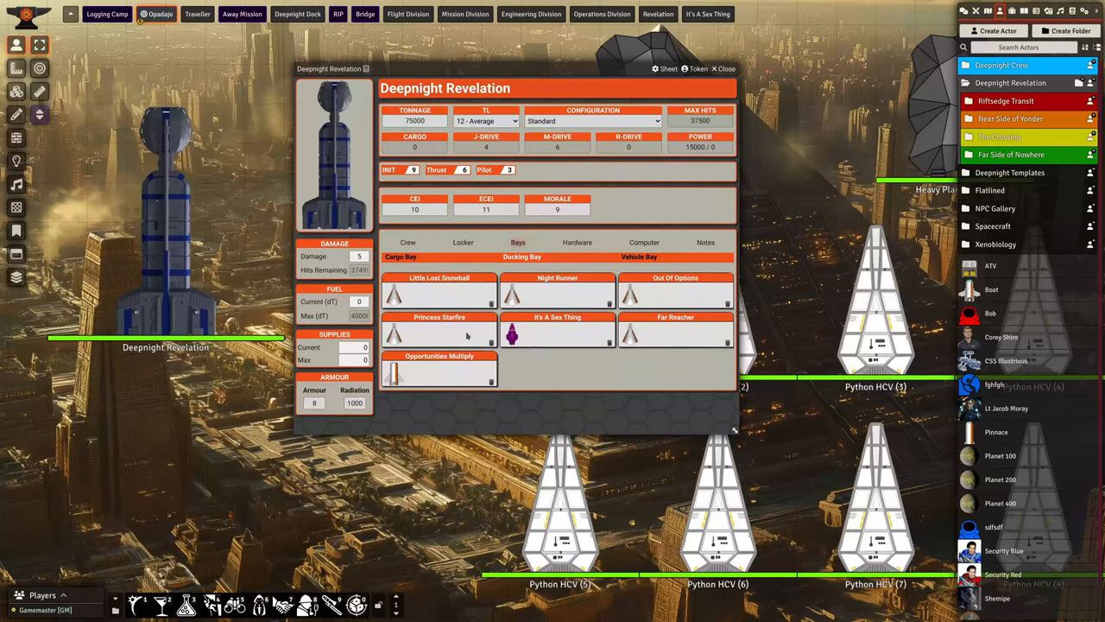
mouse_move(490, 261)
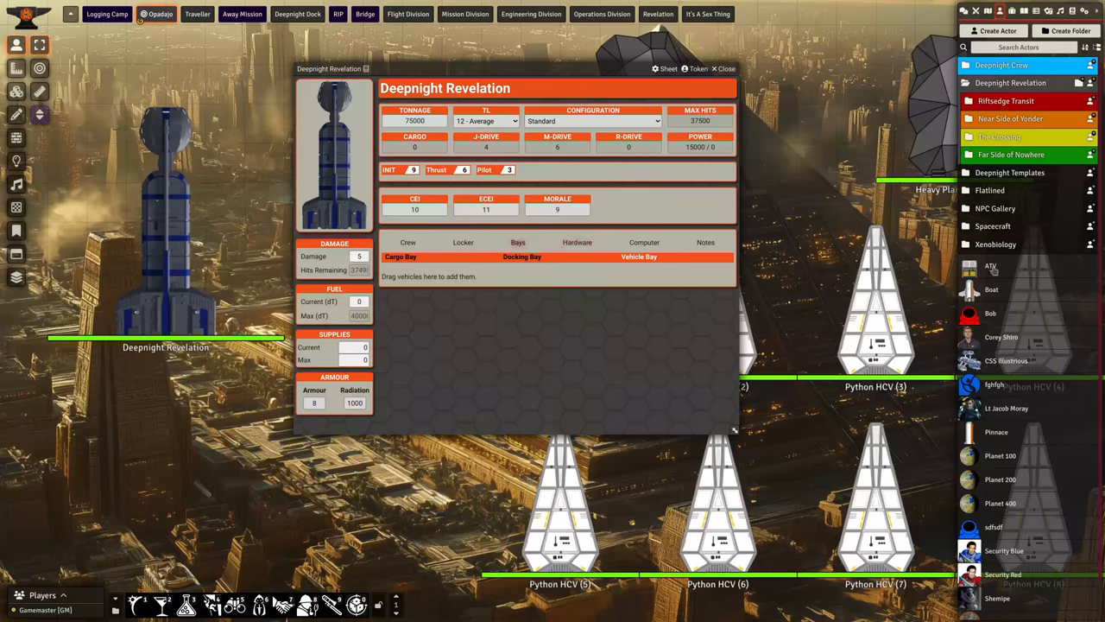
Drag the ATV actor from the sidebar into the Vehicle Bay and return to the crew roster.
drag(991, 266, 438, 293)
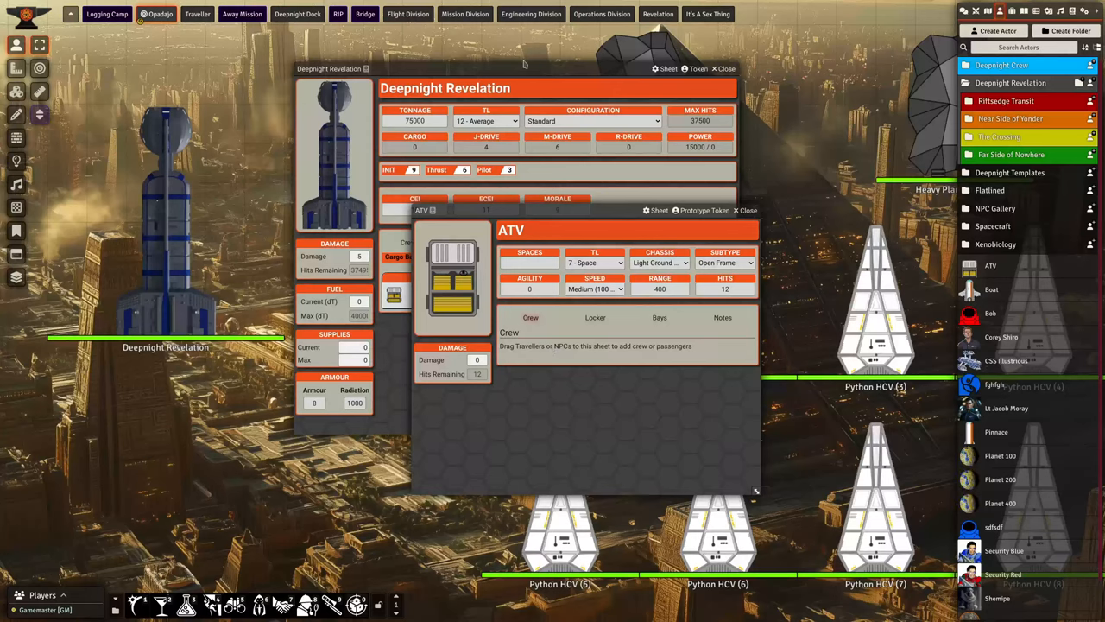
click(660, 263)
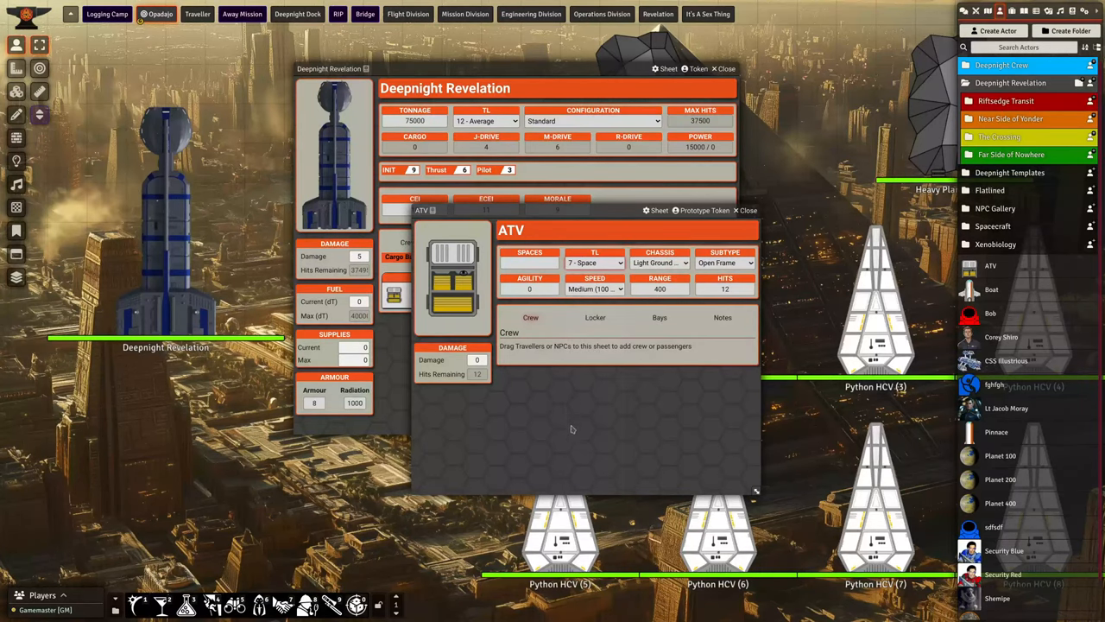
mouse_move(497, 380)
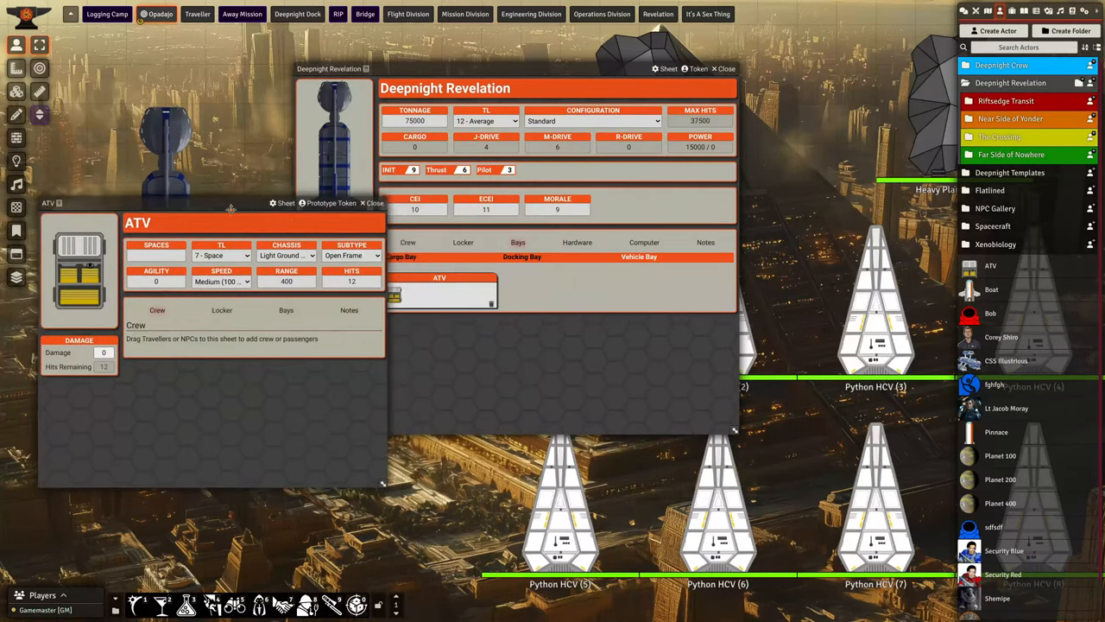
click(408, 242)
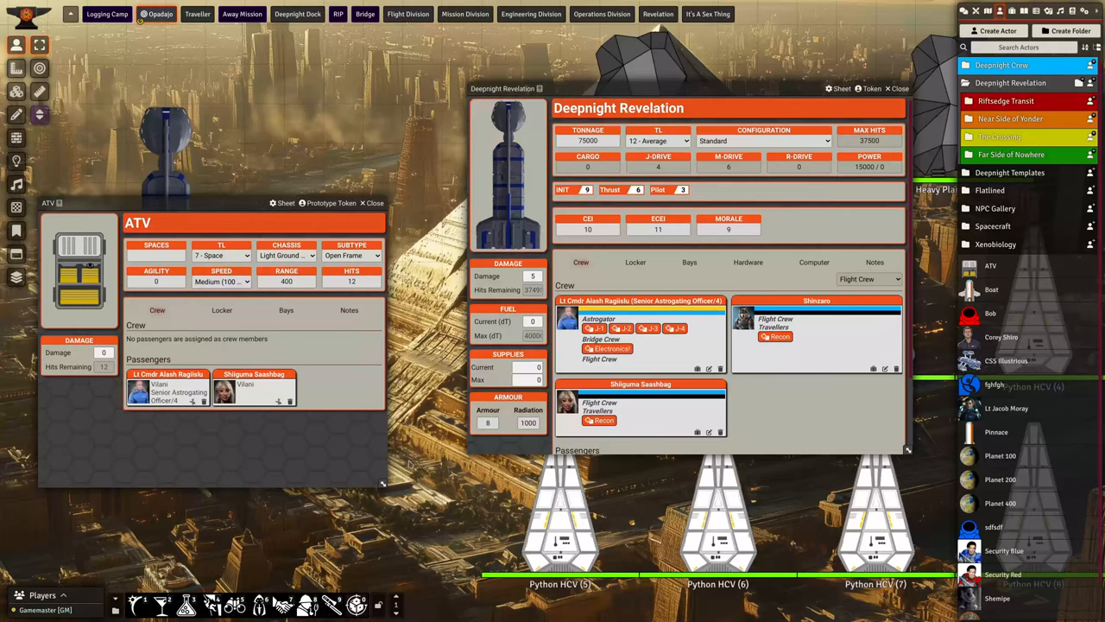
mouse_move(207, 421)
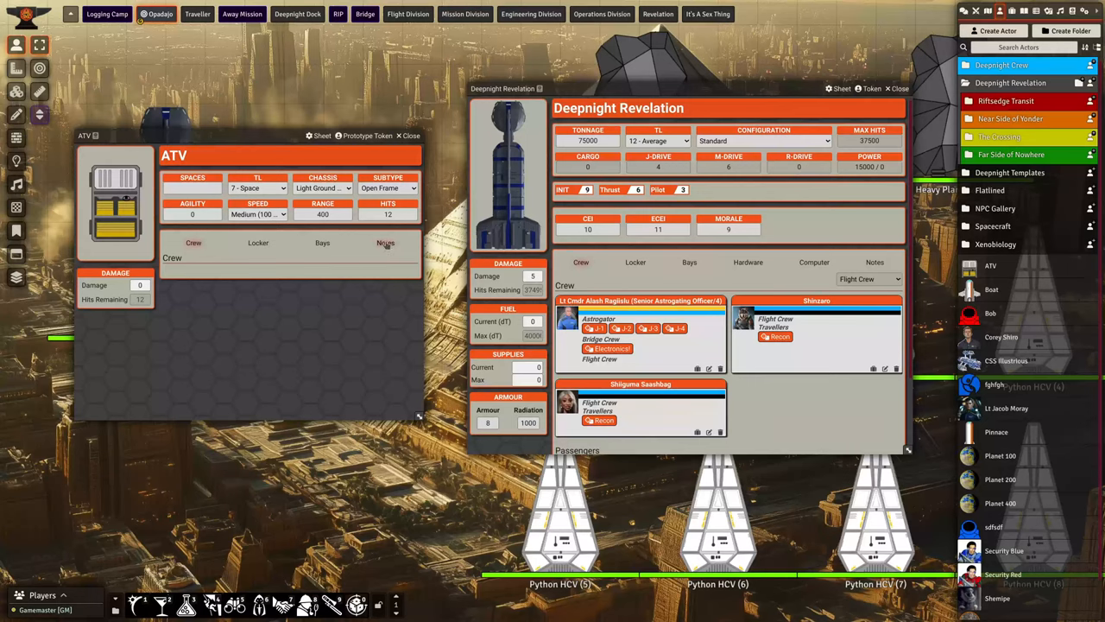
Look over the ATV sheet's empty Crew tab, then bring the Deepnight Revelation sheet to the front.
click(193, 242)
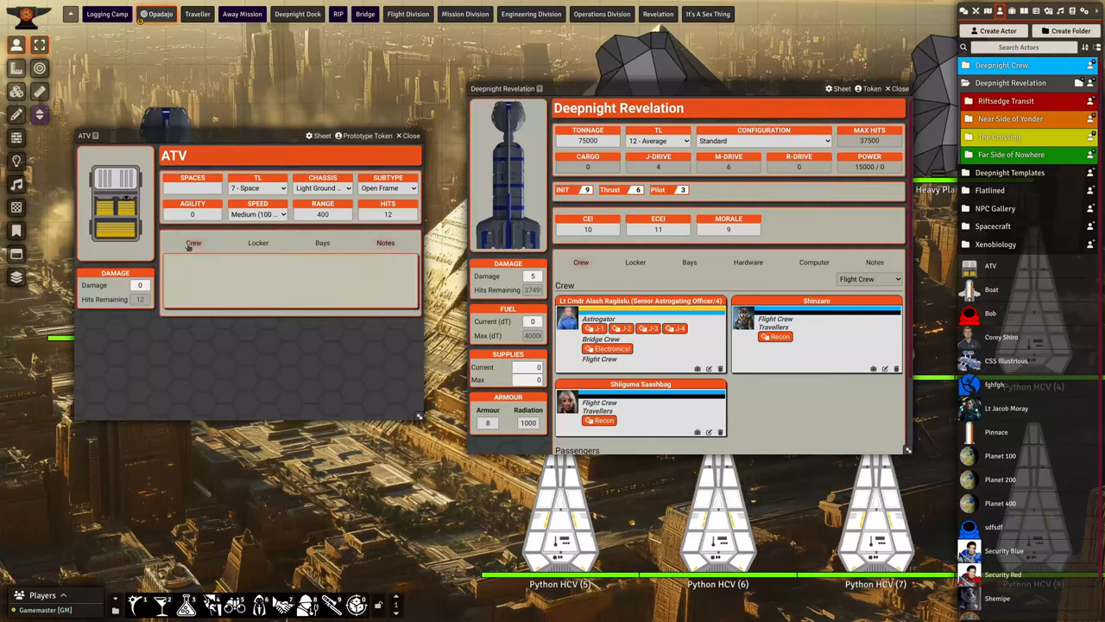
click(193, 242)
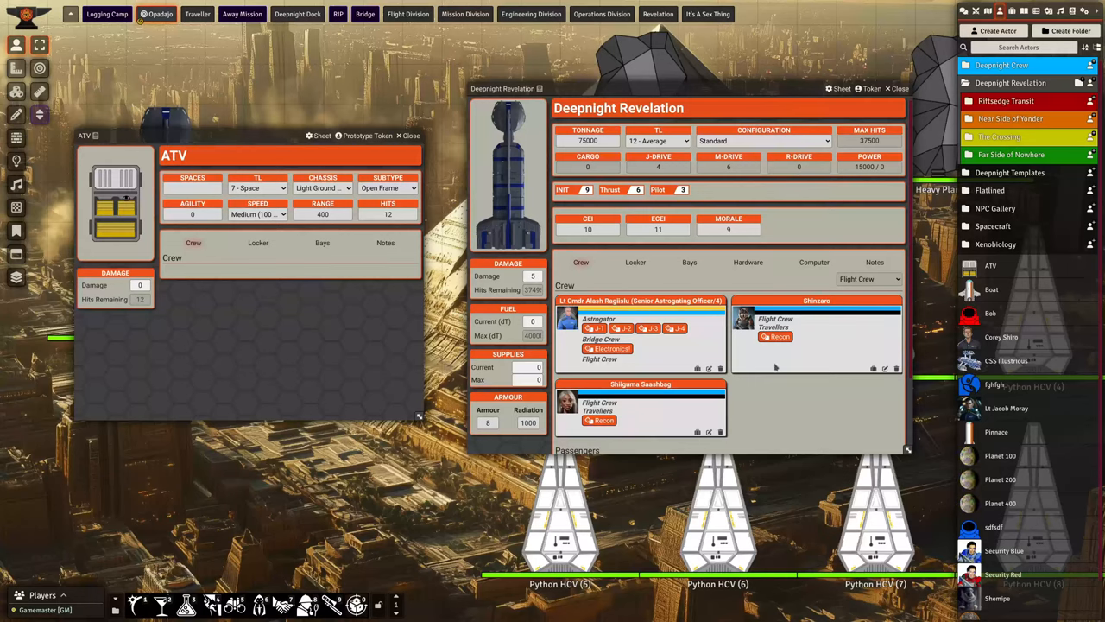
scroll(down, 3)
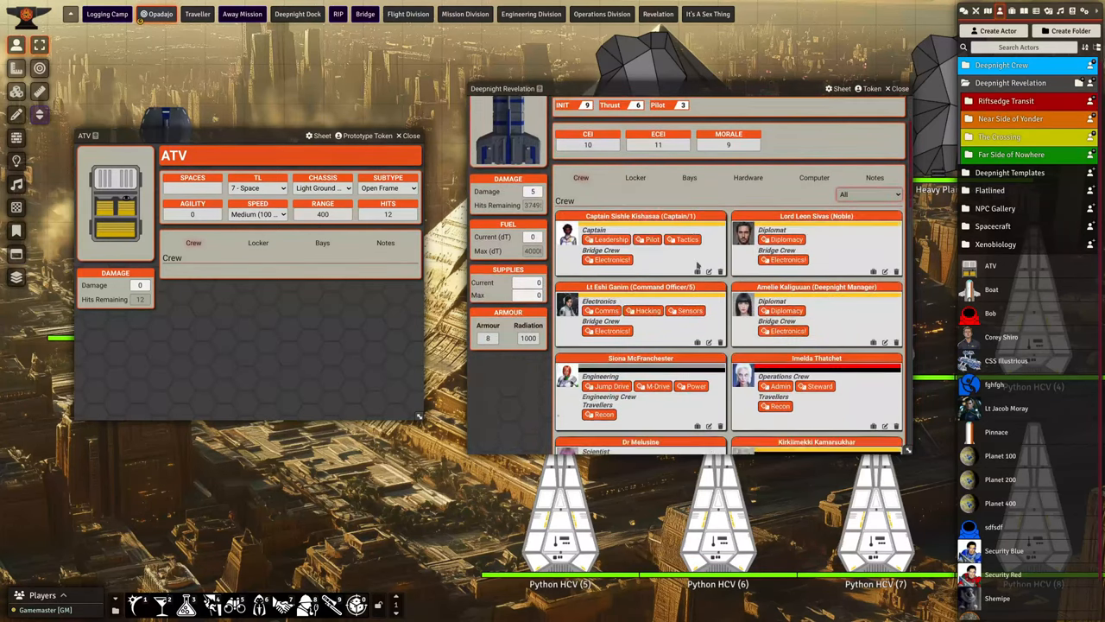
scroll(down, 3)
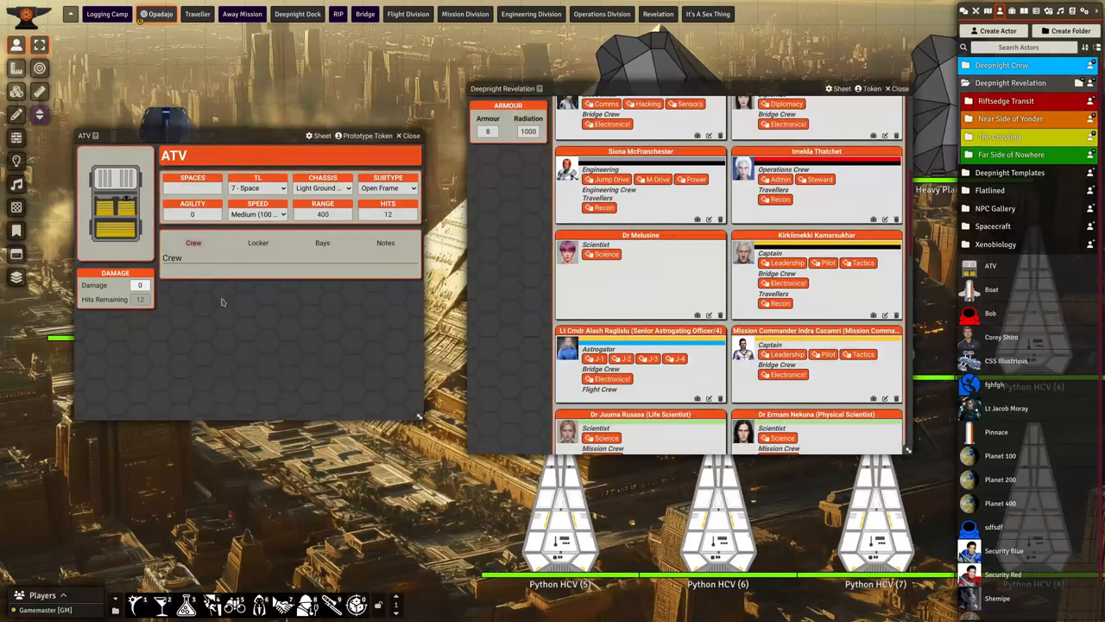
mouse_move(193, 268)
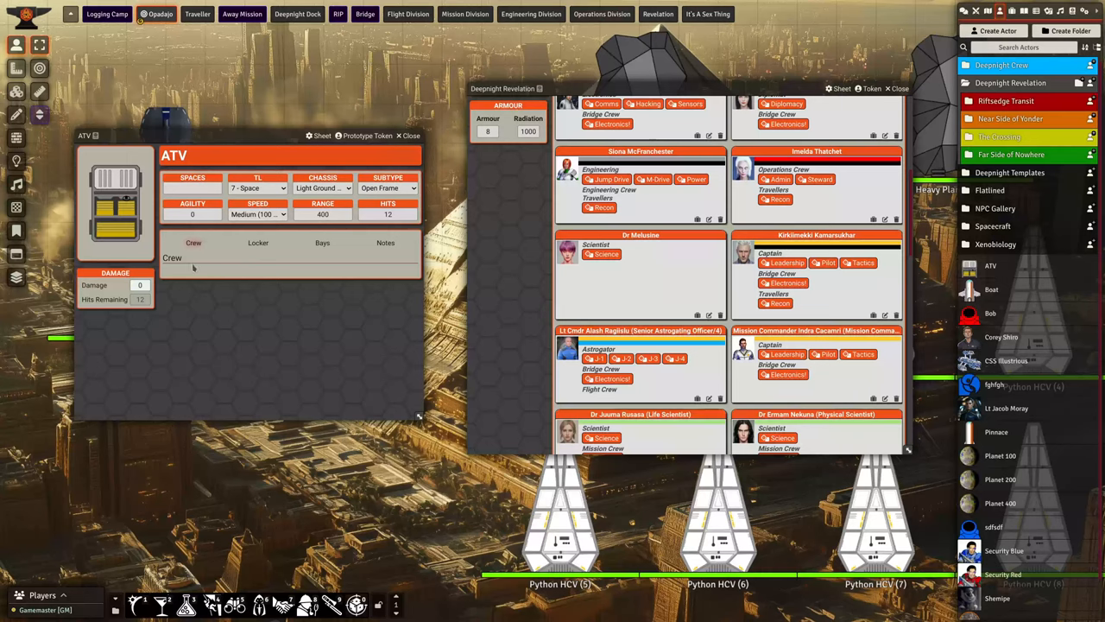
mouse_move(249, 242)
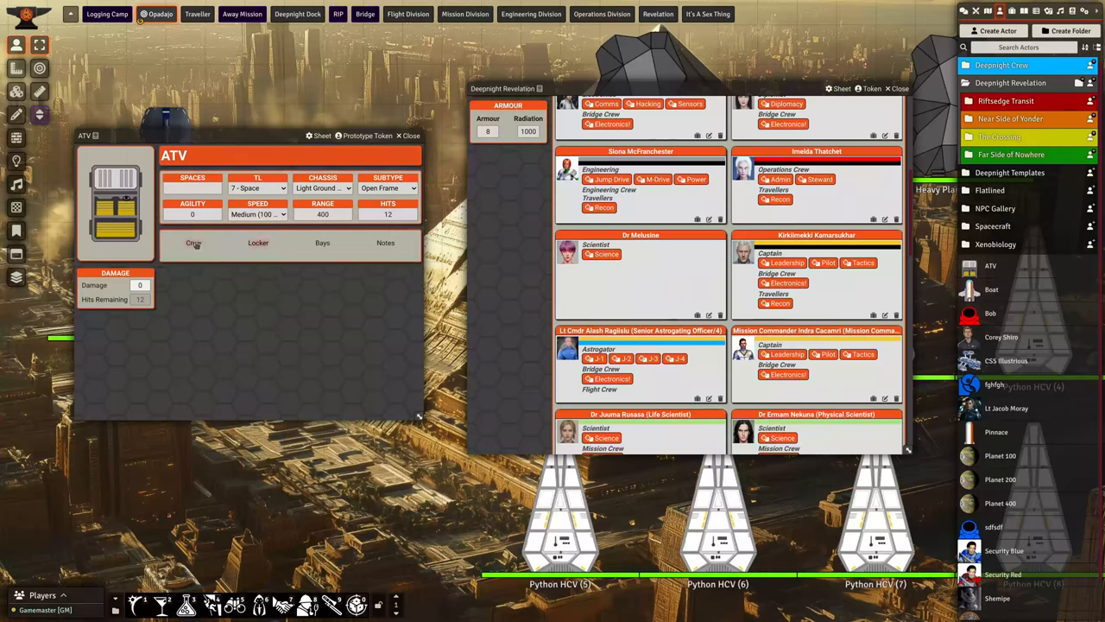
click(193, 242)
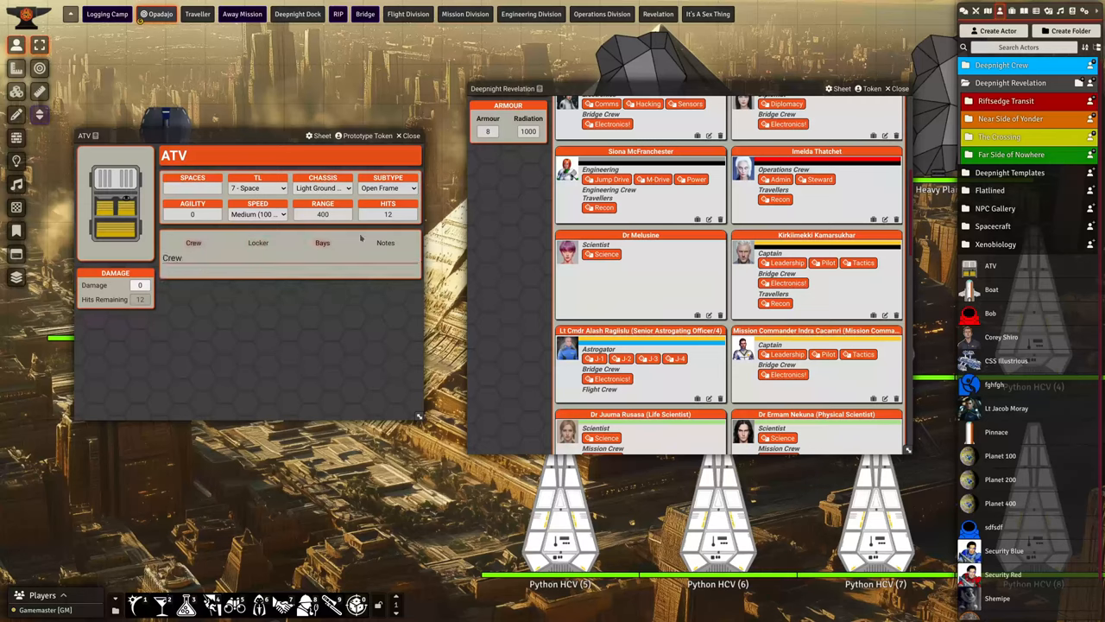
mouse_move(211, 297)
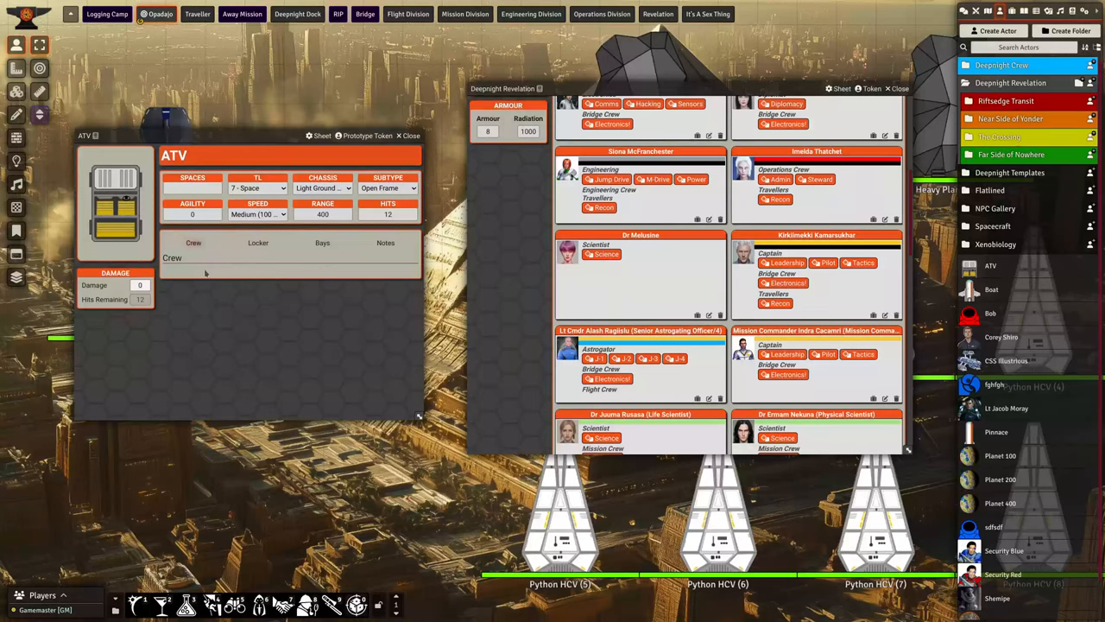
mouse_move(203, 273)
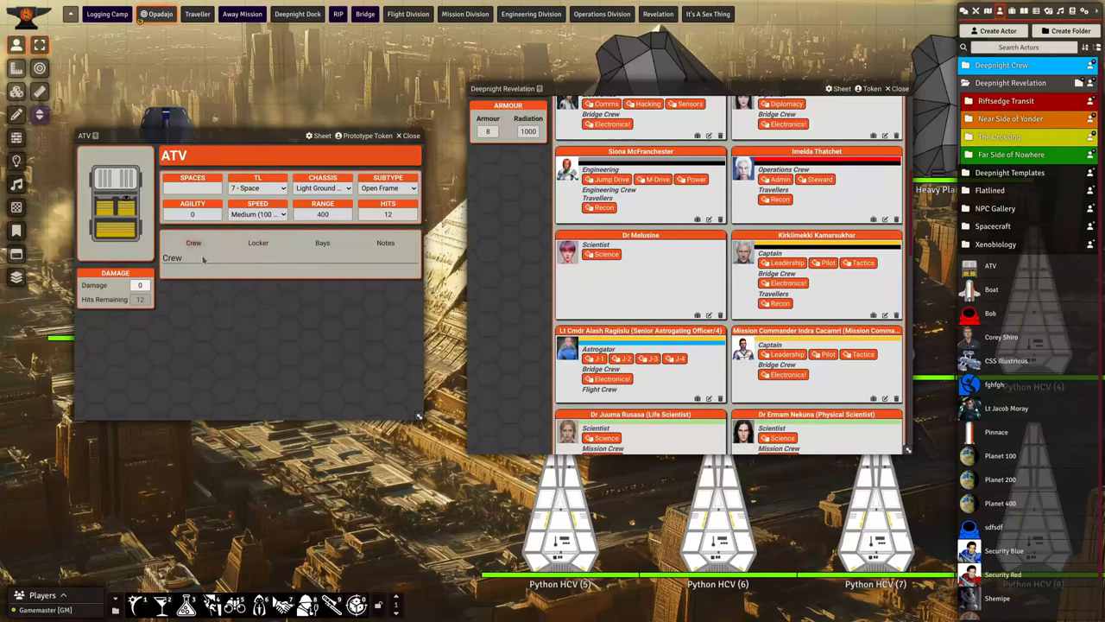
mouse_move(257, 251)
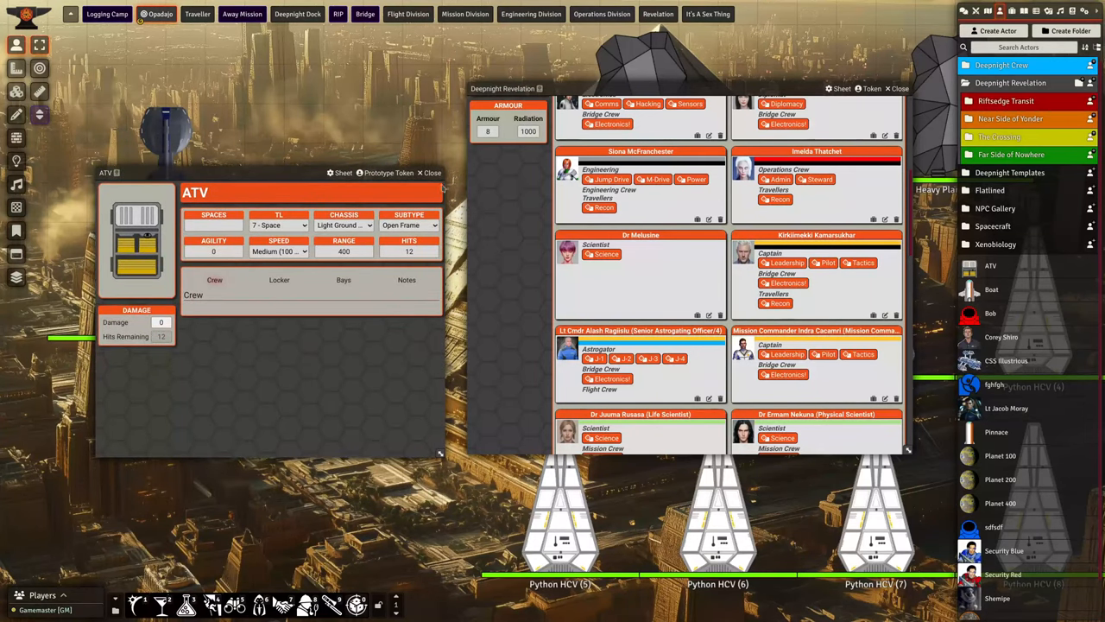
click(432, 172)
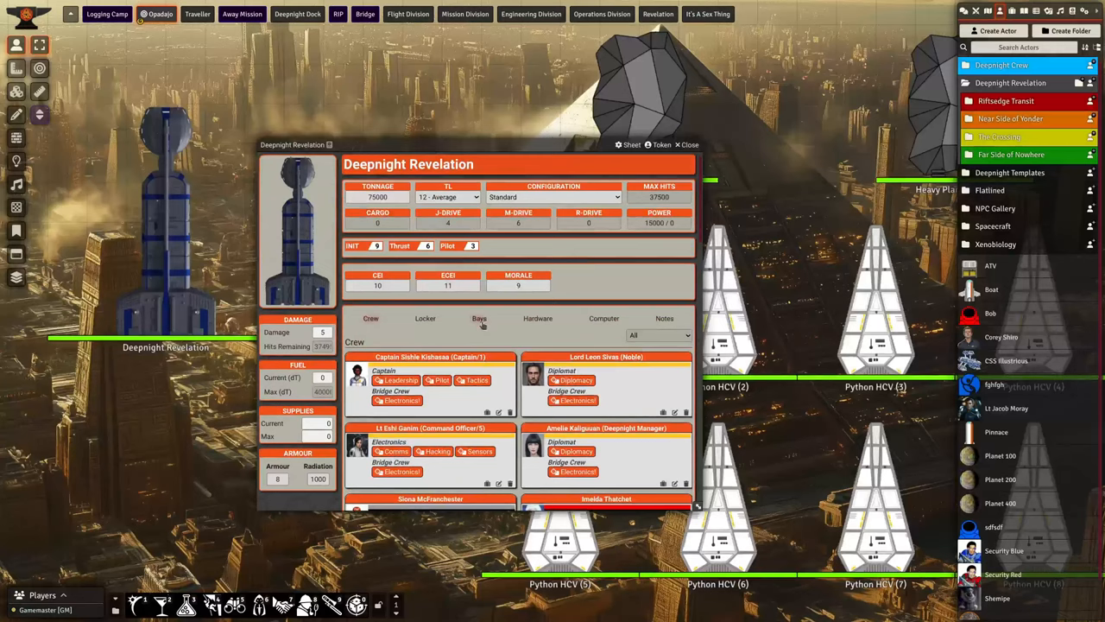
Drag the ATV into the ship's Docking Bay, show the Hardware components and close the ATV sheet.
click(480, 318)
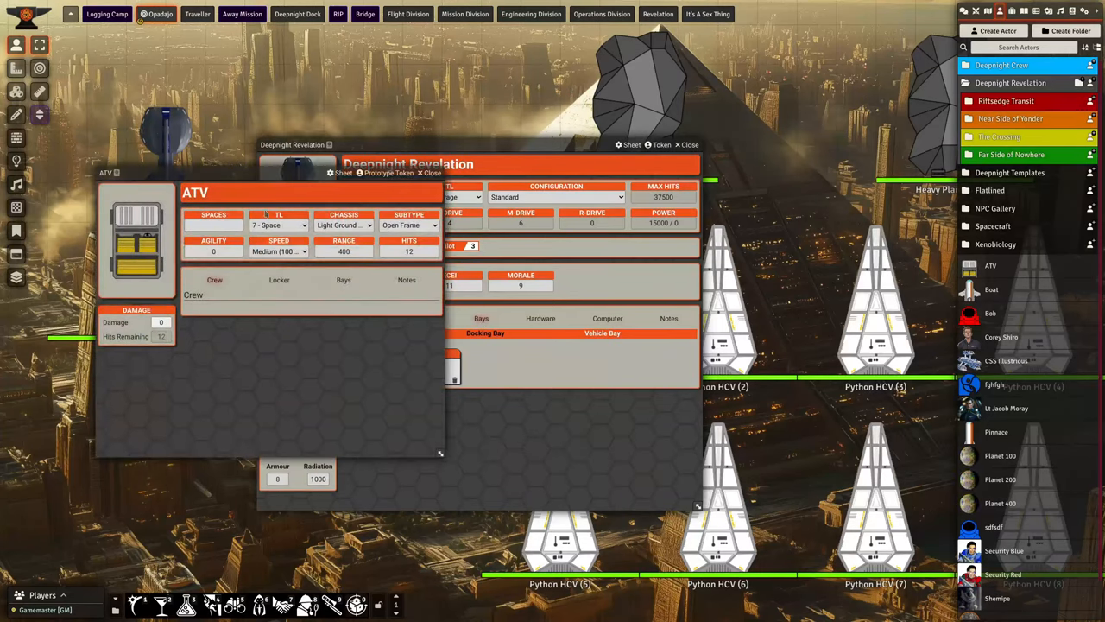
drag(193, 192, 369, 249)
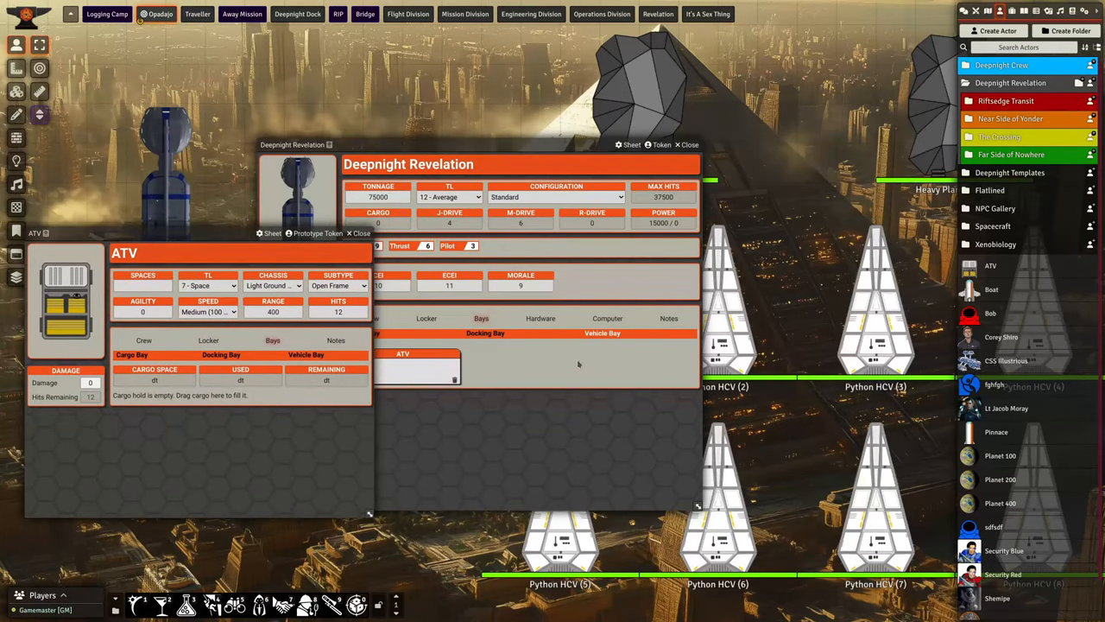
click(540, 318)
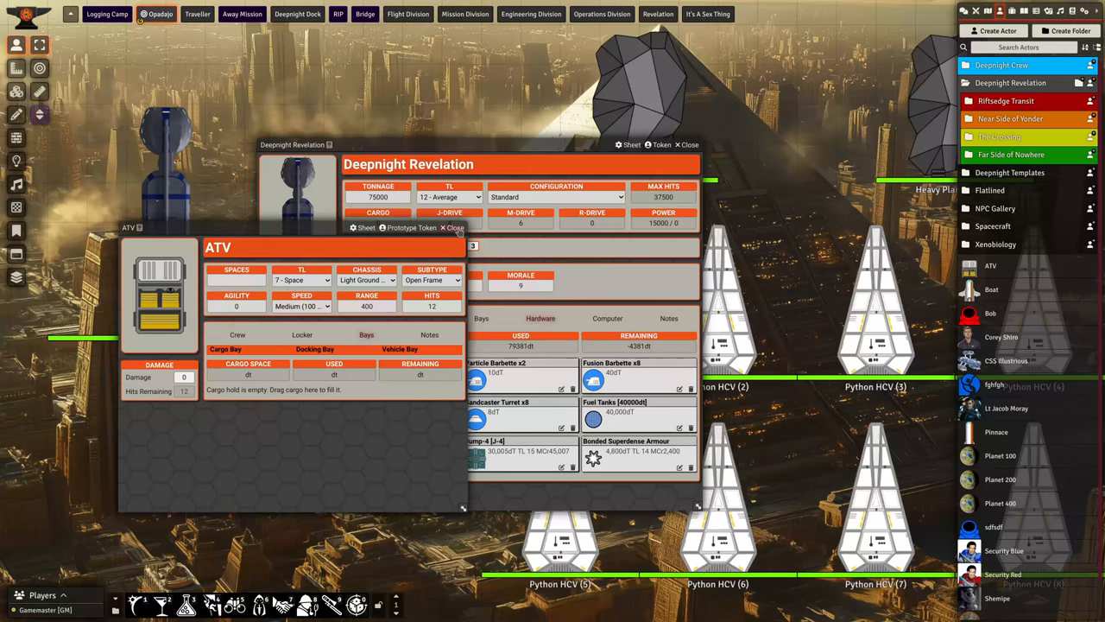
click(452, 228)
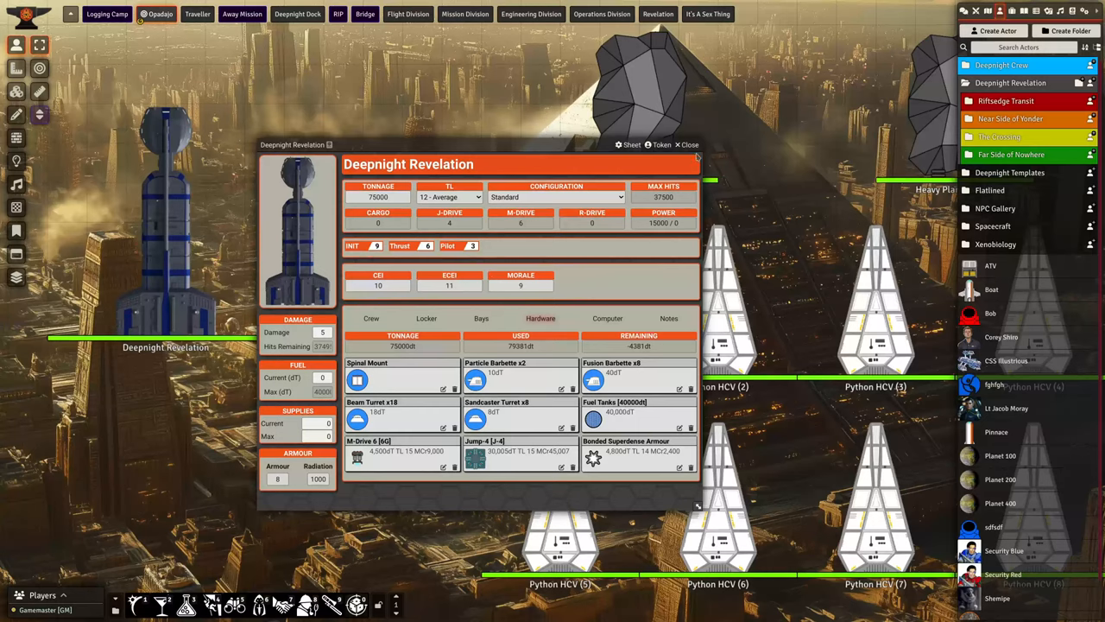
click(688, 145)
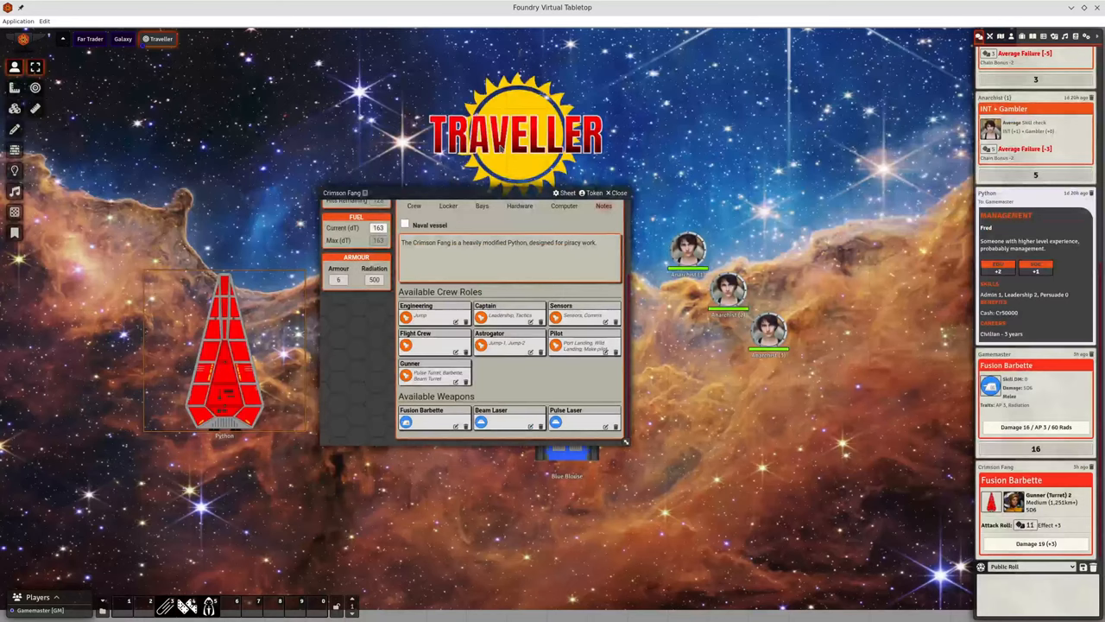
mouse_move(394, 193)
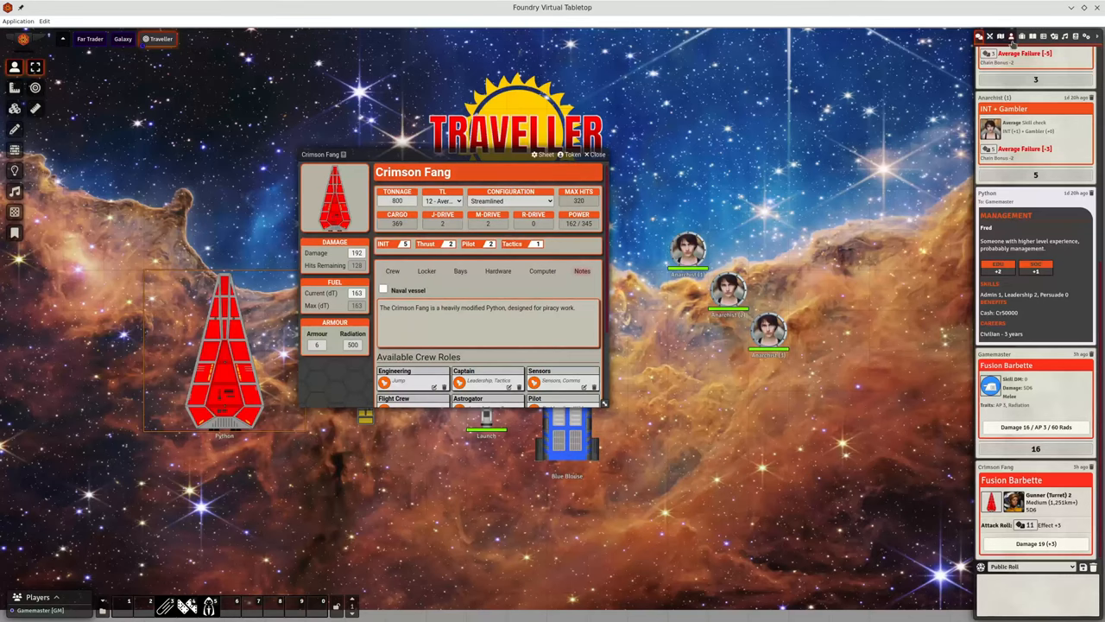
Show the Crimson Fang's Crew roster, close Alice's character sheet and return to the chat log.
click(1011, 36)
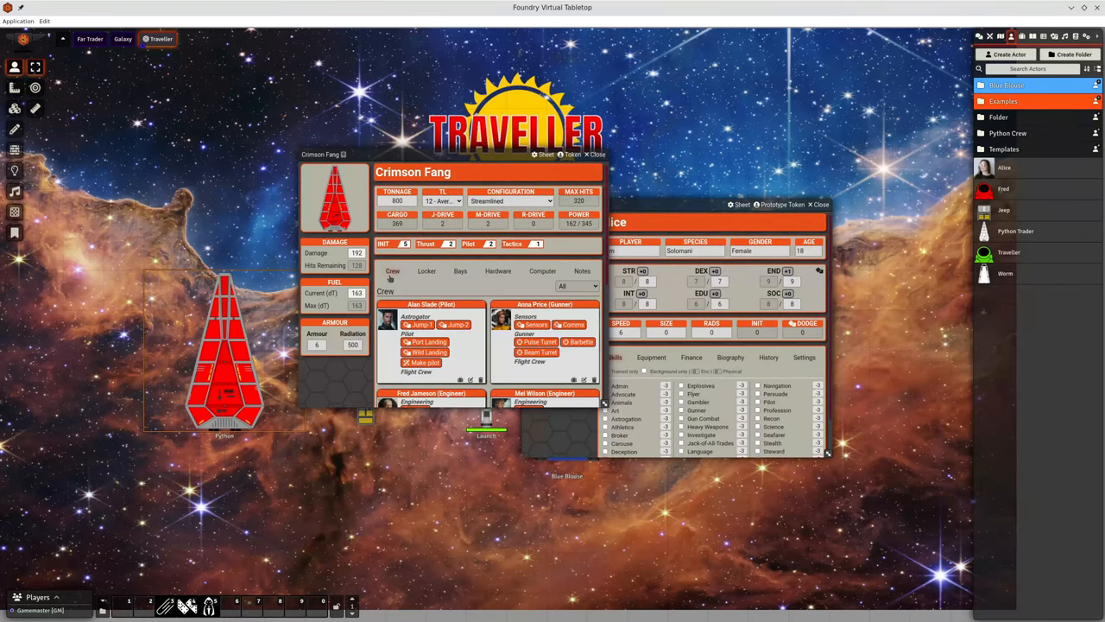
mouse_move(337, 492)
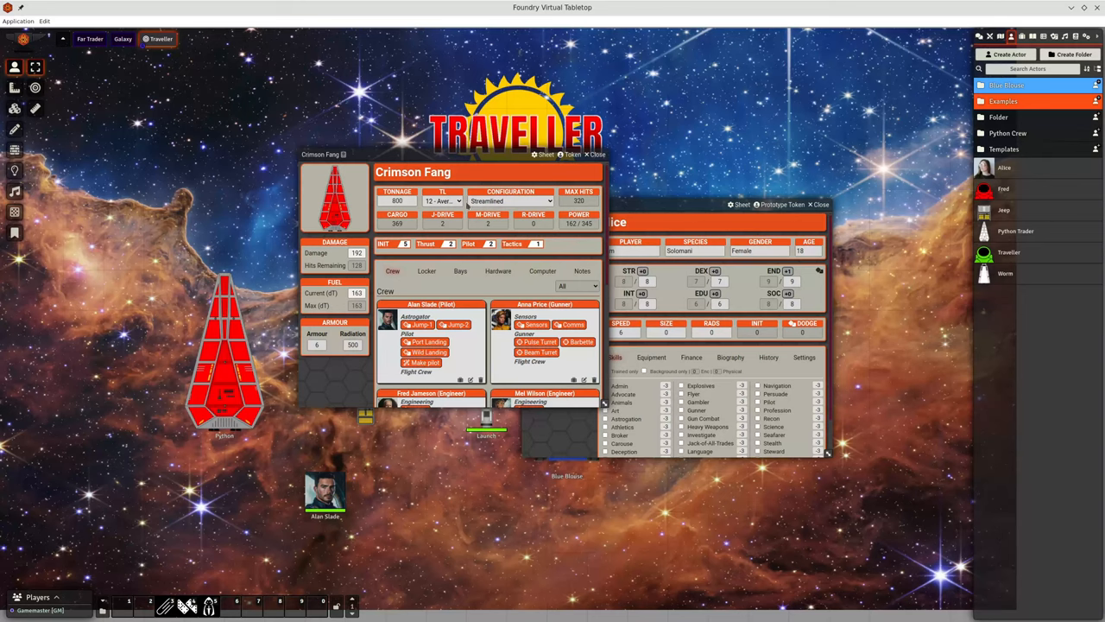
mouse_move(1046, 237)
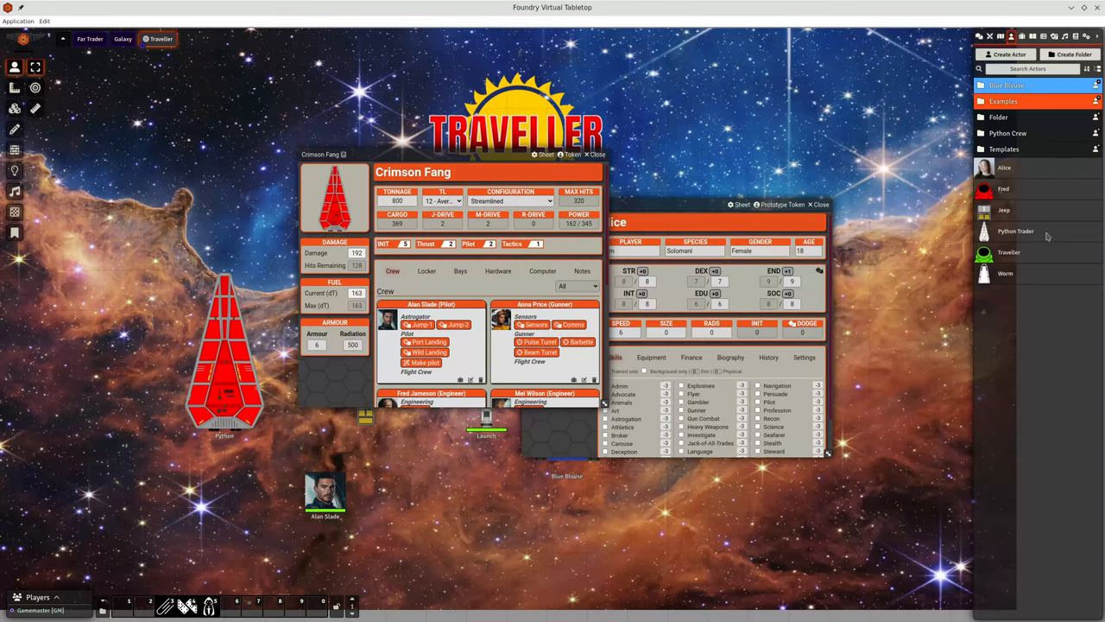
mouse_move(1027, 262)
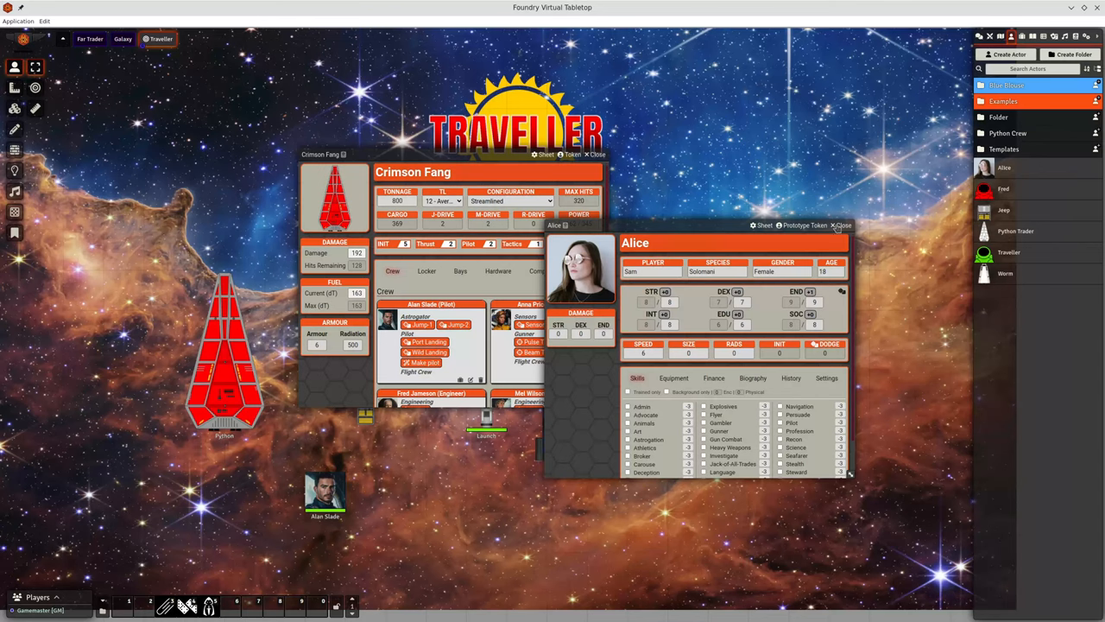
click(842, 225)
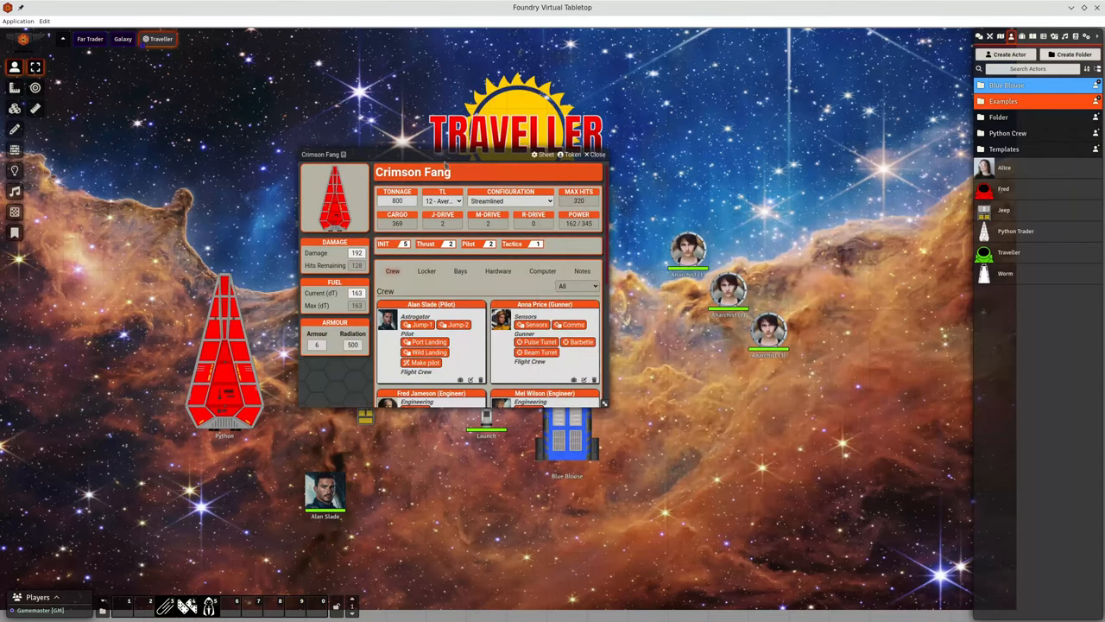
mouse_move(695, 198)
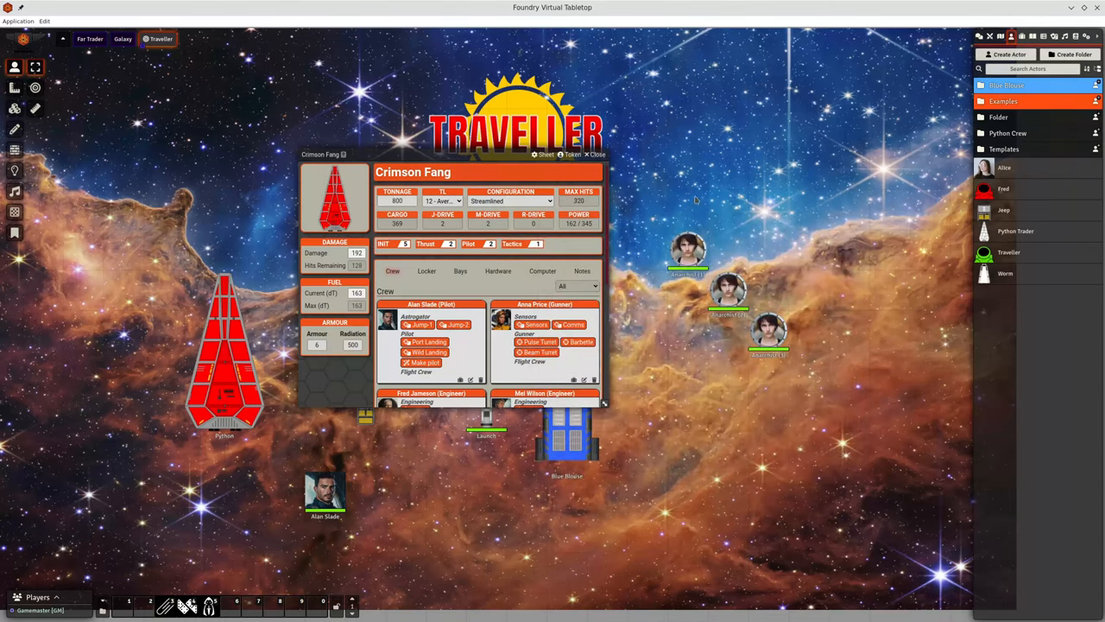
click(977, 37)
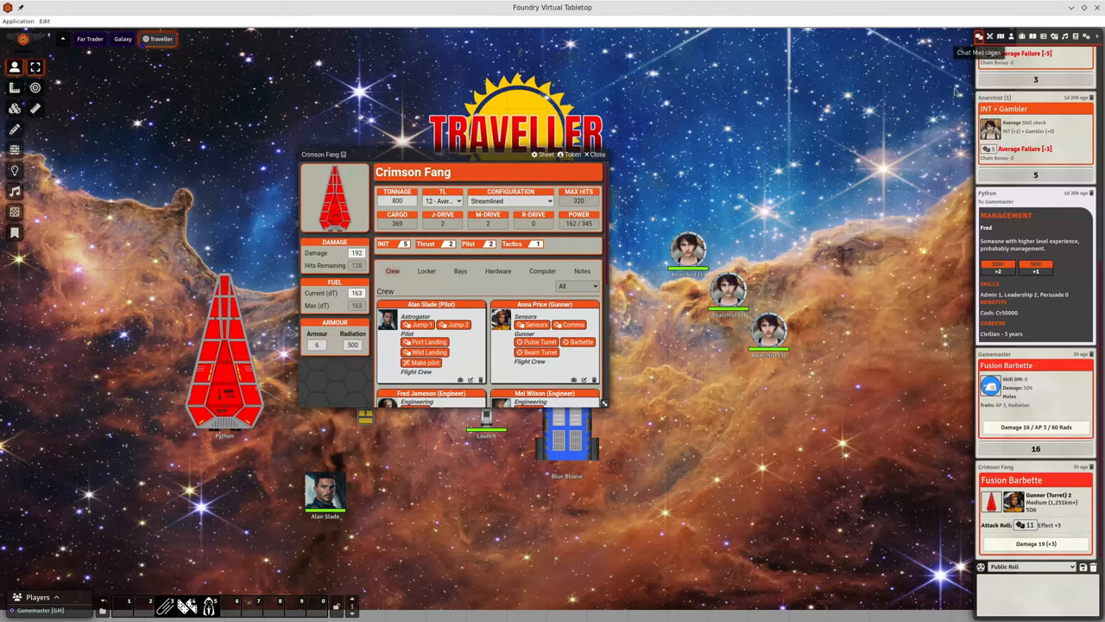
mouse_move(939, 518)
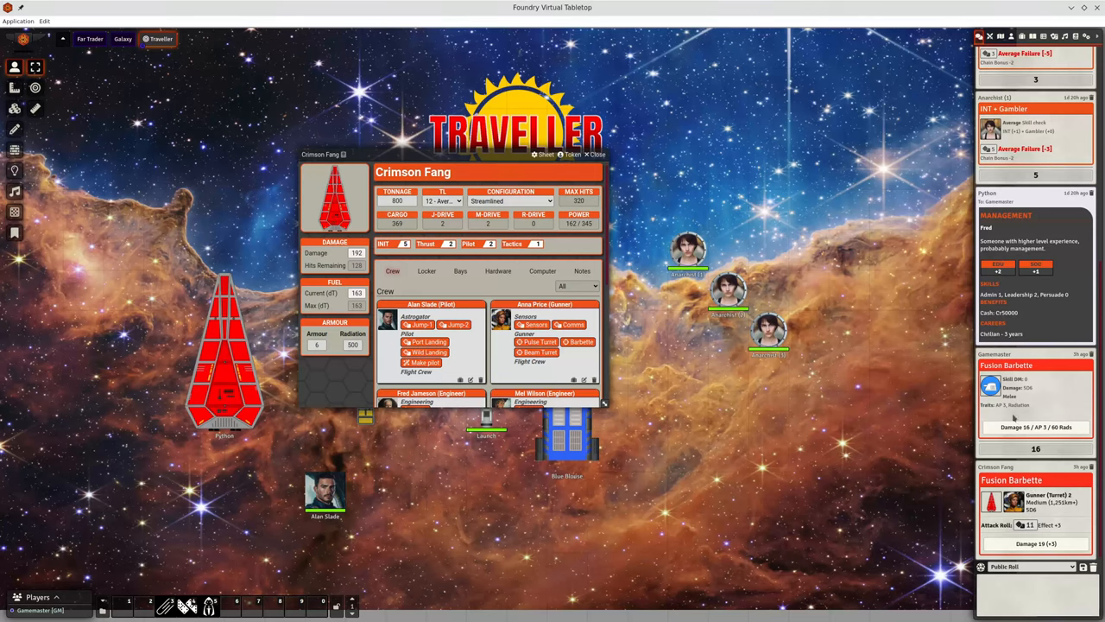
mouse_move(826, 407)
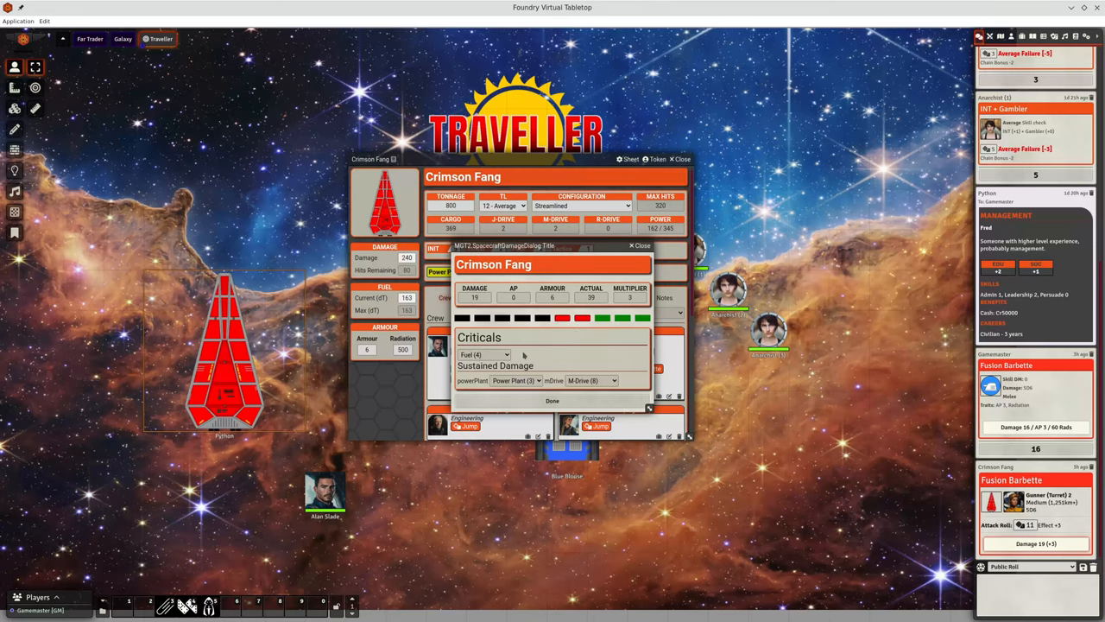
mouse_move(557, 351)
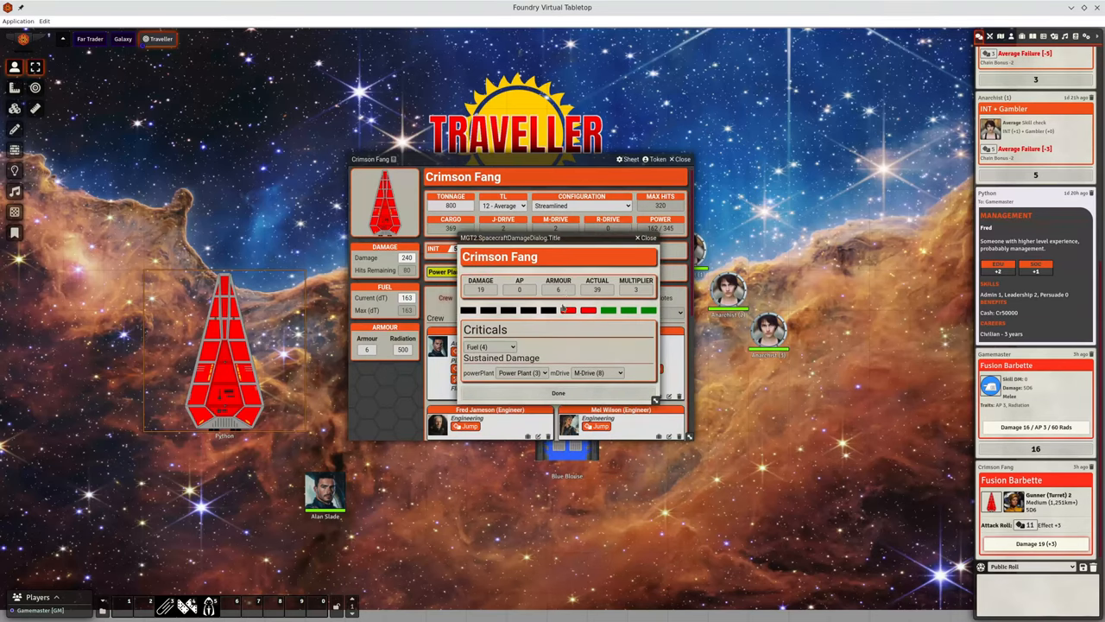
Apply the weapon damage to the Crimson Fang so its MGT2 Spacecraft Damage dialog lists the criticals.
click(521, 372)
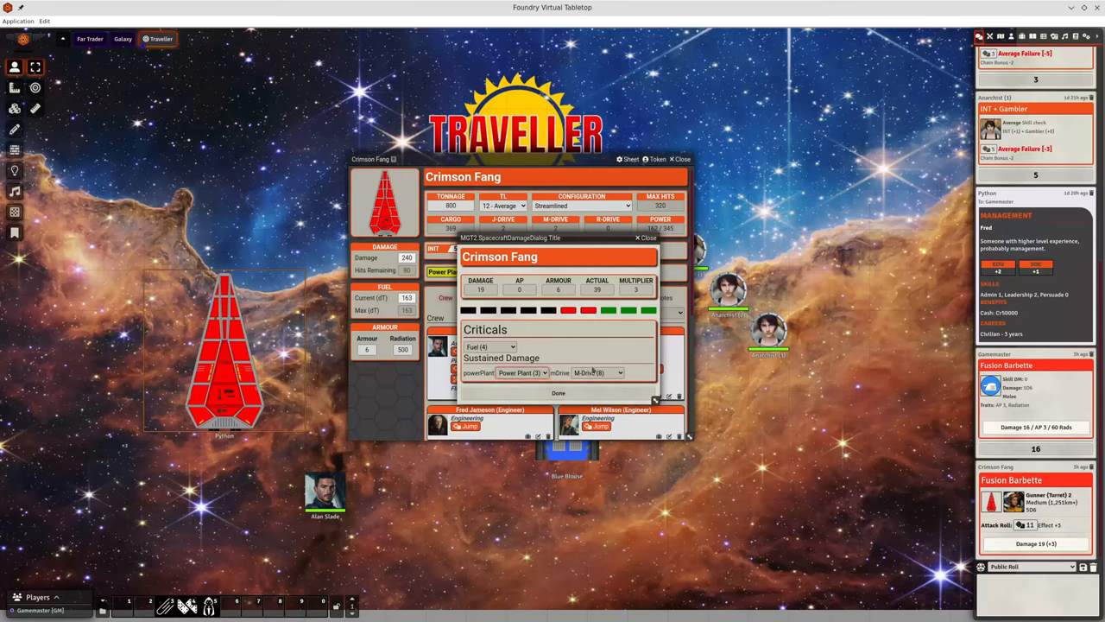
click(596, 373)
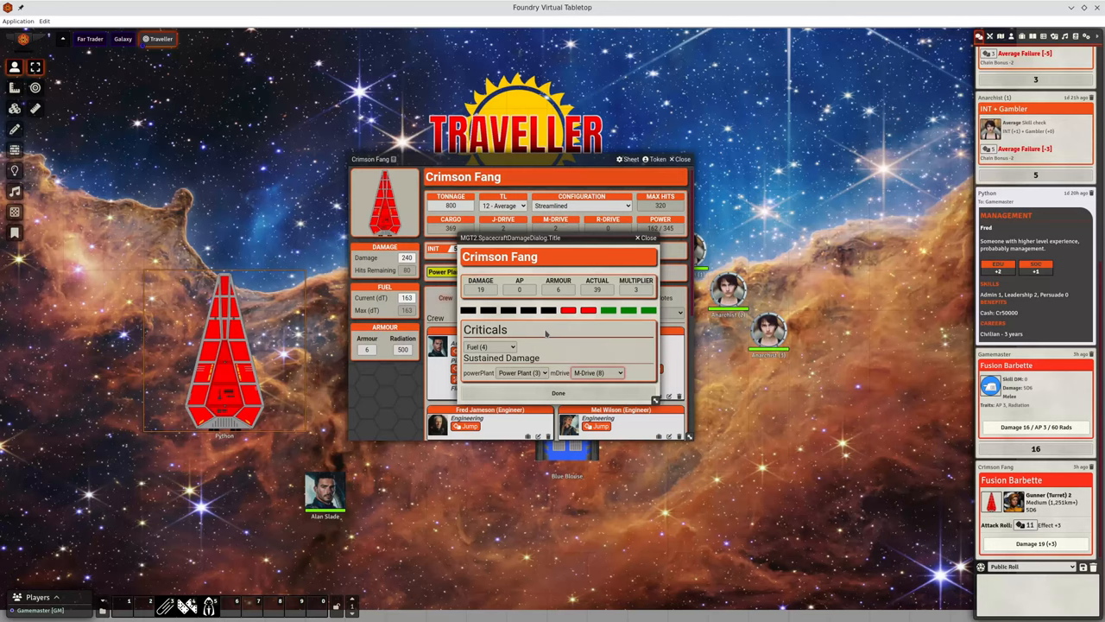
mouse_move(569, 346)
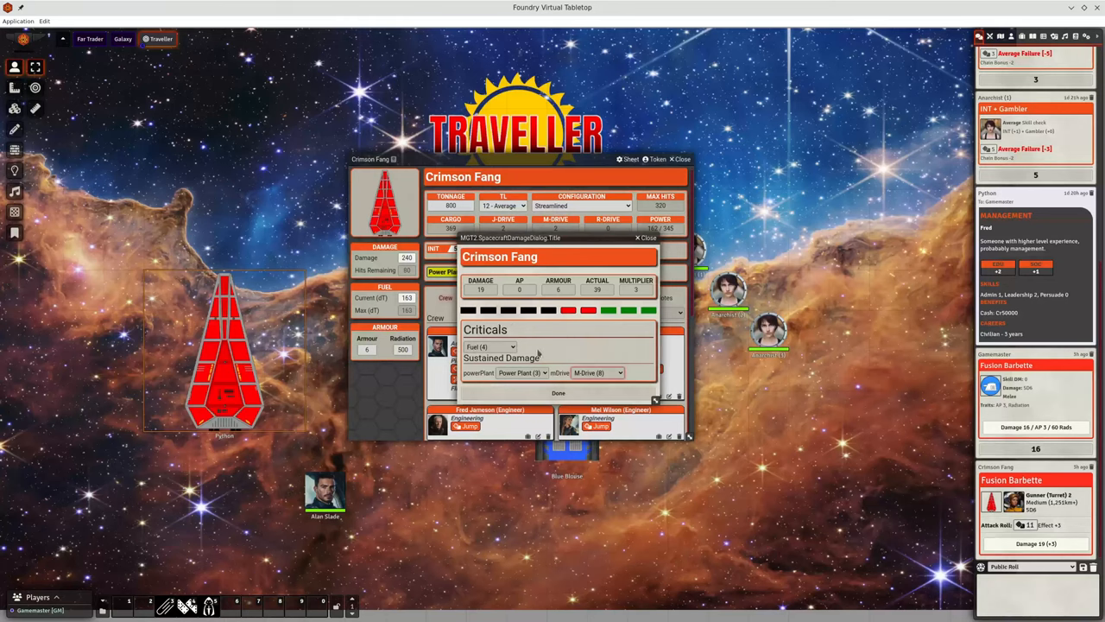
mouse_move(549, 359)
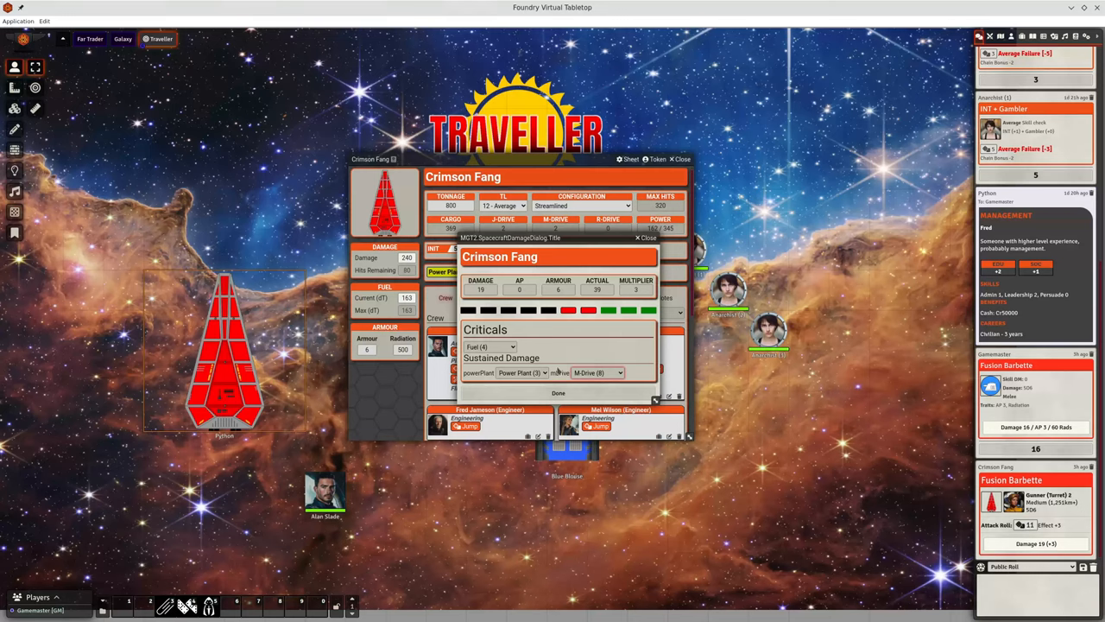
mouse_move(546, 352)
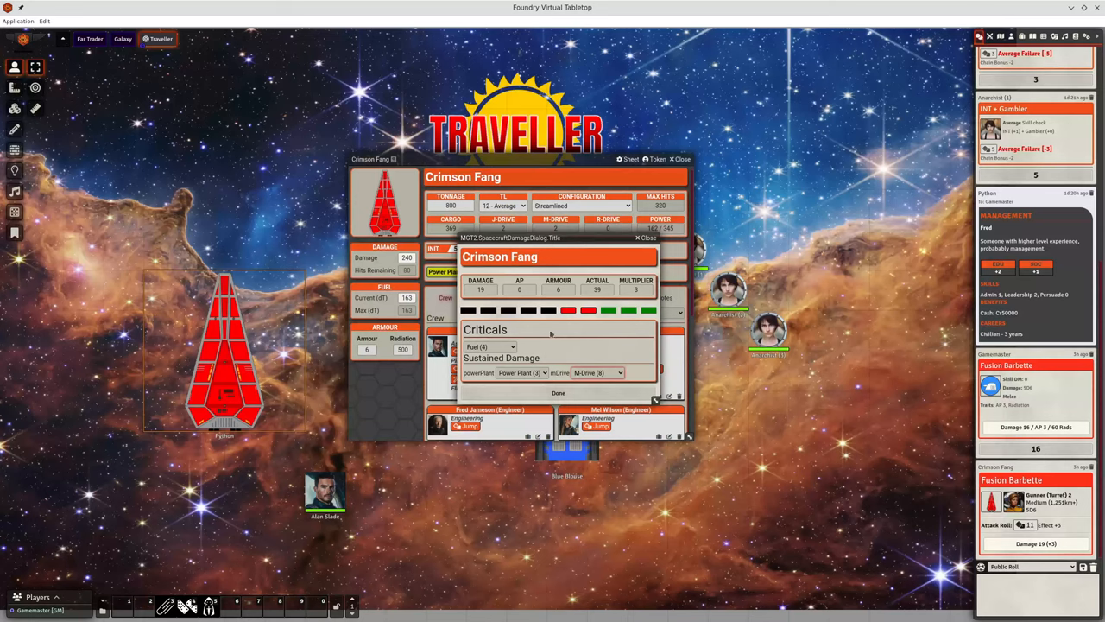
mouse_move(570, 354)
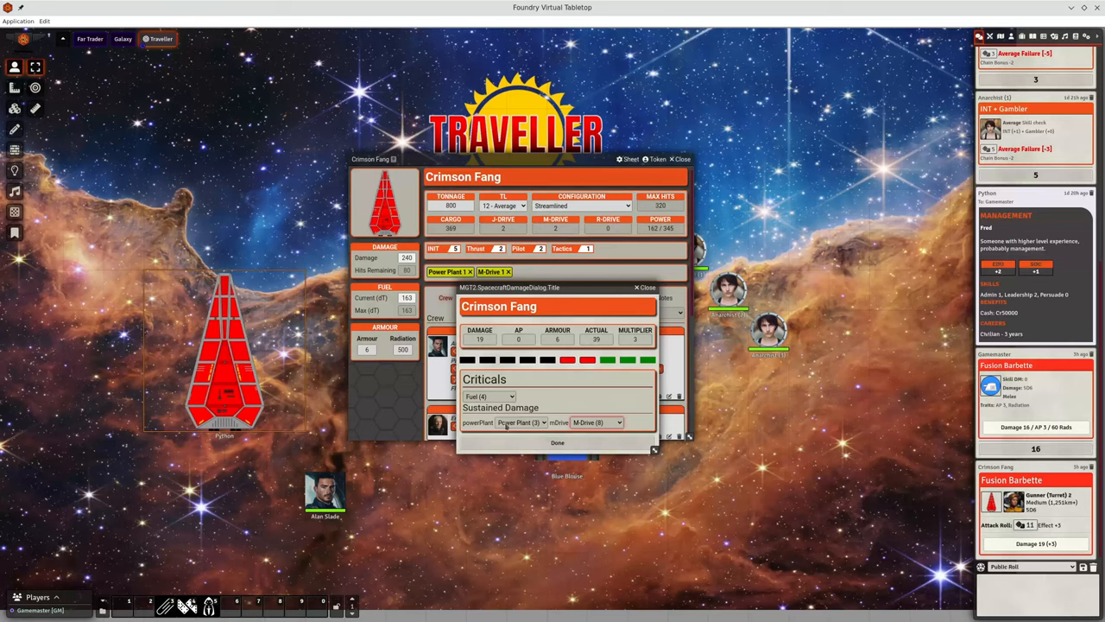
mouse_move(628, 409)
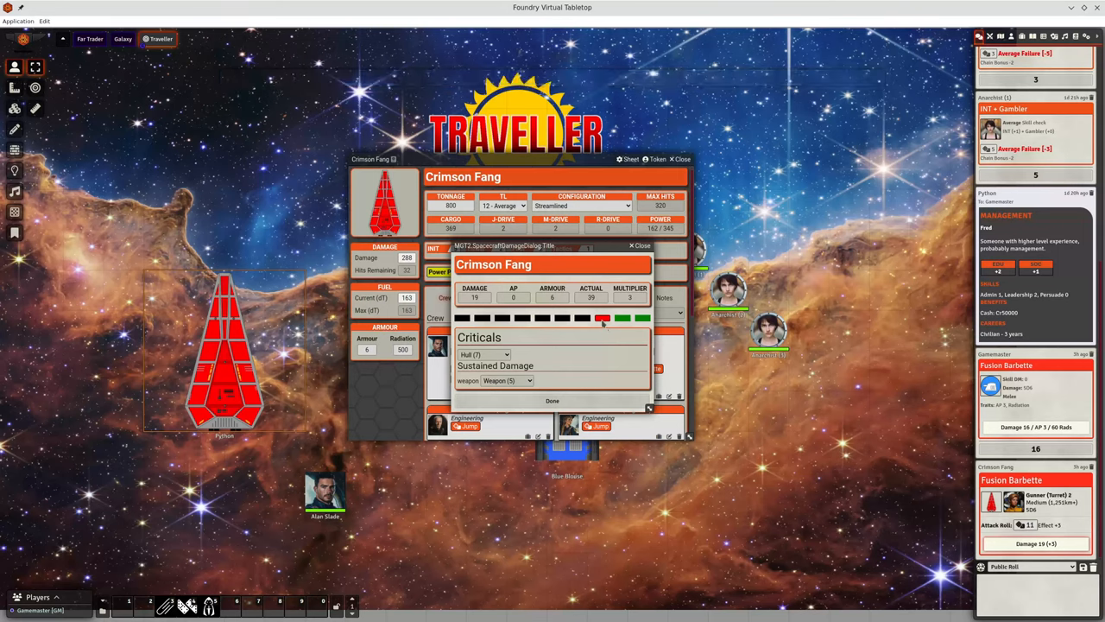
Confirm the damage, remove the M-Drive critical tag, and apply the Fusion Barbette hit again.
click(603, 318)
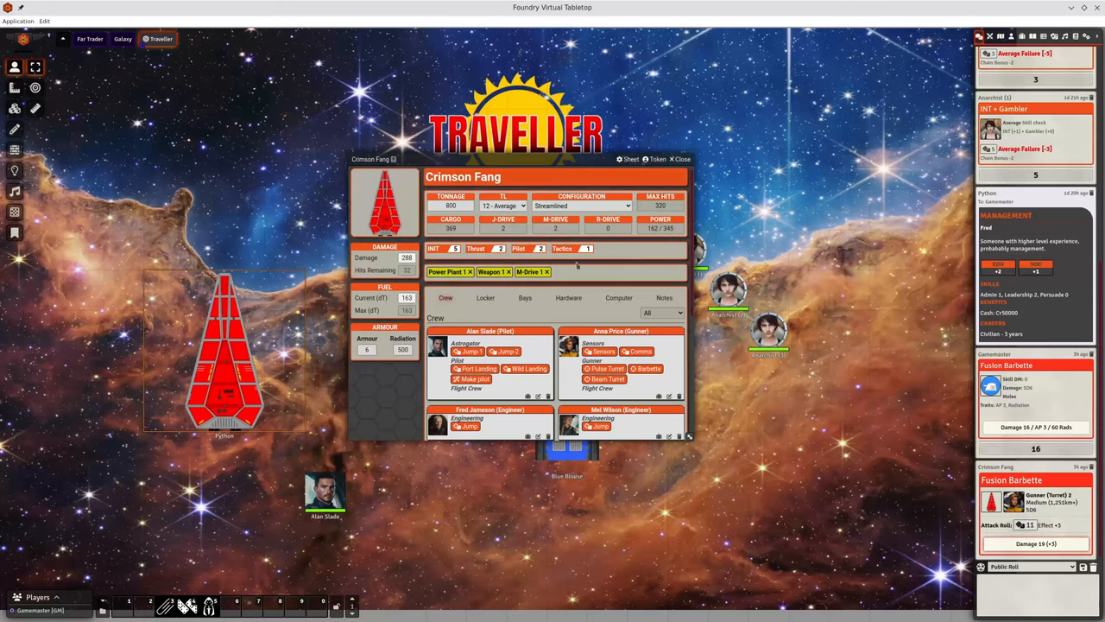
mouse_move(499, 297)
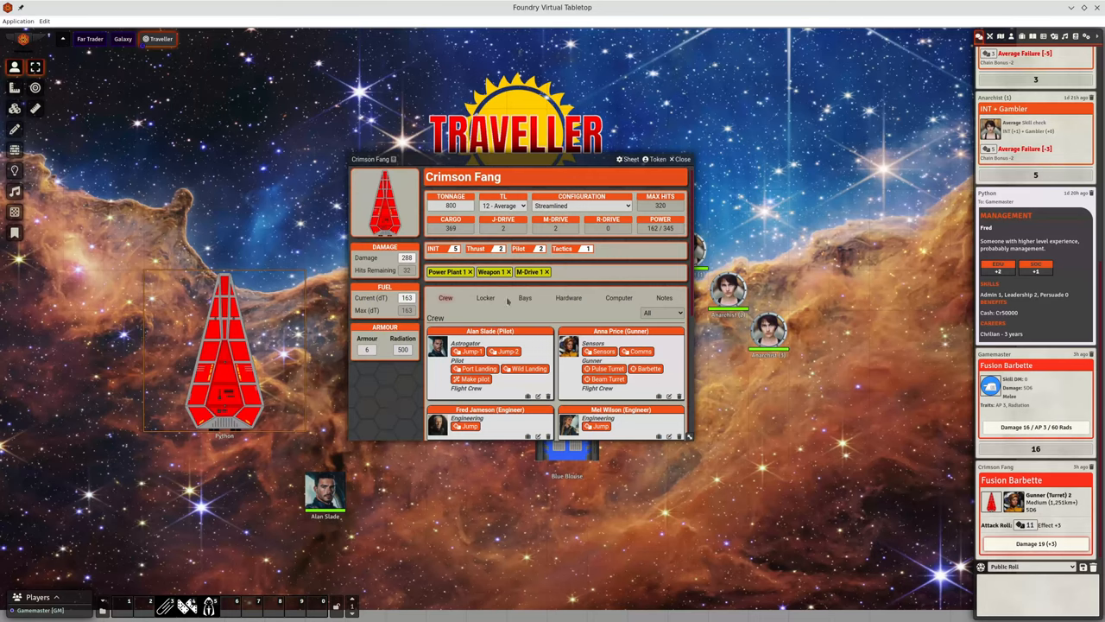
mouse_move(532, 285)
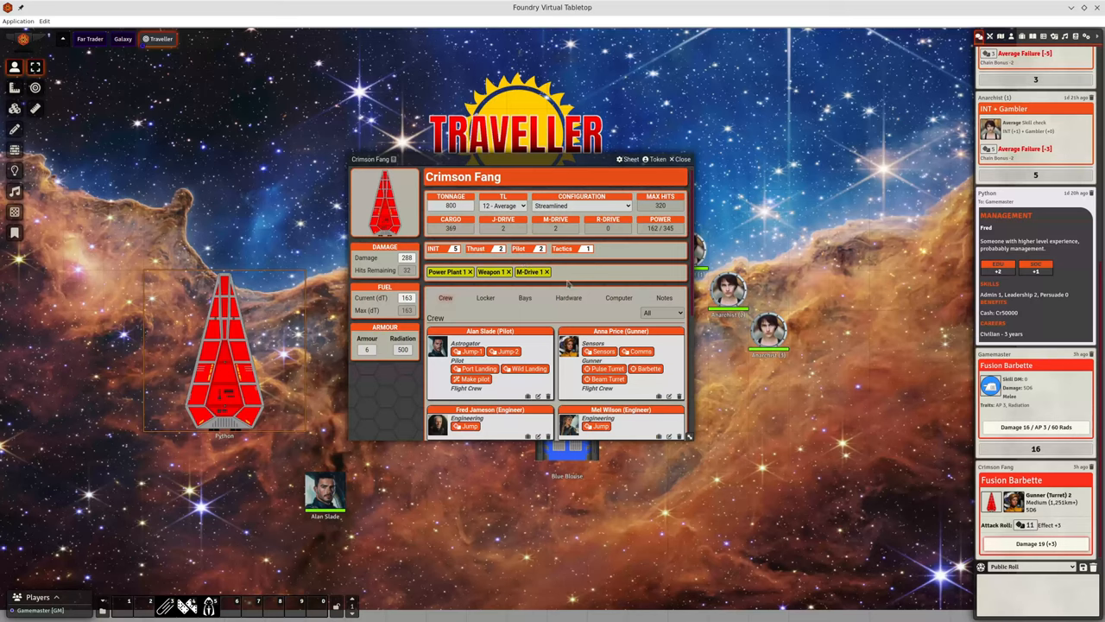
click(543, 271)
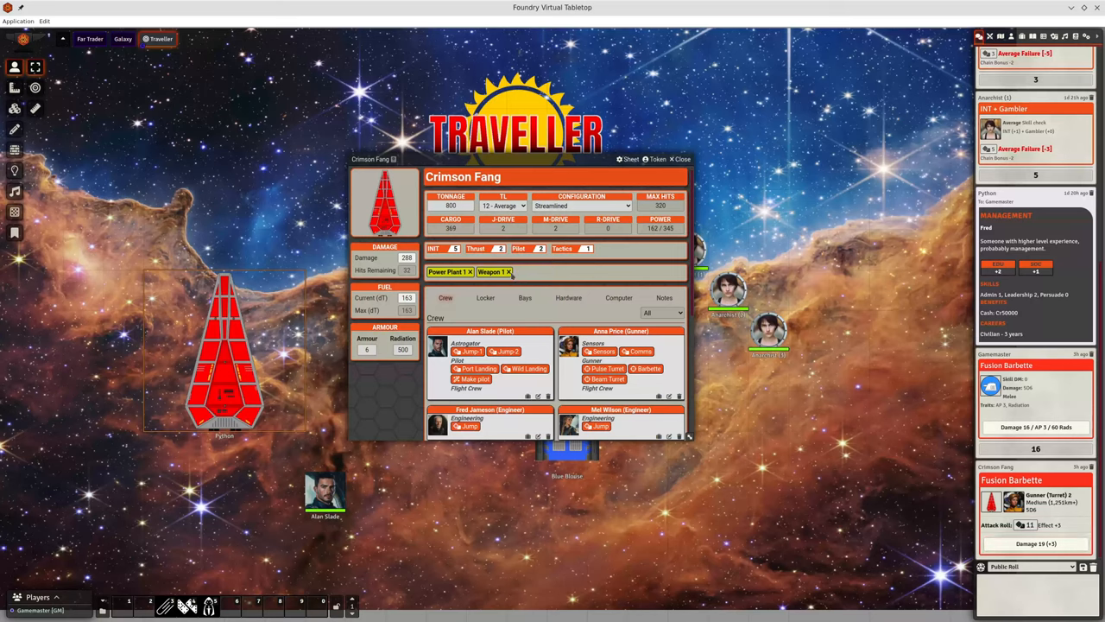
click(508, 271)
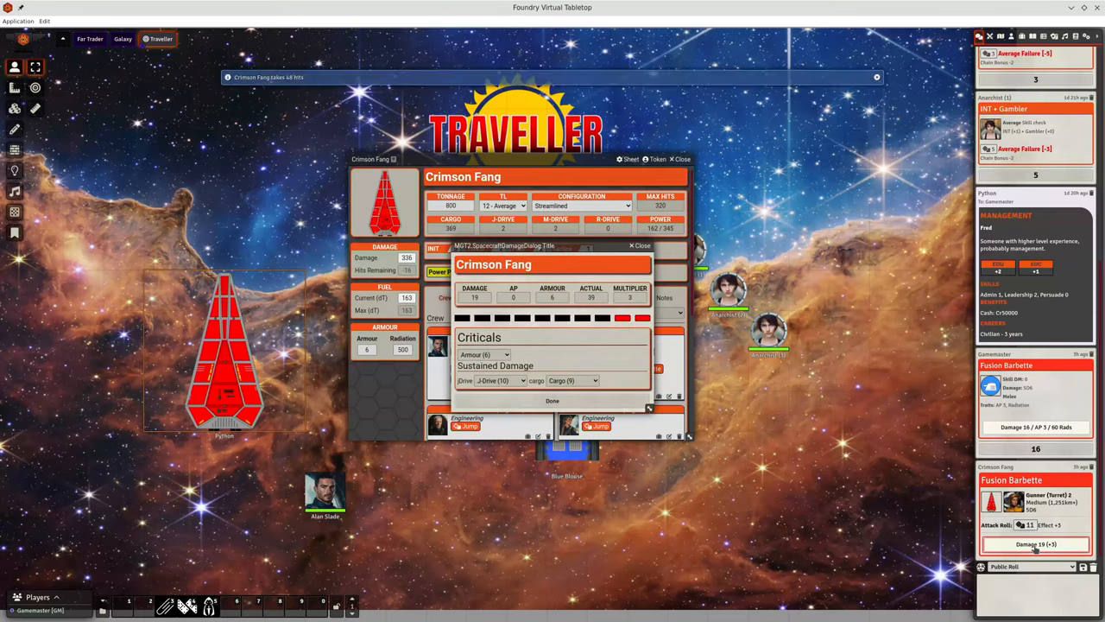
Confirm the armour critical and sustained damage, then dismiss the hit notifications.
click(553, 401)
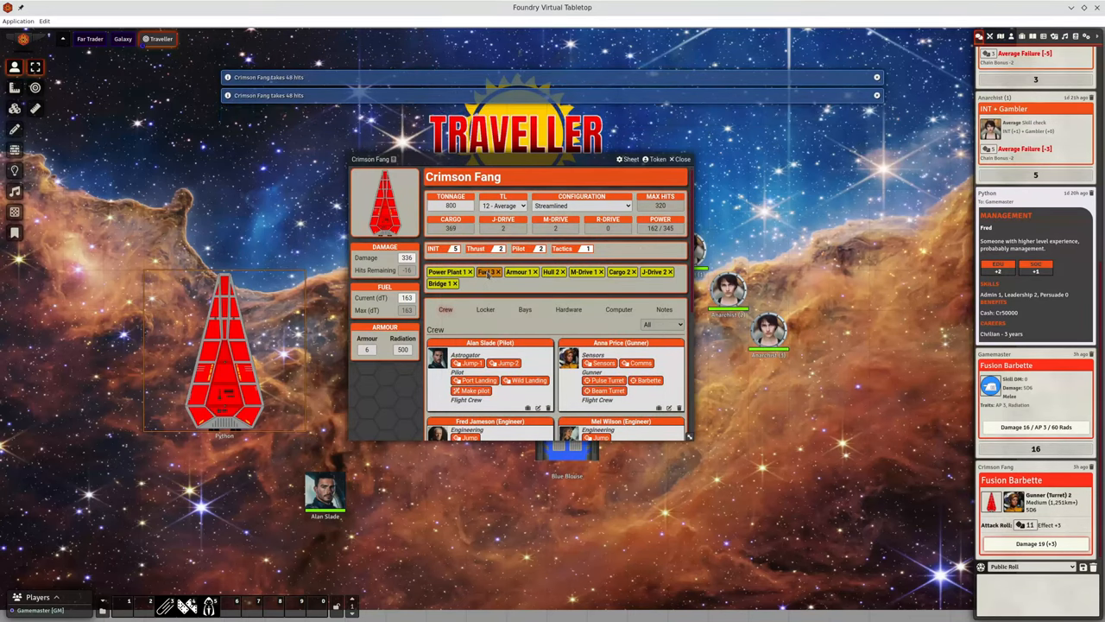
click(877, 95)
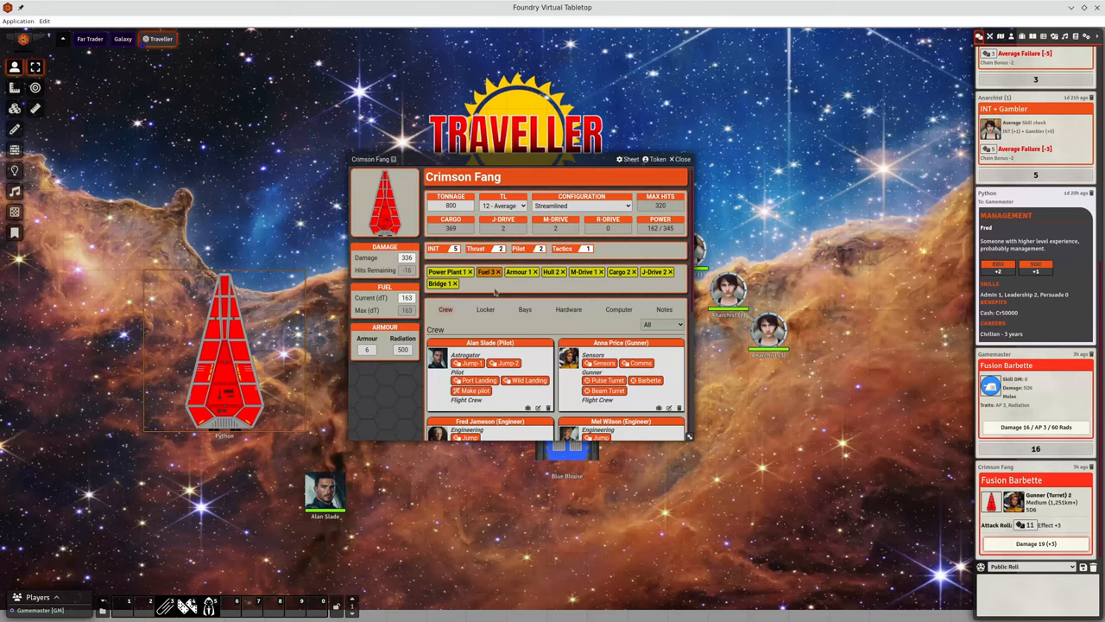
mouse_move(599, 282)
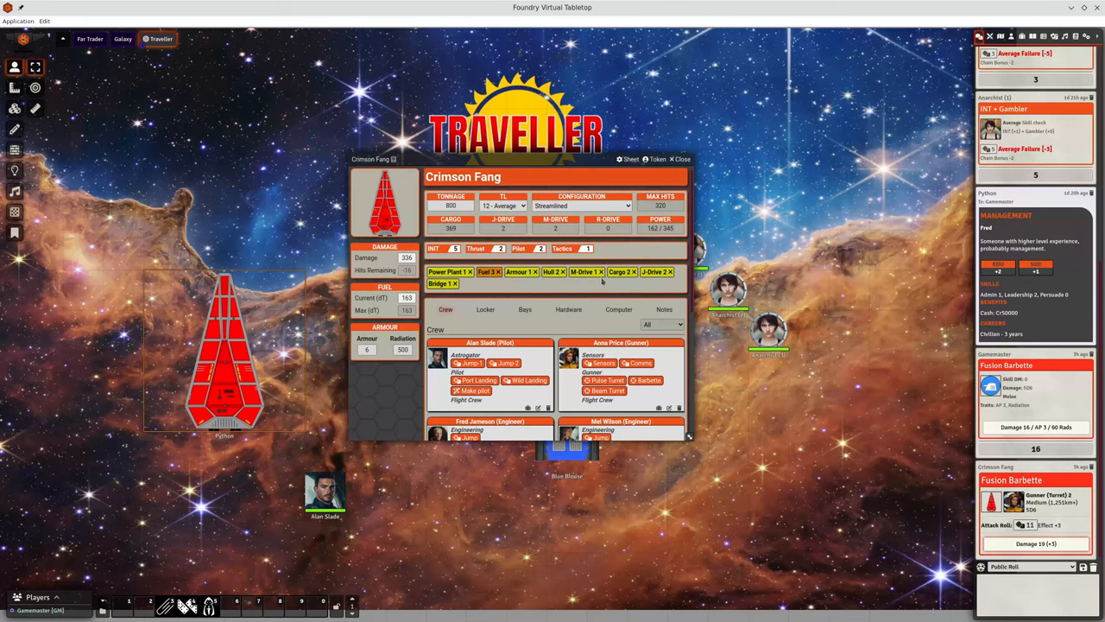
mouse_move(539, 287)
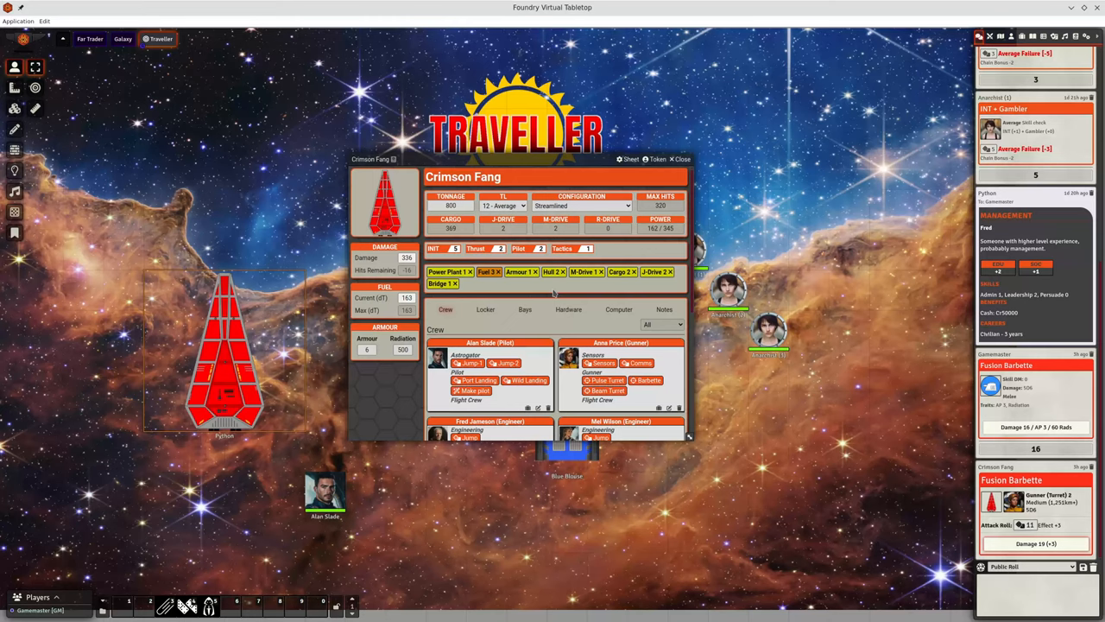
mouse_move(504, 294)
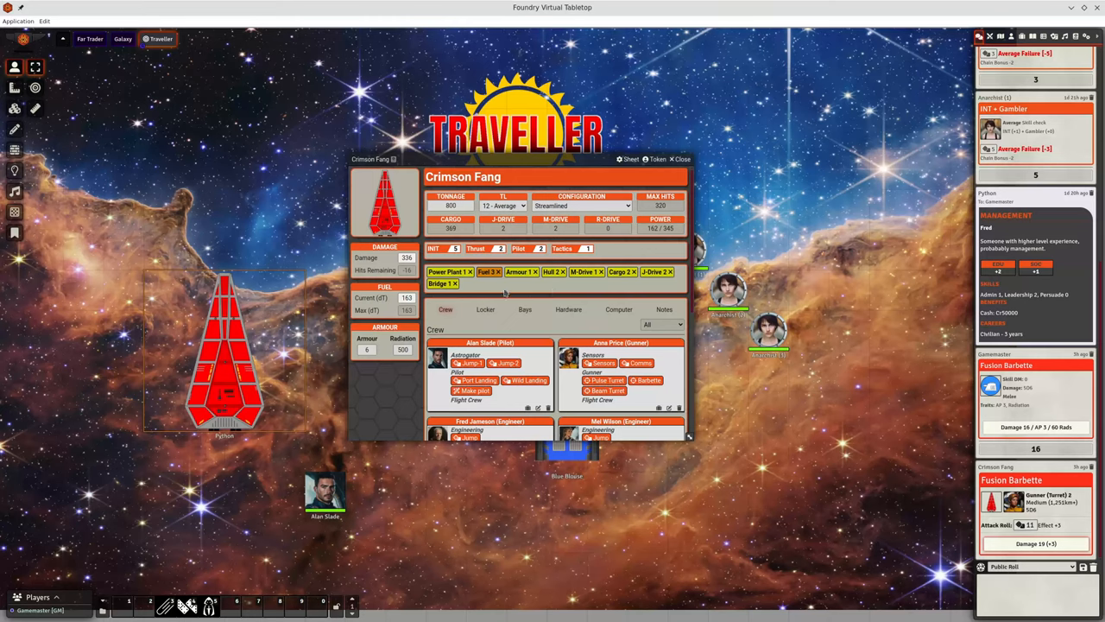
mouse_move(556, 283)
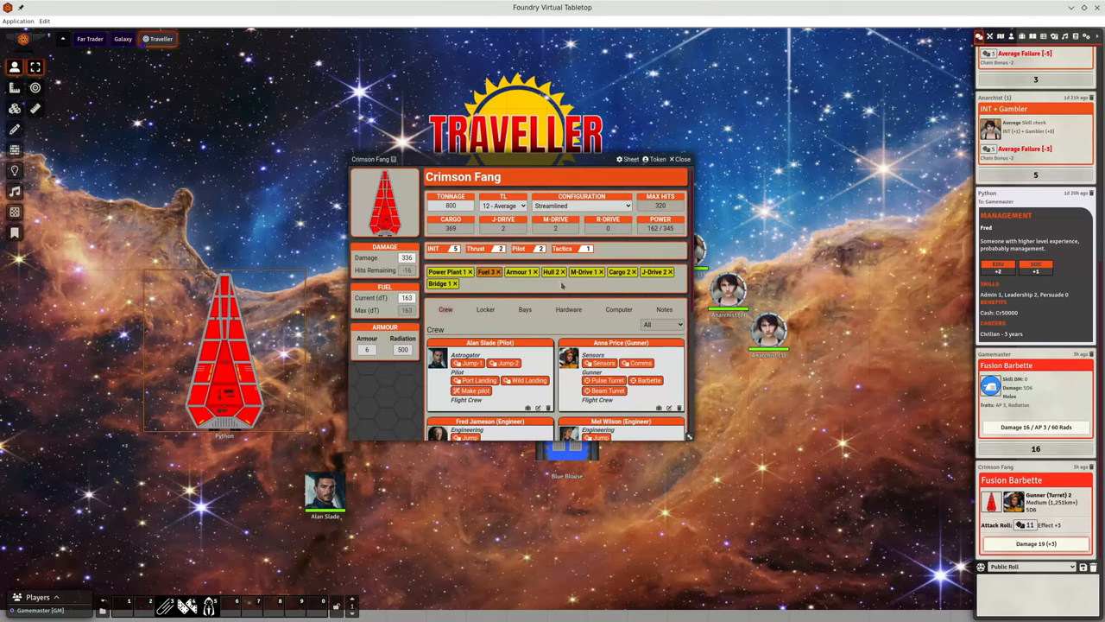
Set the Jump-2 drive to Very Advanced grade with Decreased Fuel and Early Jump advantages.
click(525, 309)
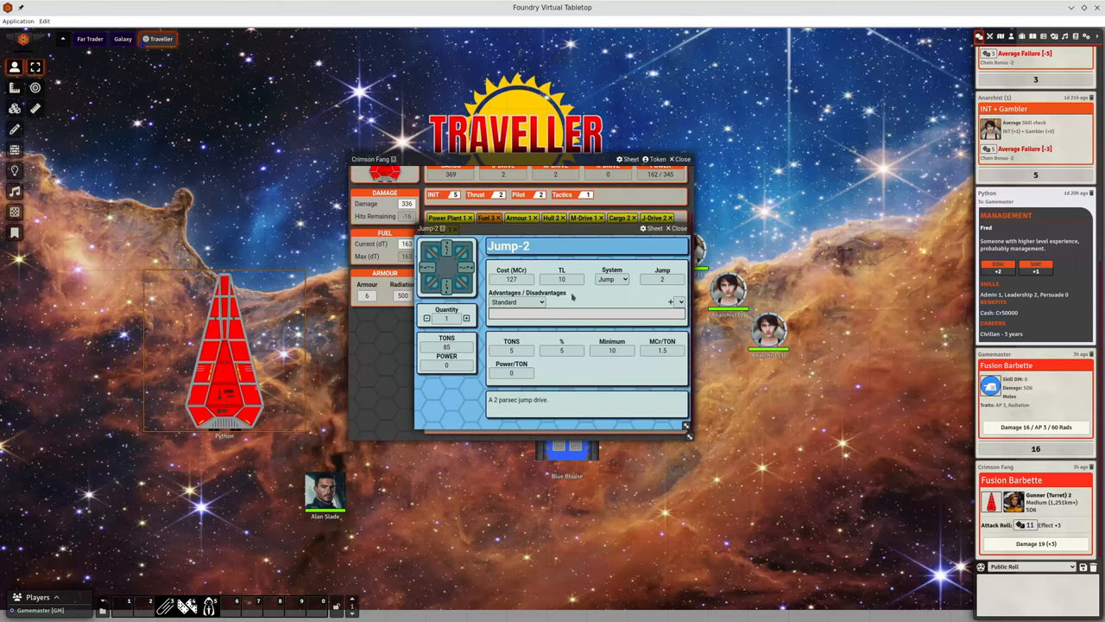
mouse_move(639, 304)
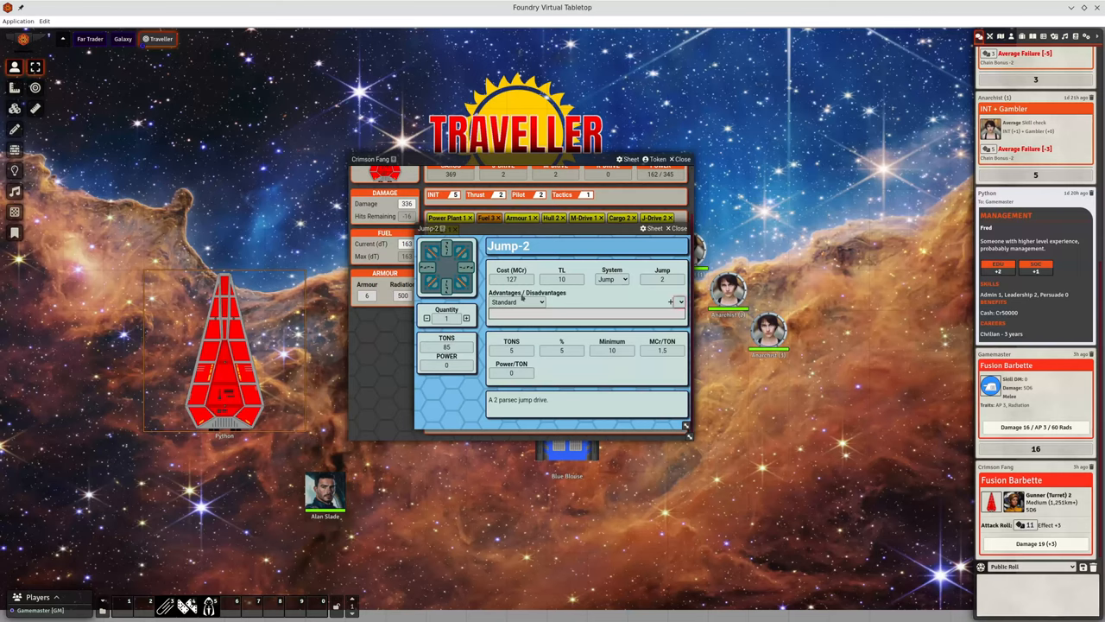
click(516, 302)
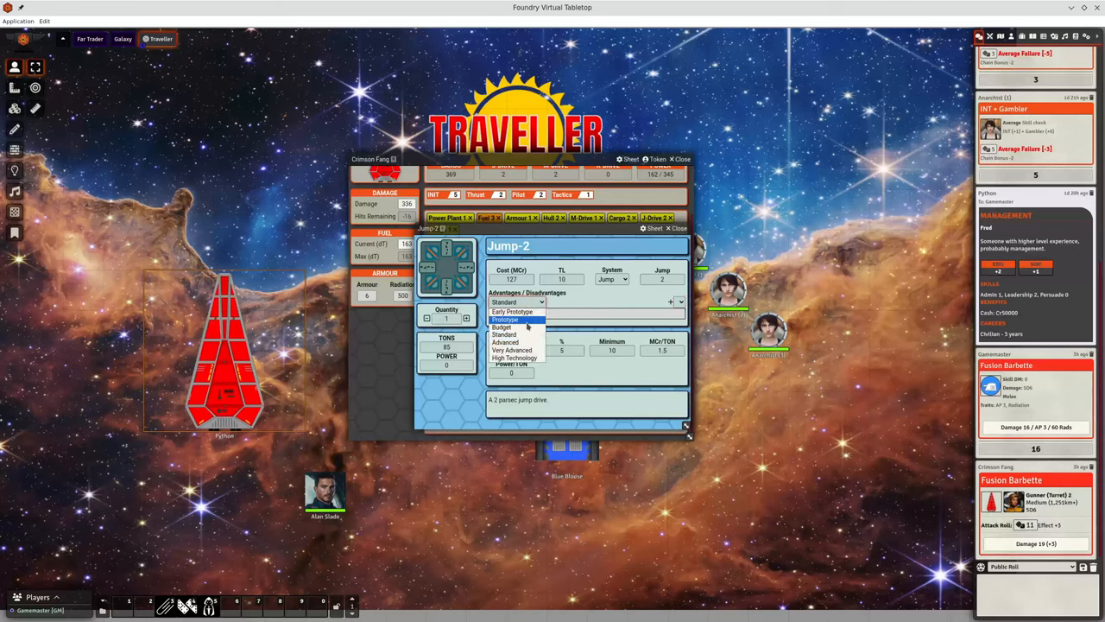
click(513, 348)
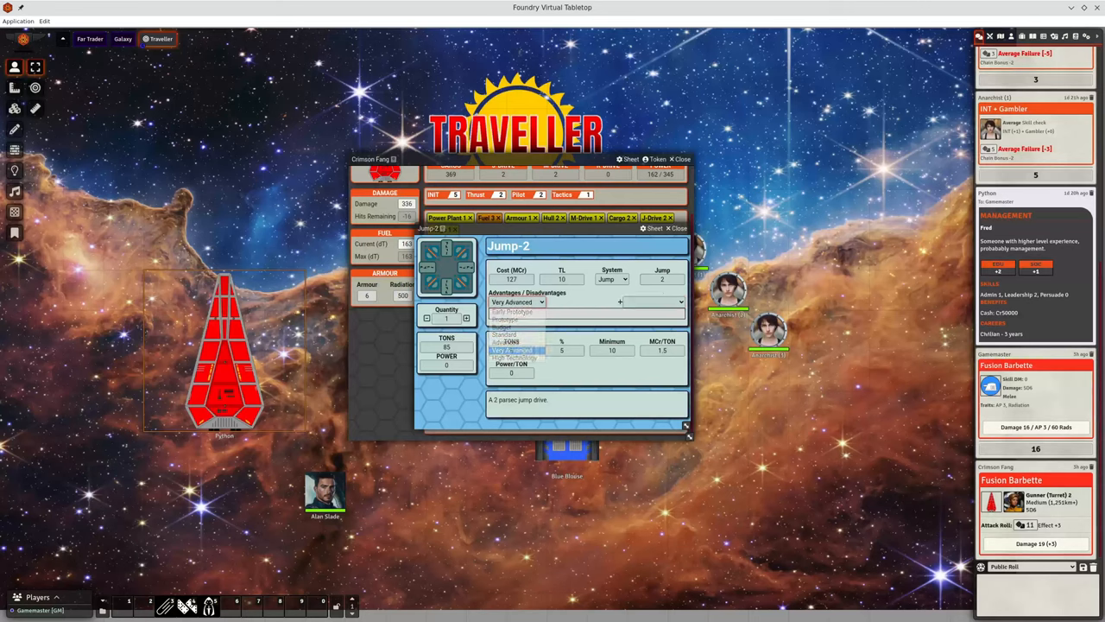
click(656, 300)
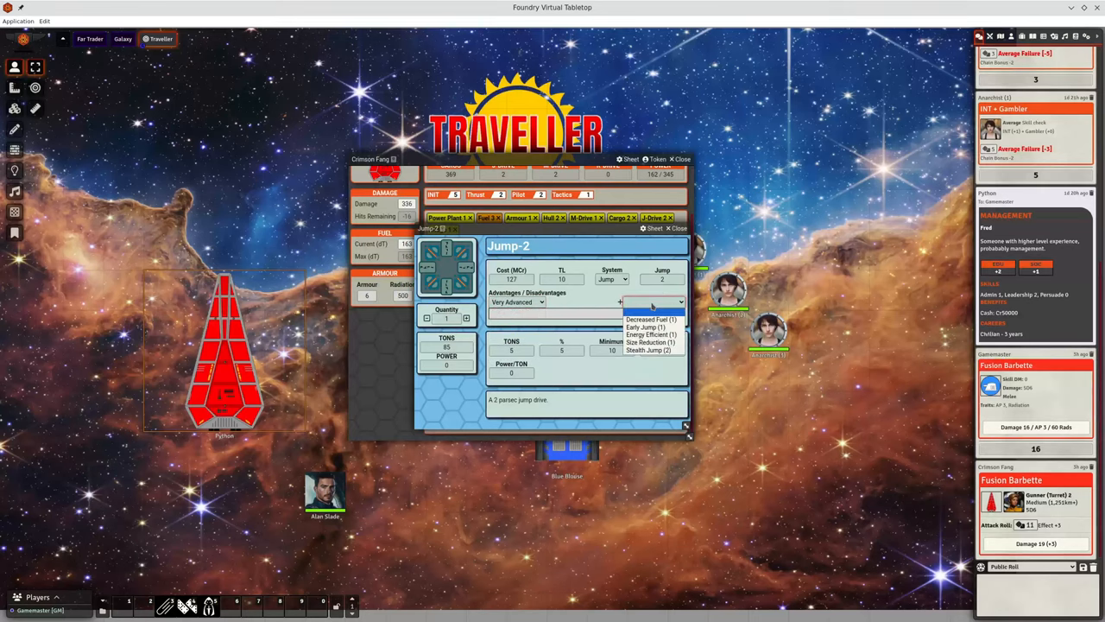
mouse_move(643, 327)
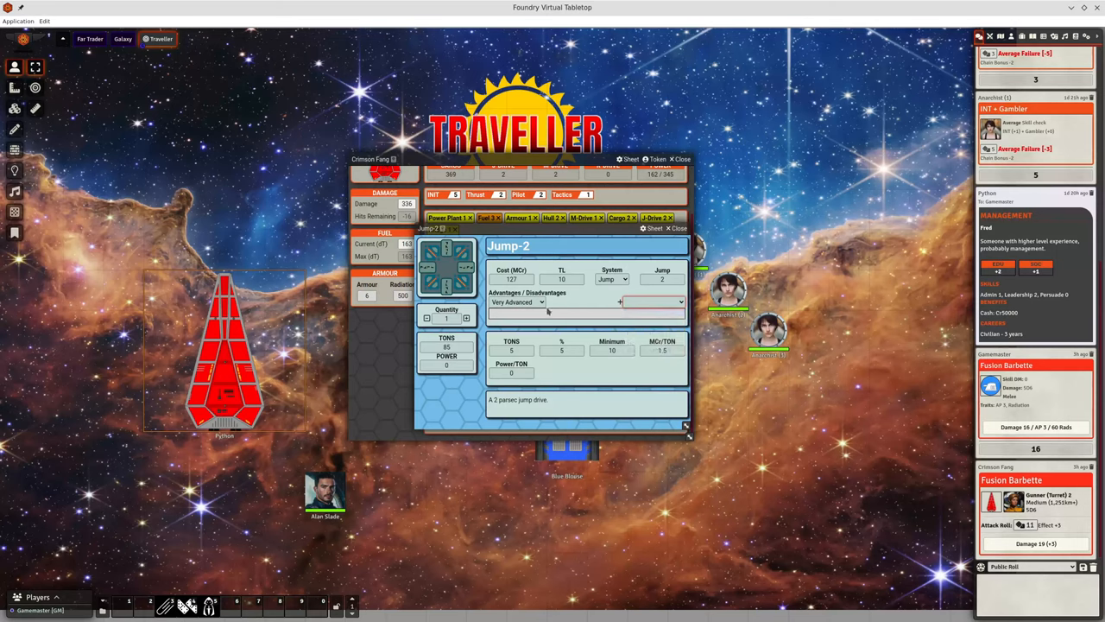
mouse_move(579, 313)
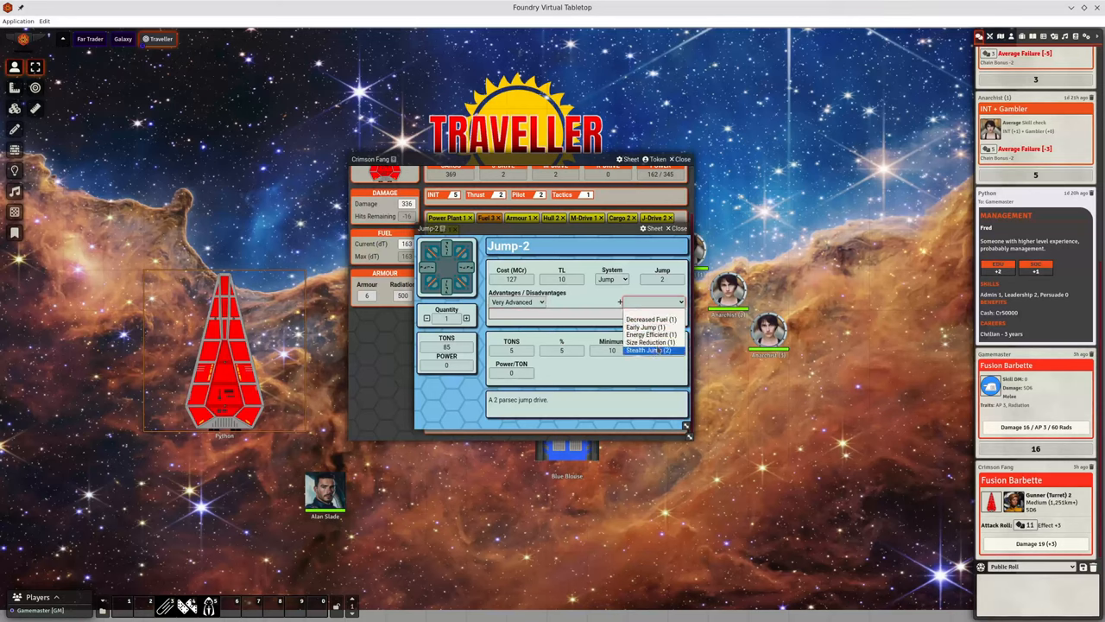
click(649, 318)
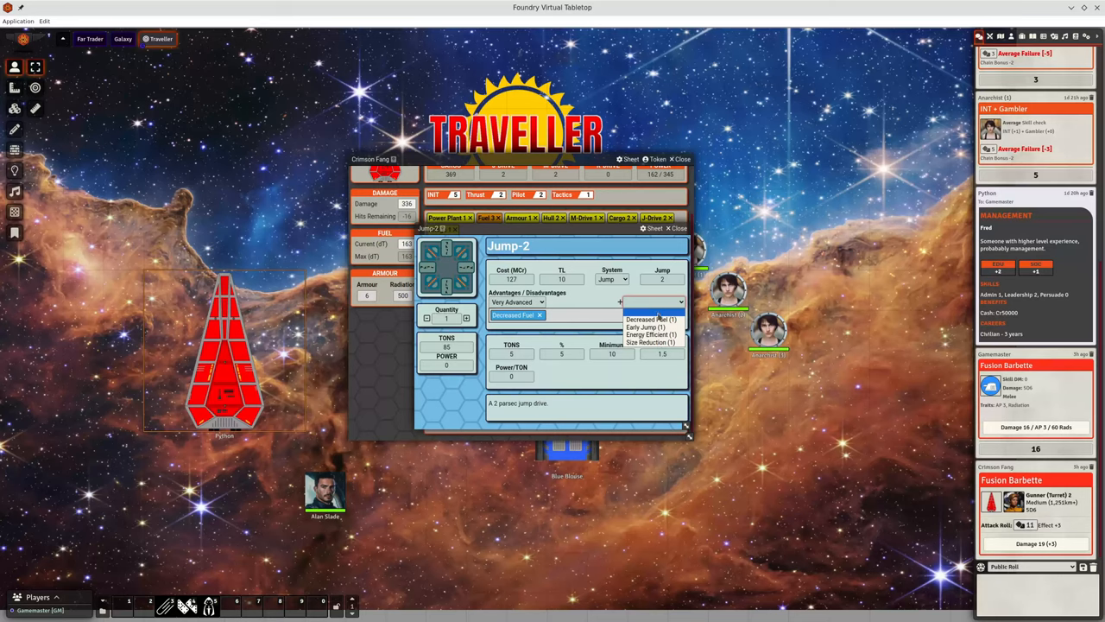
click(644, 326)
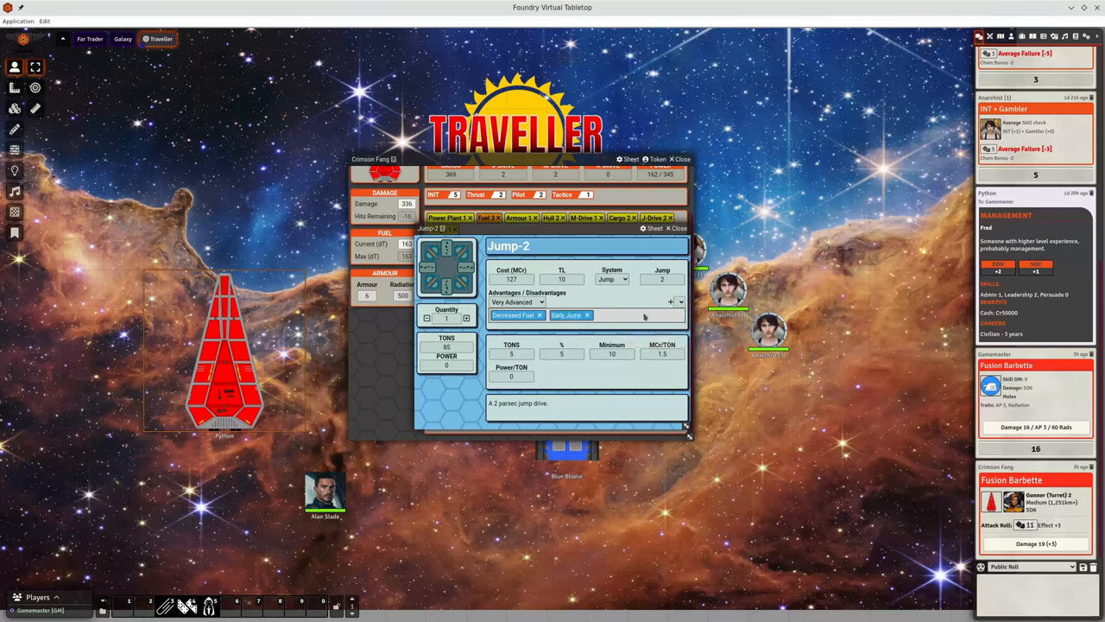
Change the Jump-2 drive to High Technology, drop Early Jump and add a second level of Decreased Fuel.
click(516, 302)
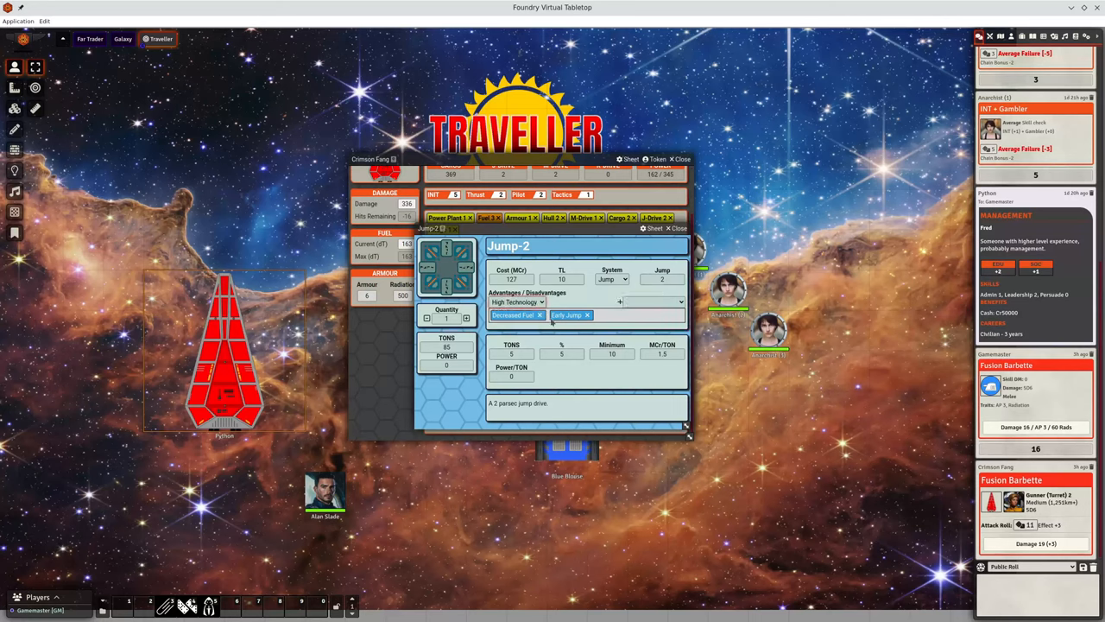
click(655, 301)
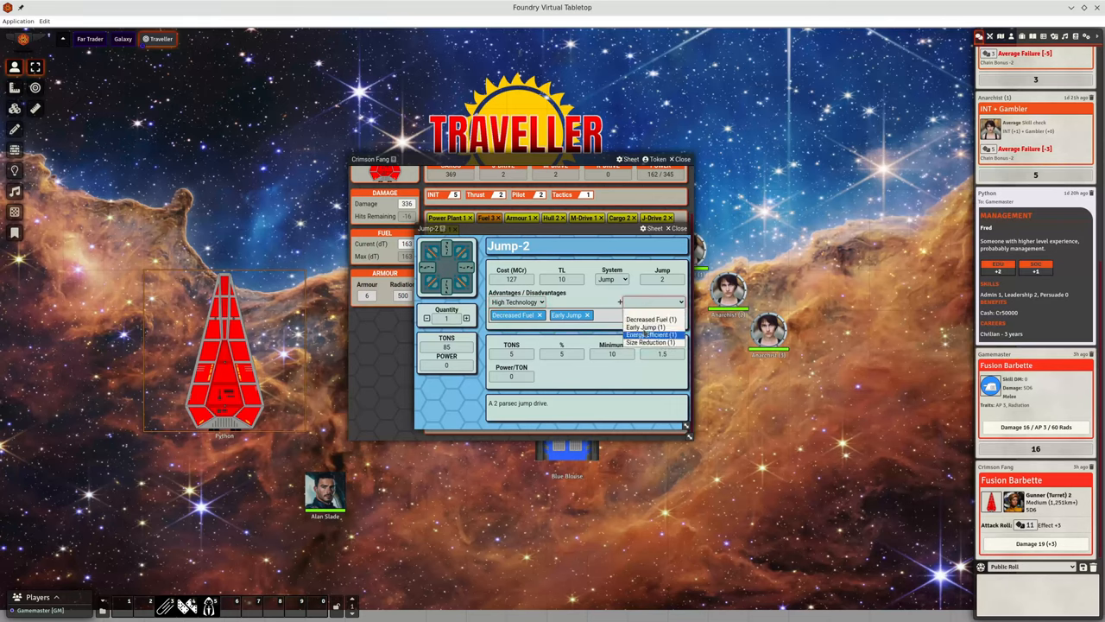
click(587, 314)
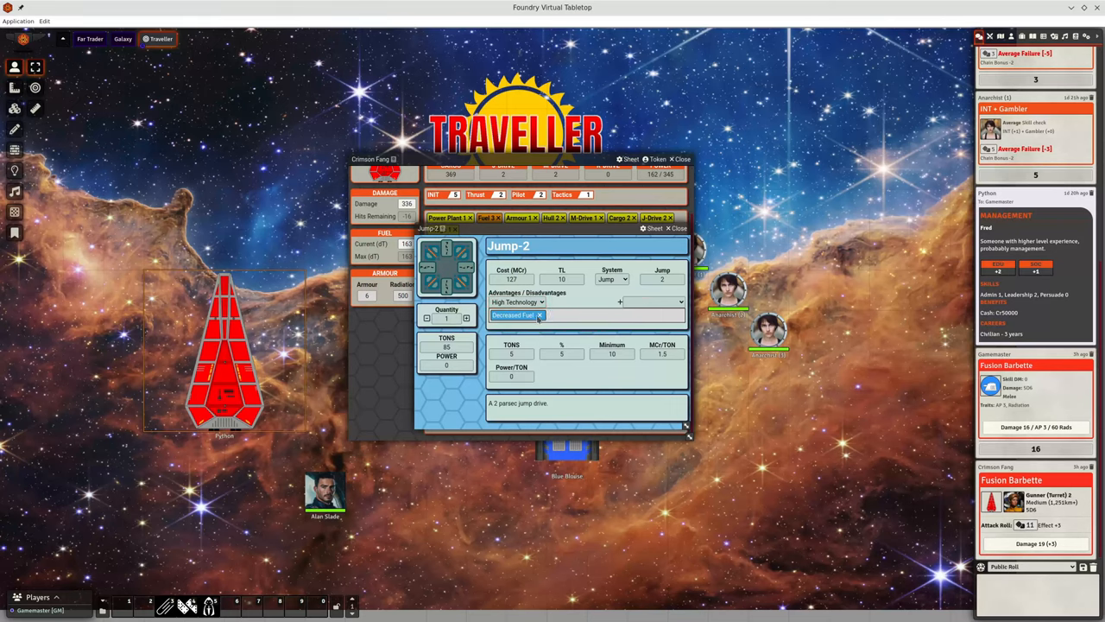
click(653, 300)
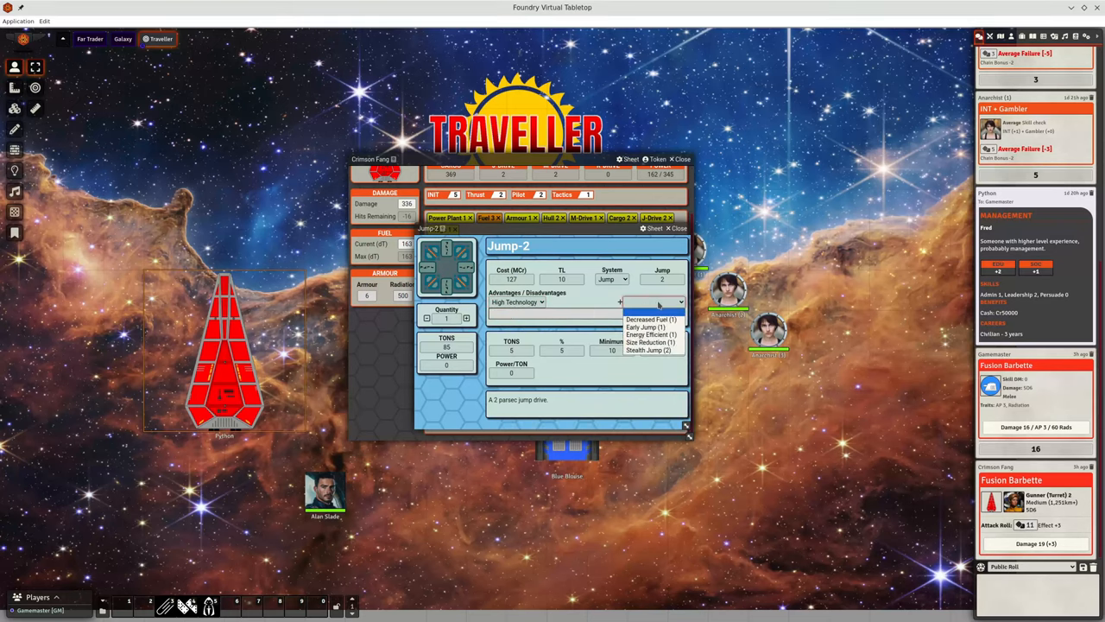
mouse_move(649, 349)
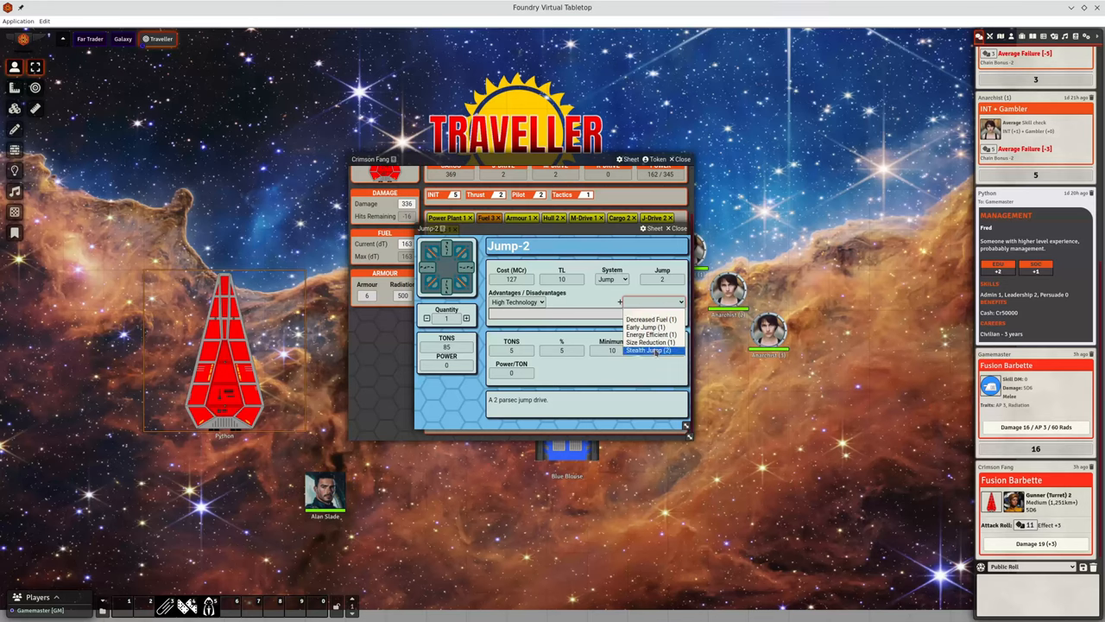
click(647, 349)
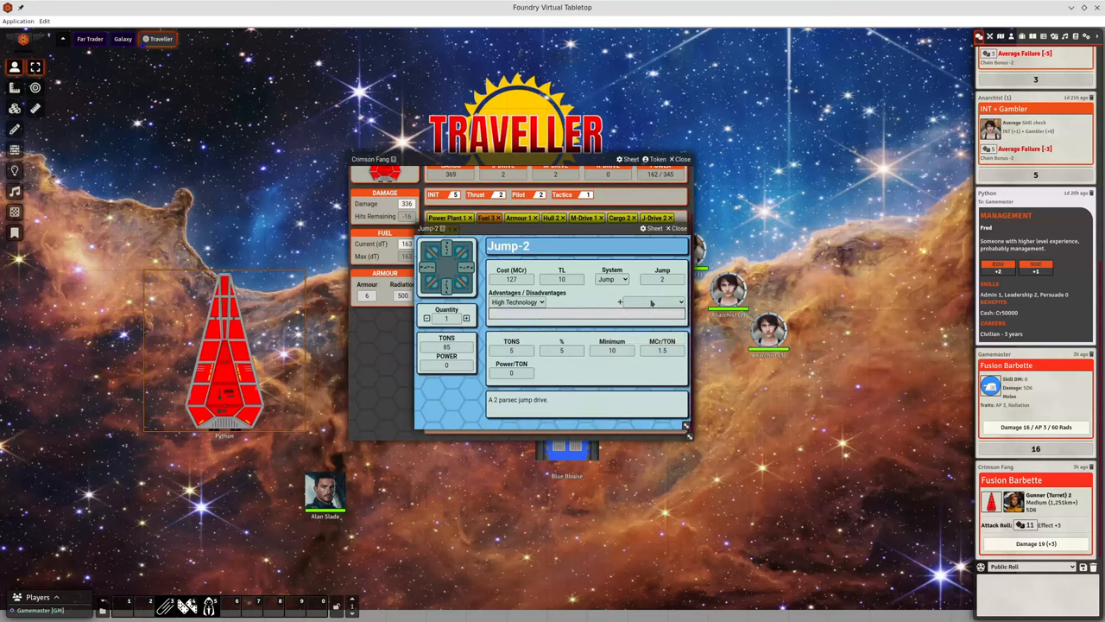
click(652, 300)
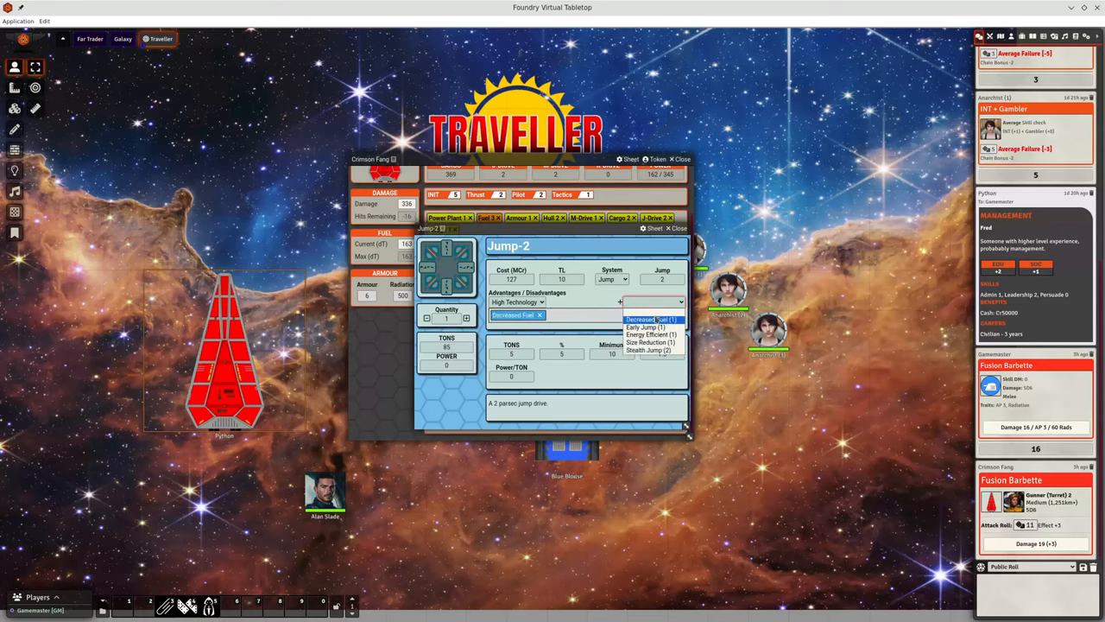
click(648, 320)
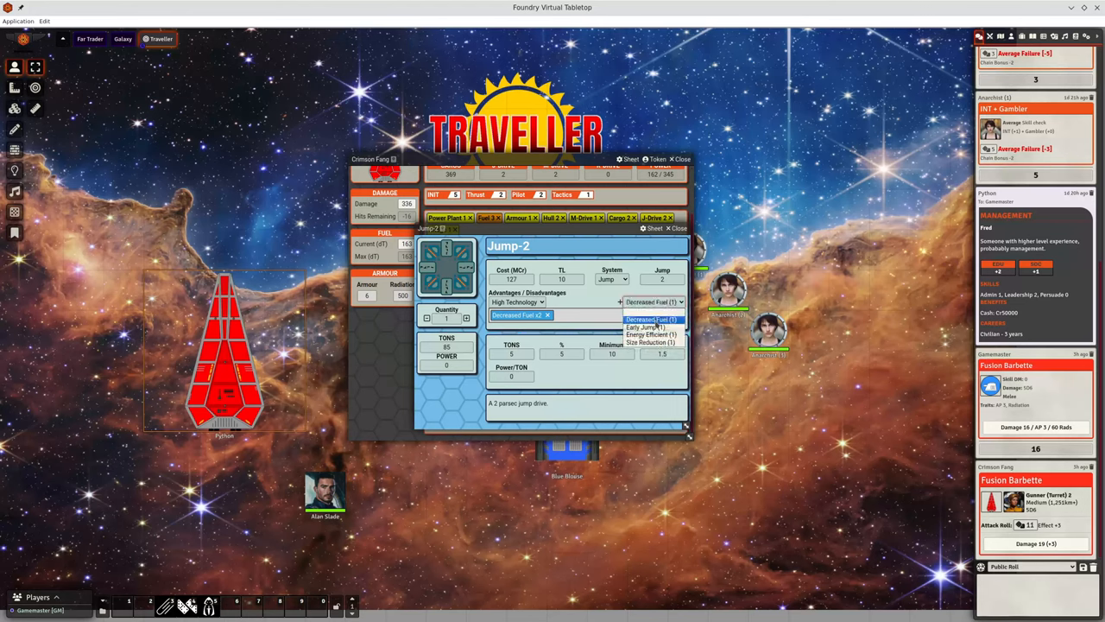
click(654, 301)
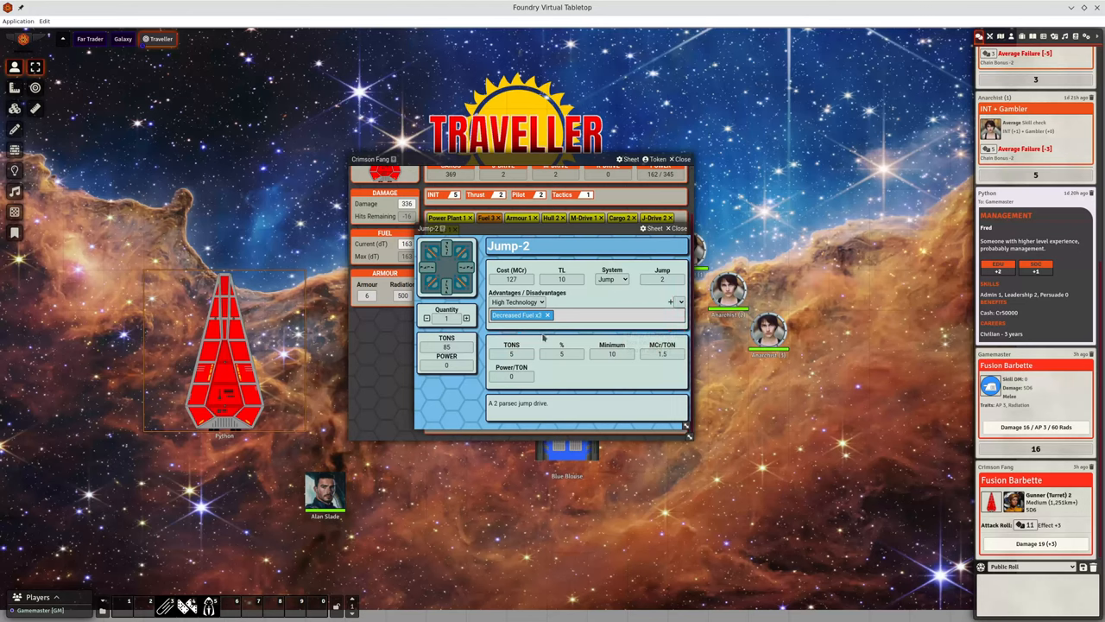
mouse_move(586, 318)
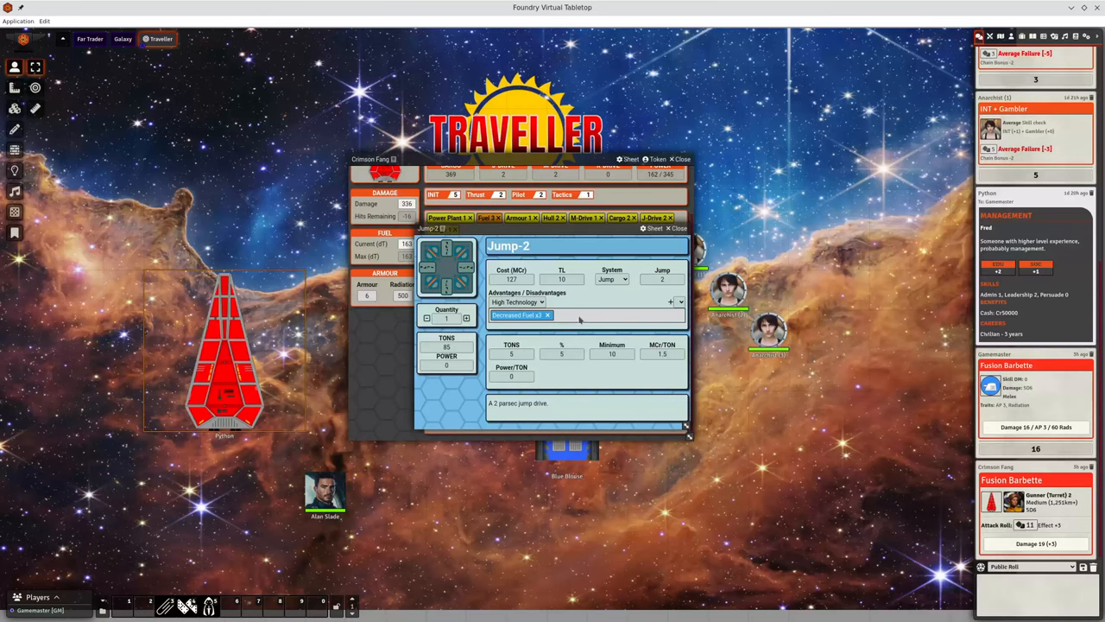
mouse_move(579, 308)
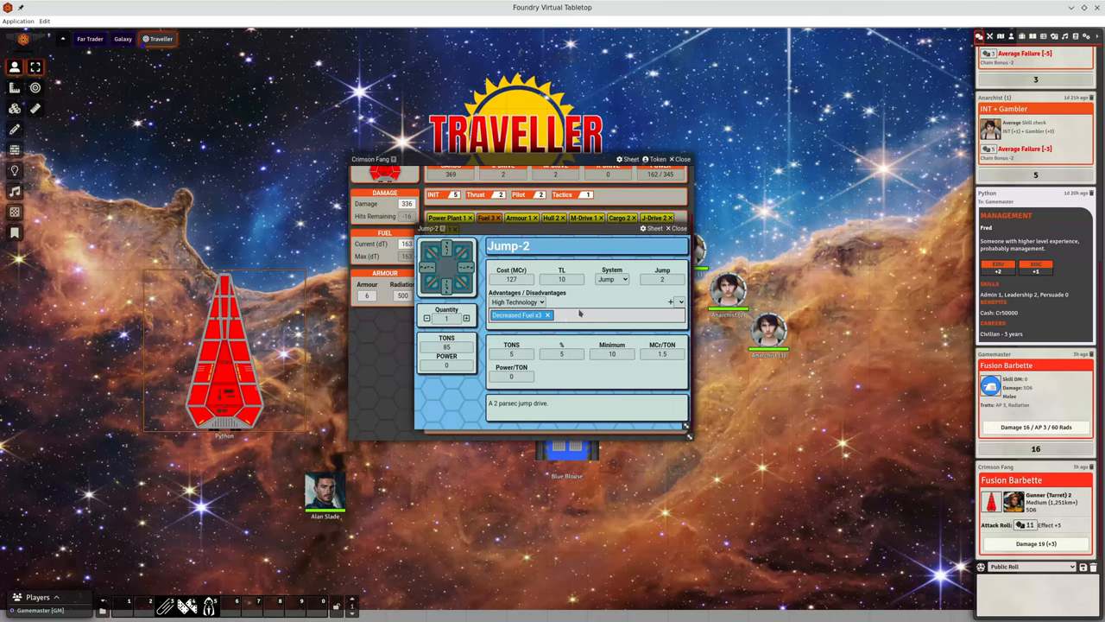
mouse_move(581, 311)
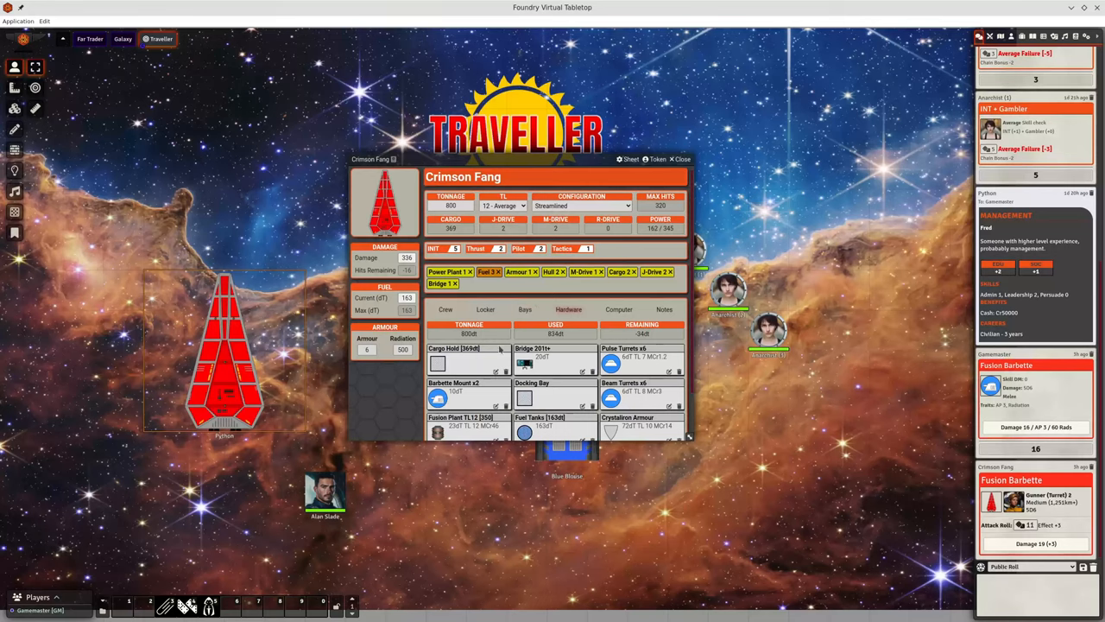
Open the Pulse Turrets weapon from the Crimson Fang's hardware list.
scroll(down, 3)
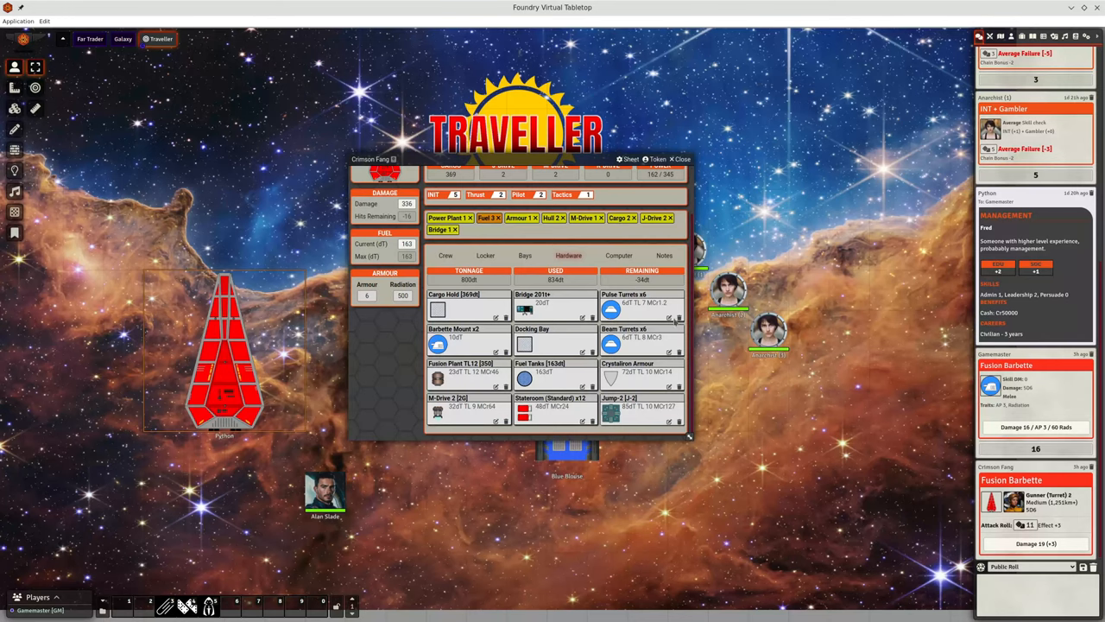
click(622, 311)
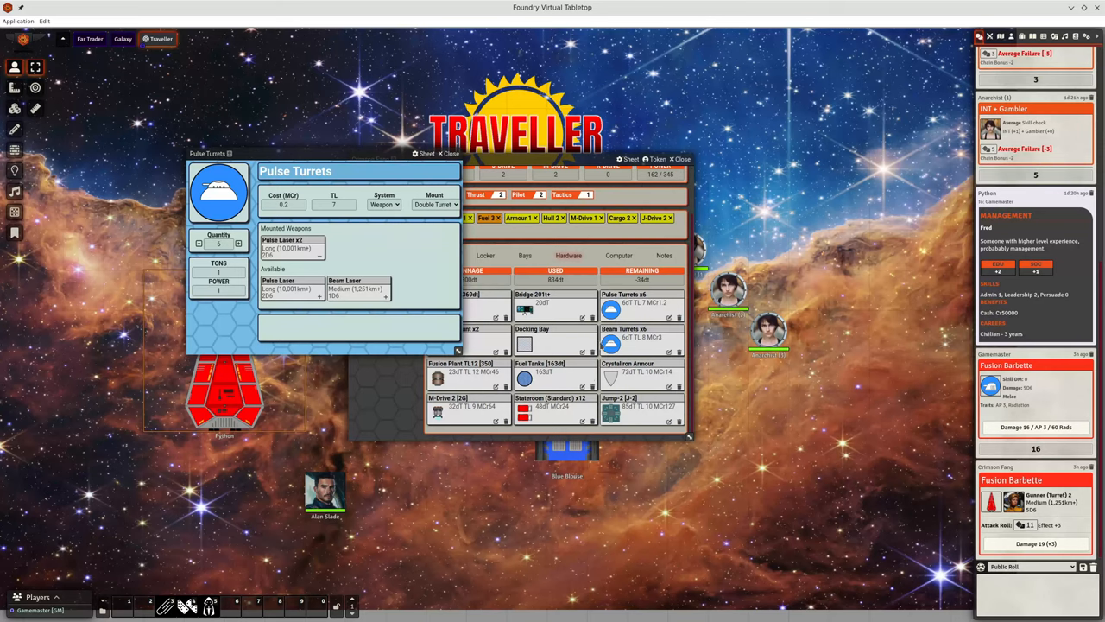
mouse_move(491, 346)
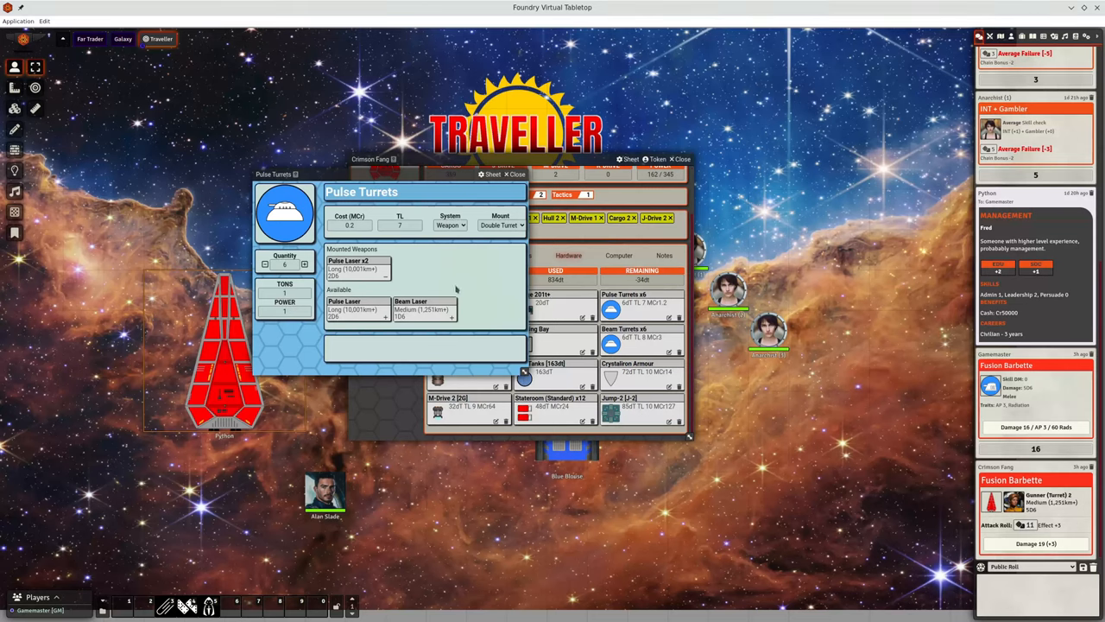
mouse_move(459, 321)
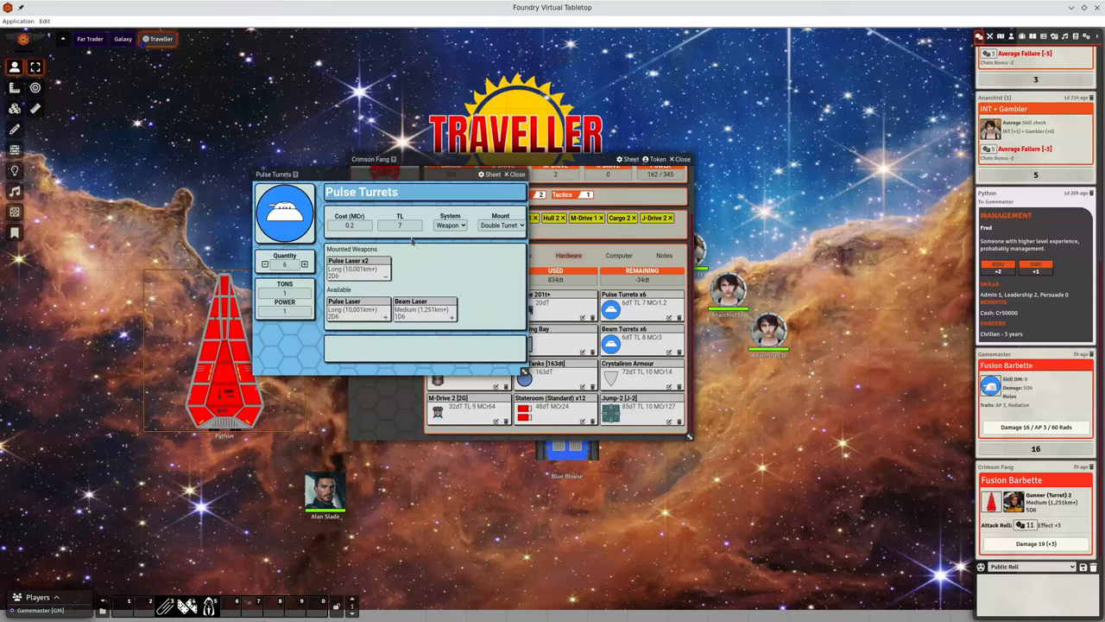
mouse_move(484, 318)
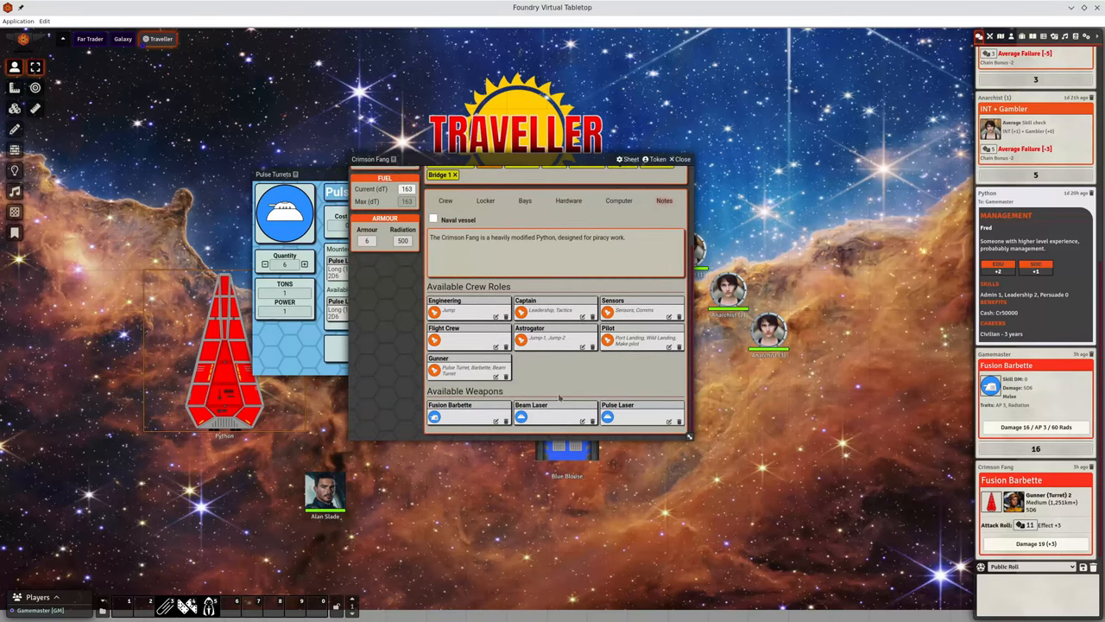
Return the Crimson Fang sheet to its Hardware list beside the Pulse Turrets sheet.
click(449, 404)
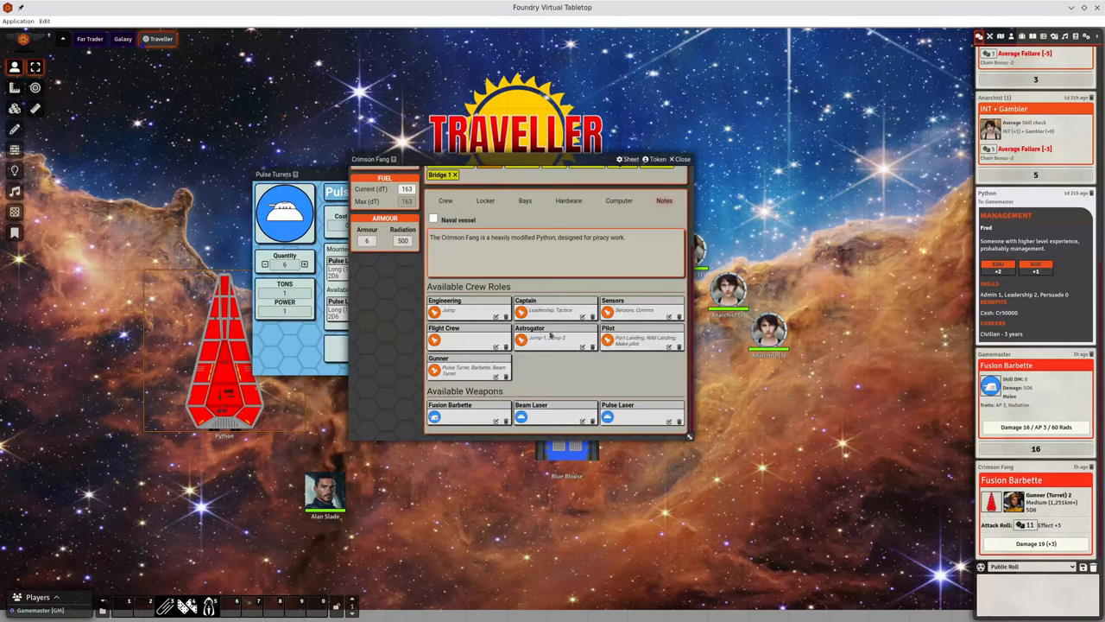
click(278, 173)
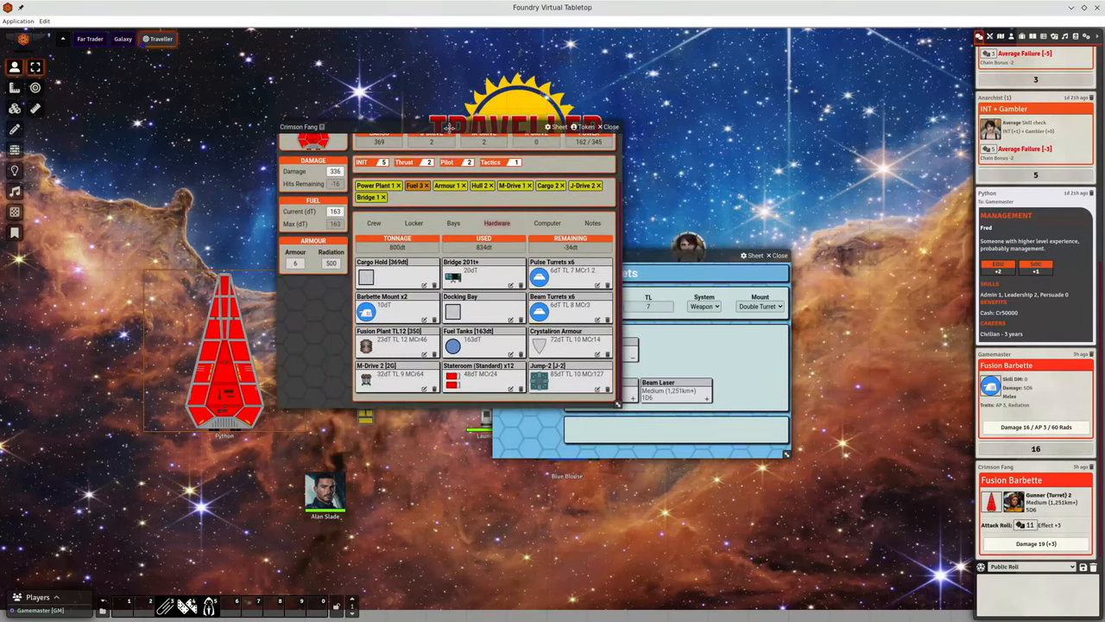
Review the Pulse Turrets mount types, keep Double Turret, and close the weapon sheet.
click(552, 269)
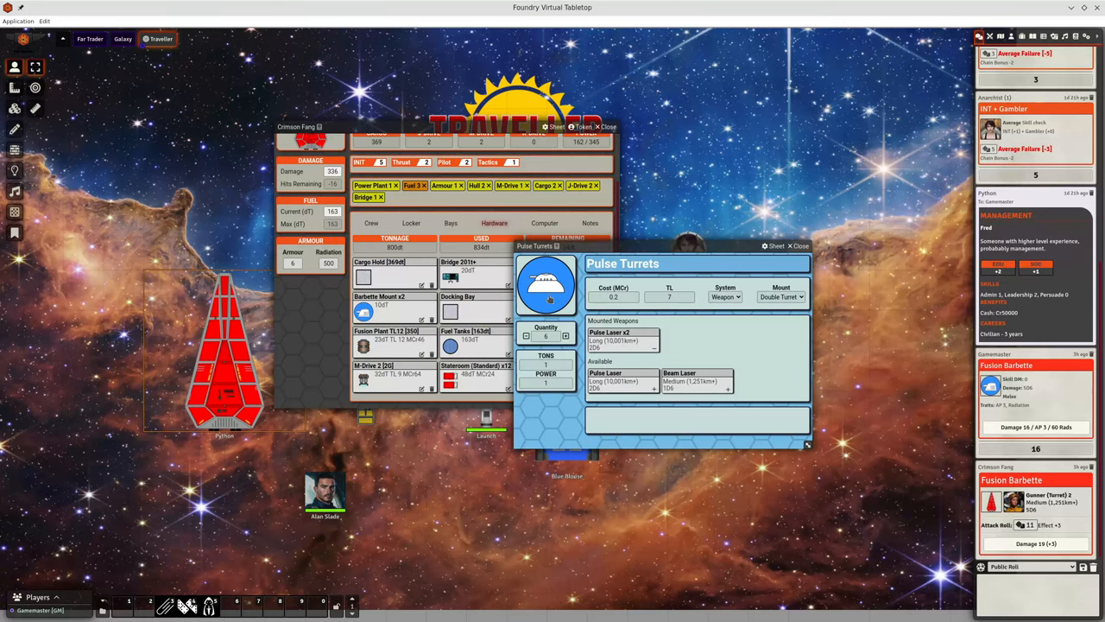
mouse_move(549, 301)
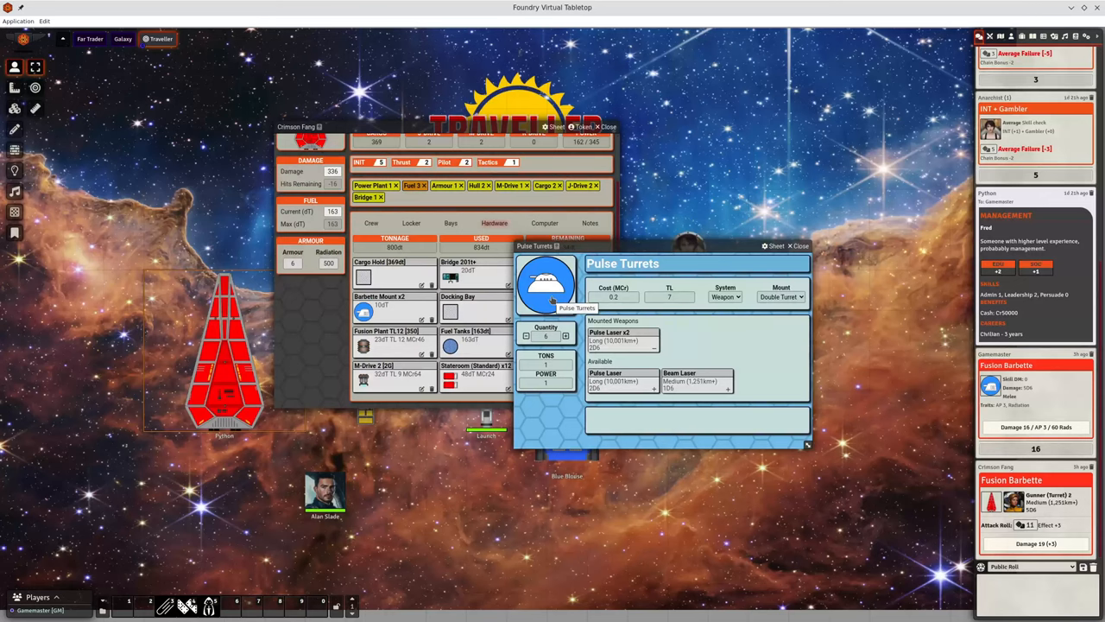
click(781, 297)
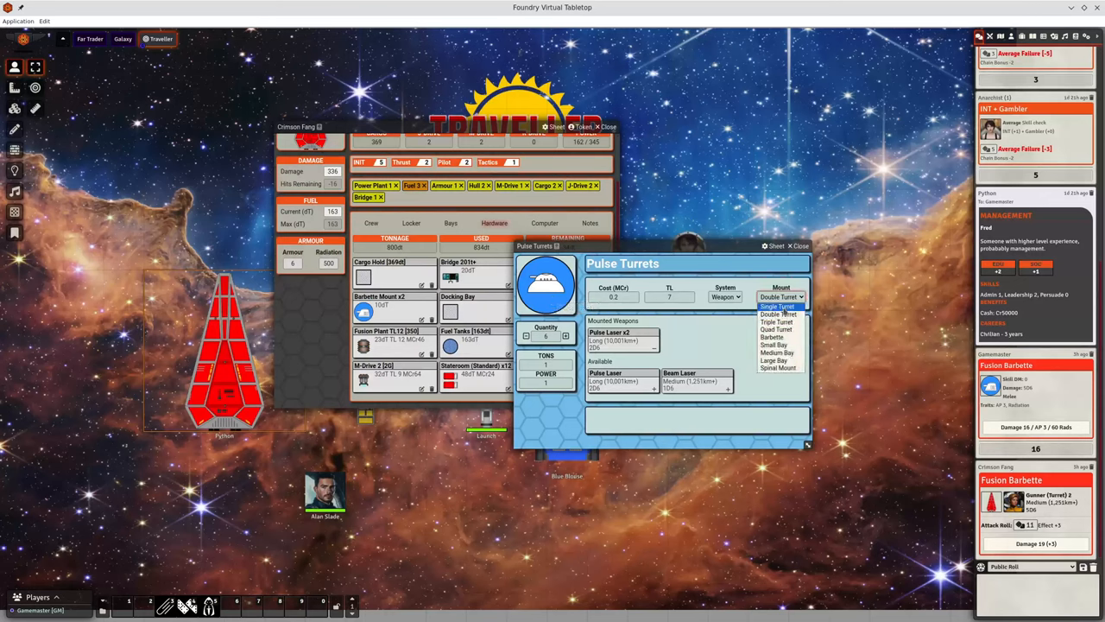
click(780, 297)
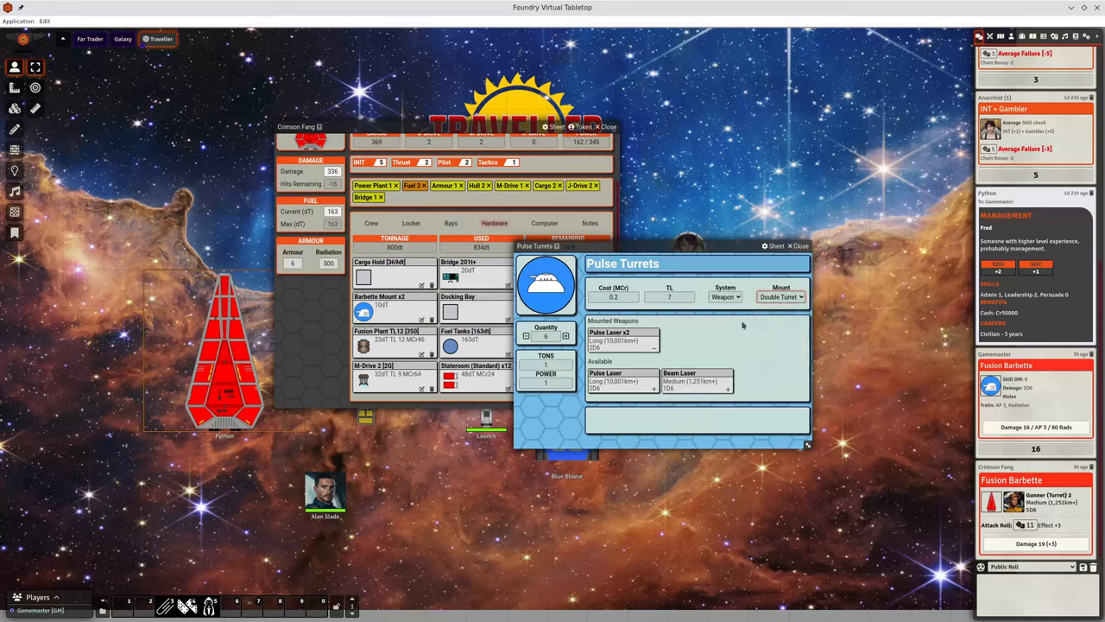
mouse_move(818, 428)
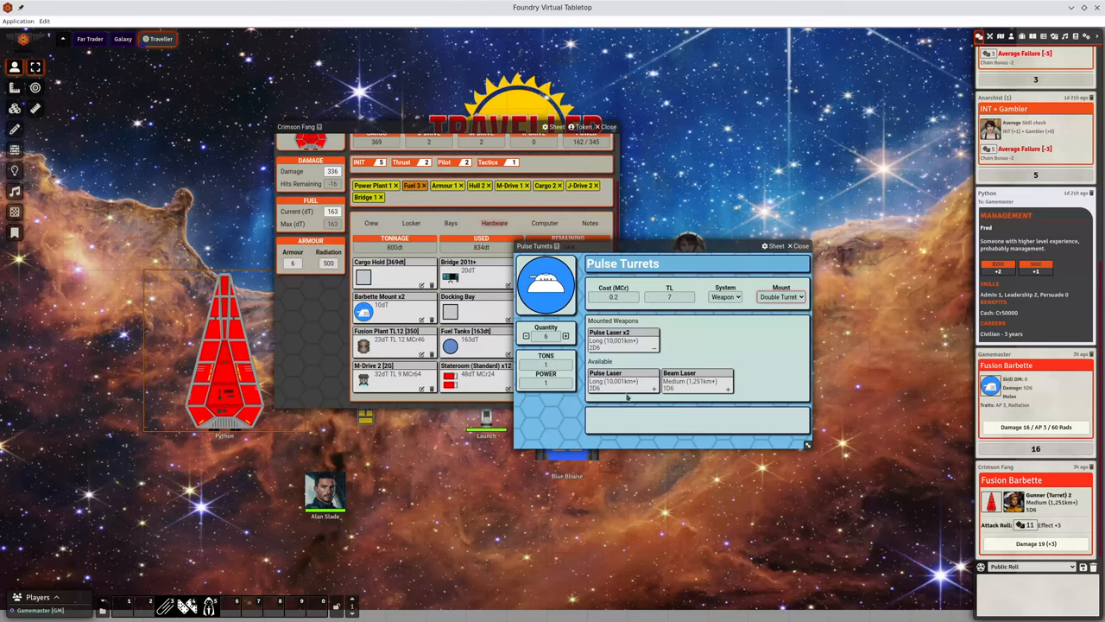
mouse_move(600, 378)
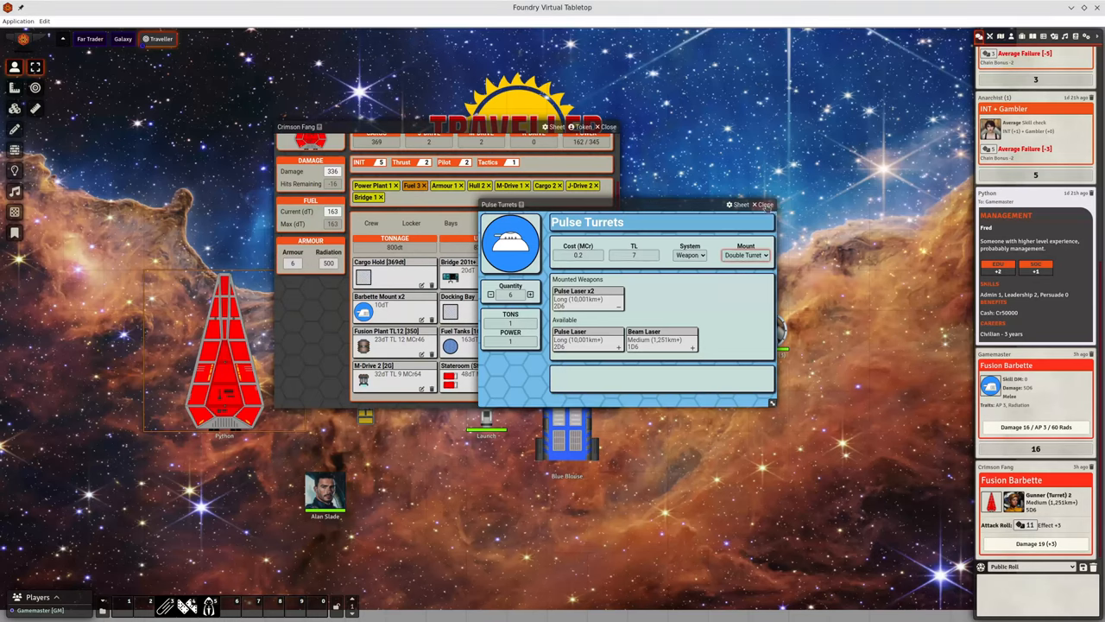
click(763, 204)
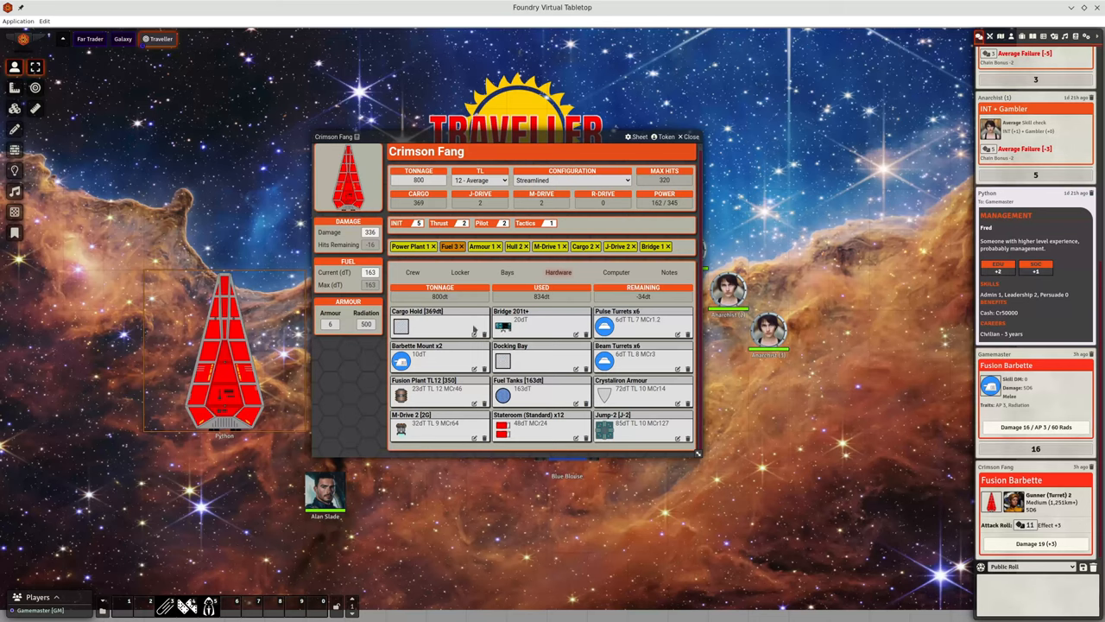
mouse_move(478, 294)
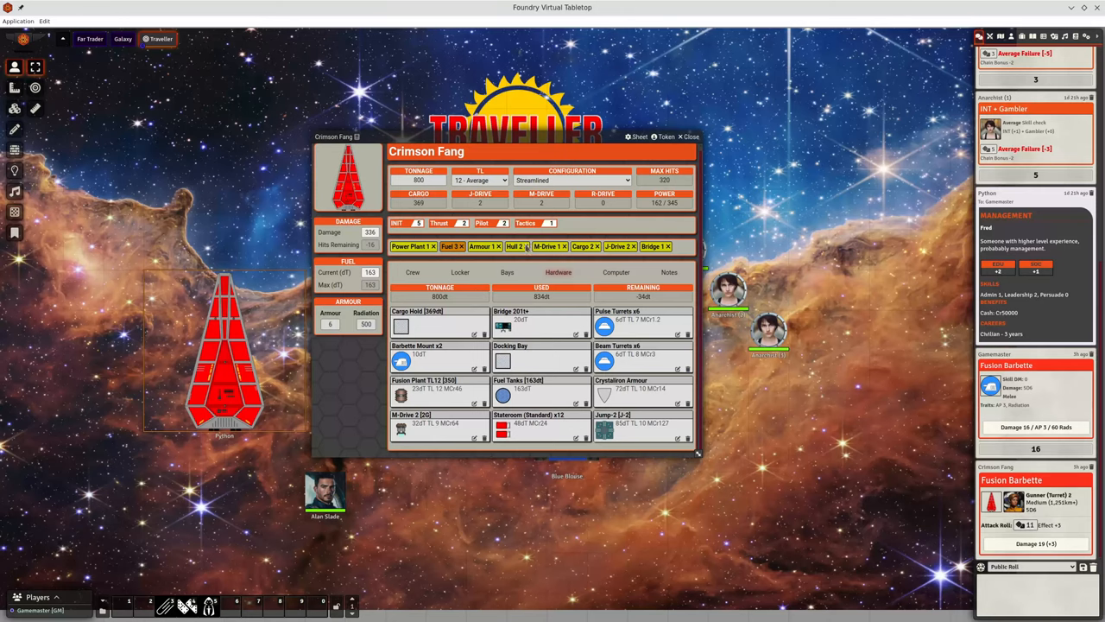
Adjust the Crimson Fang's damaged-system tags, leaving power plant, fuel, armour, M-drive, J-drive and bridge.
click(563, 245)
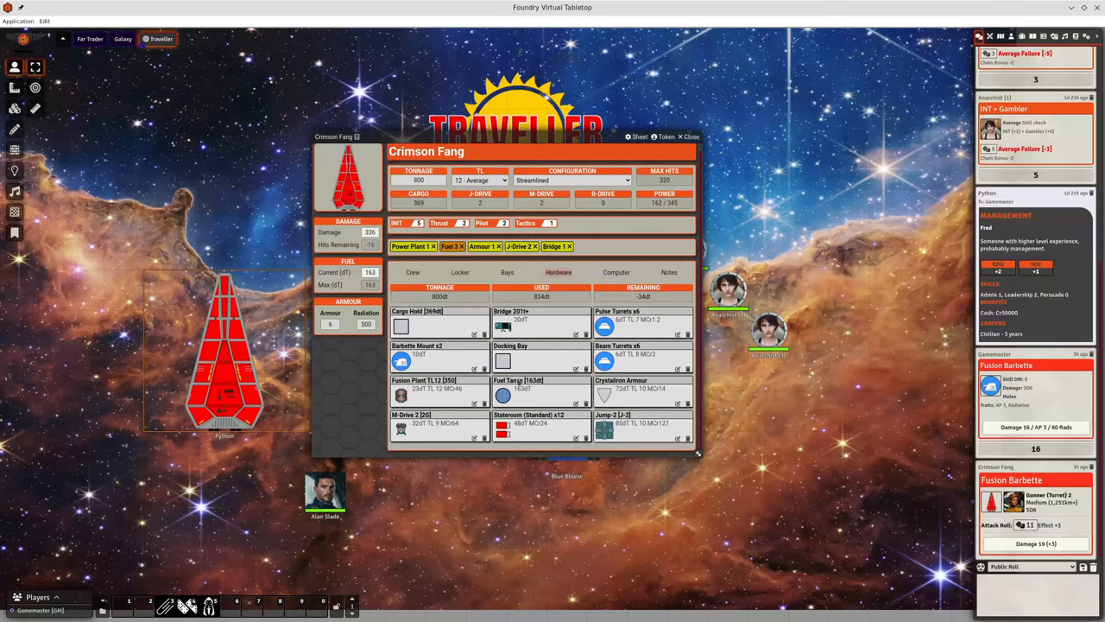
mouse_move(518, 364)
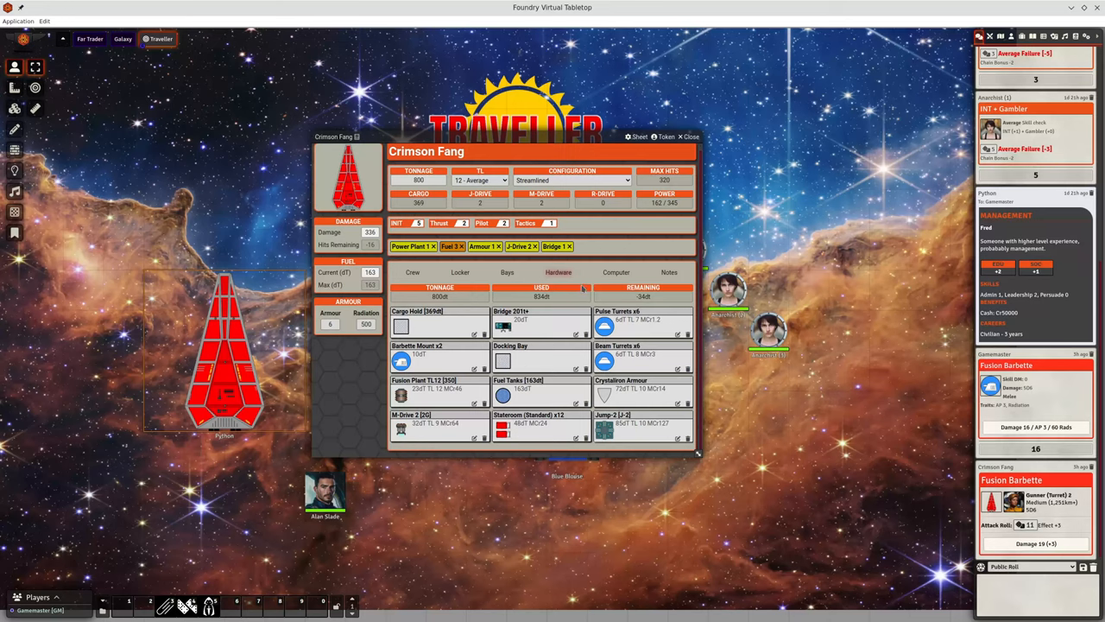
mouse_move(525, 273)
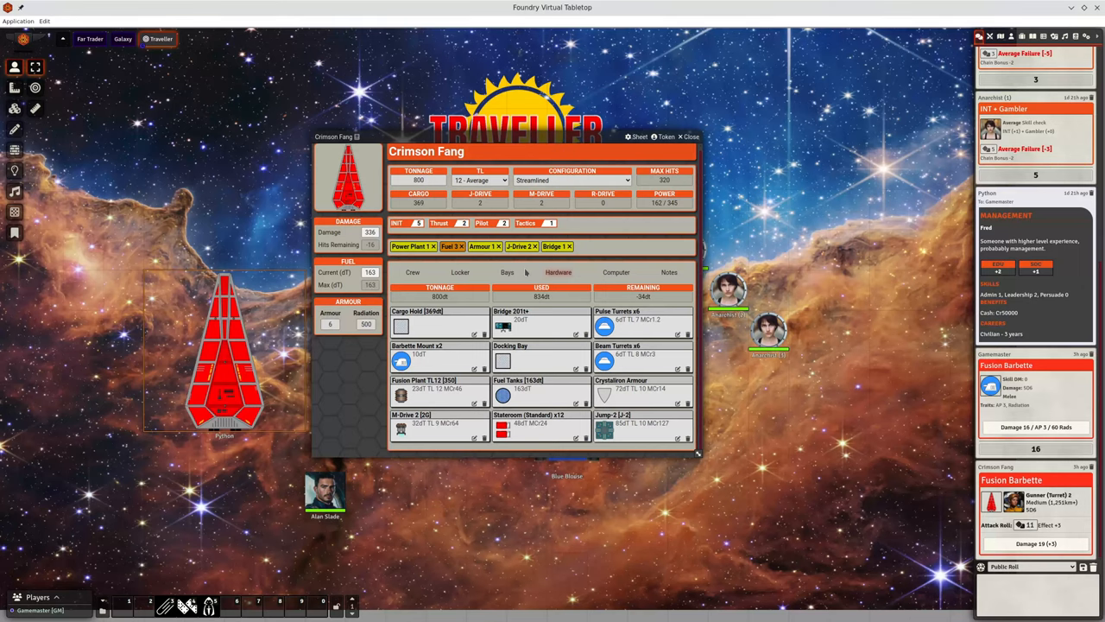
mouse_move(429, 269)
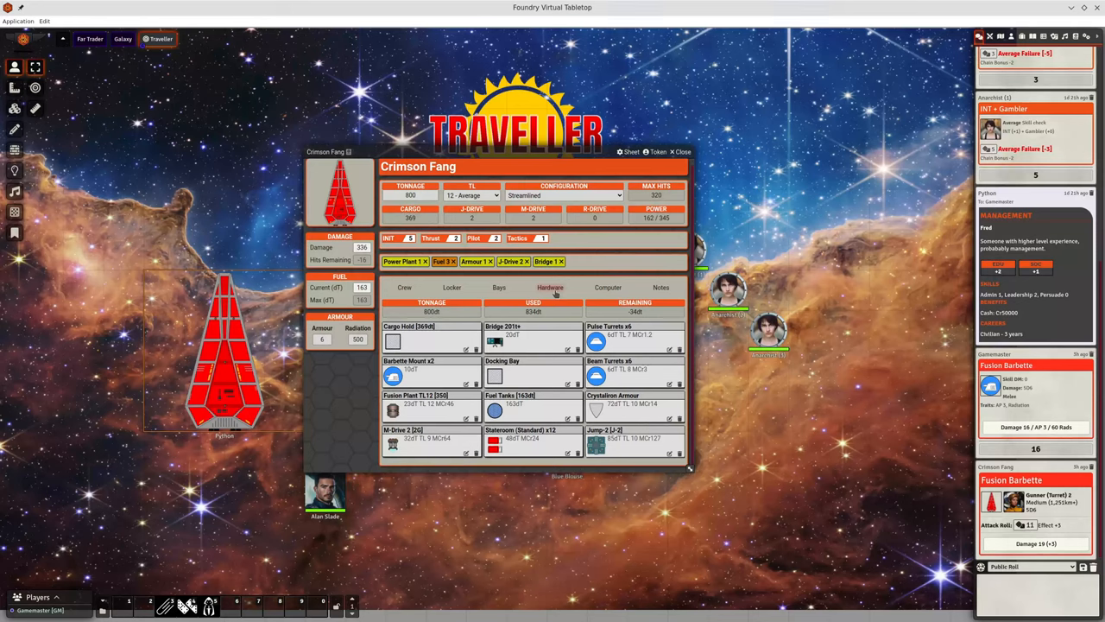
mouse_move(687, 470)
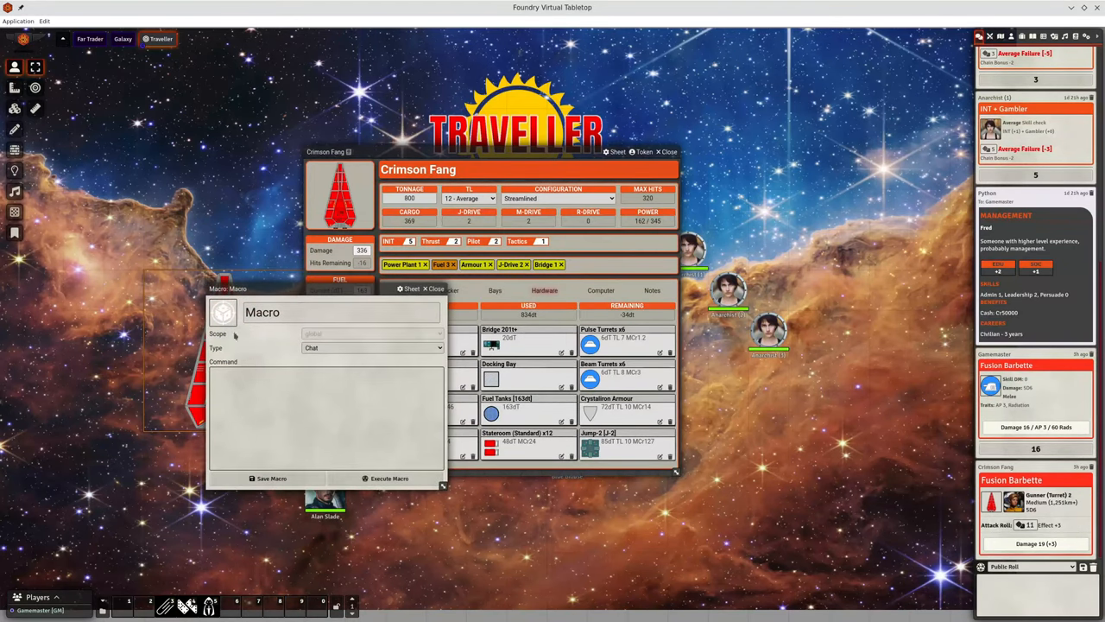
Begin editing the new macro's Name field in the Macro dialog.
click(340, 310)
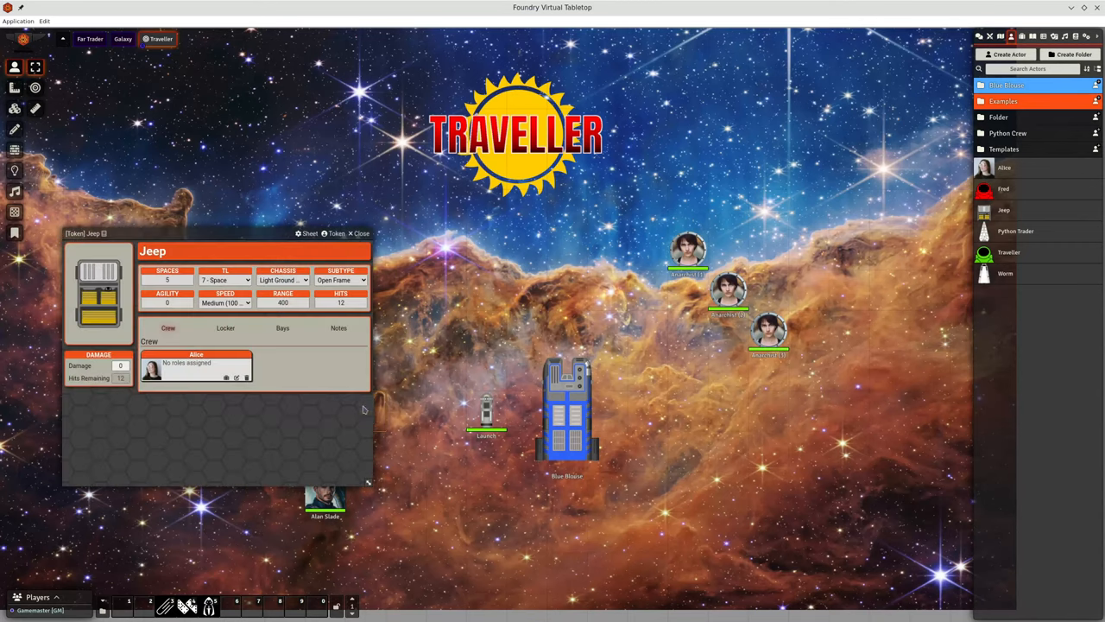
Drag Alan Slade and Anna Price from the Crimson Fang's Crew tab into the Jeep's crew.
click(566, 411)
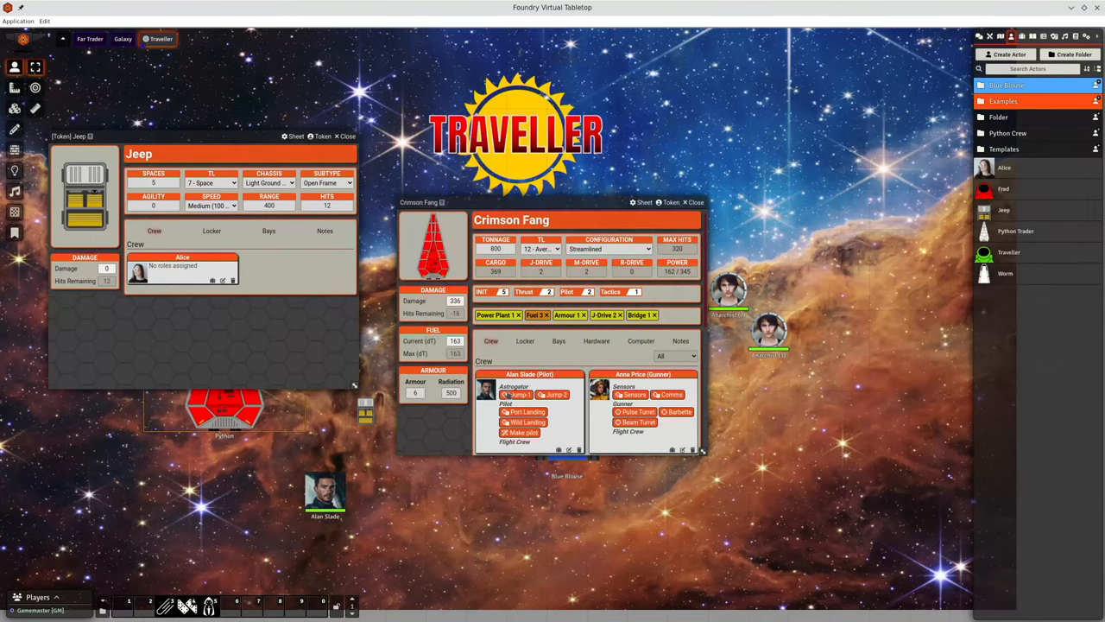
drag(325, 492, 270, 283)
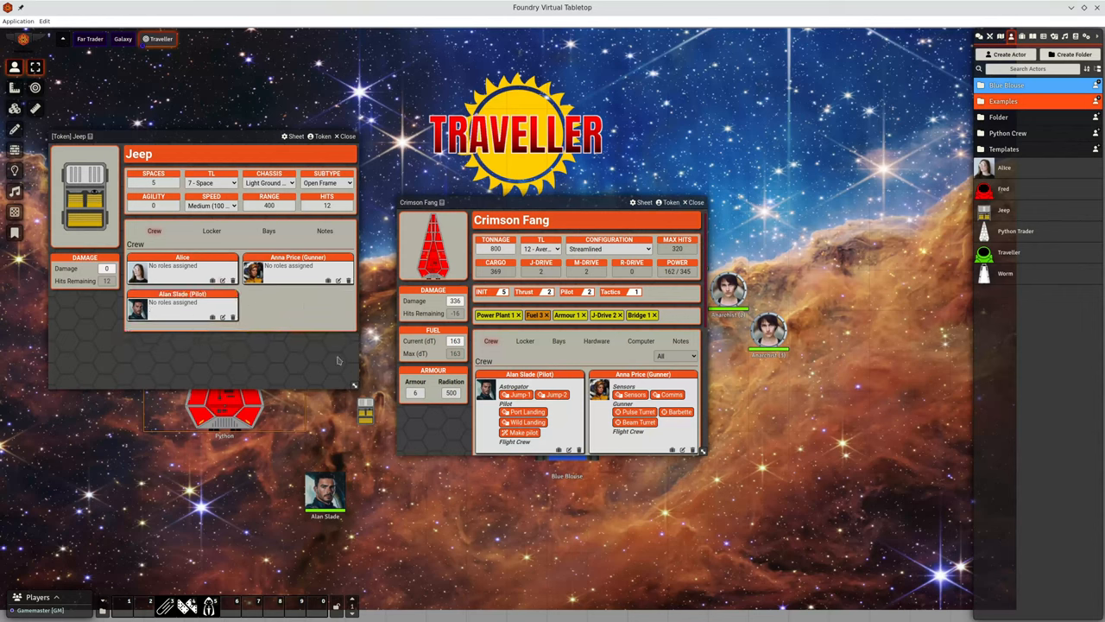
click(677, 355)
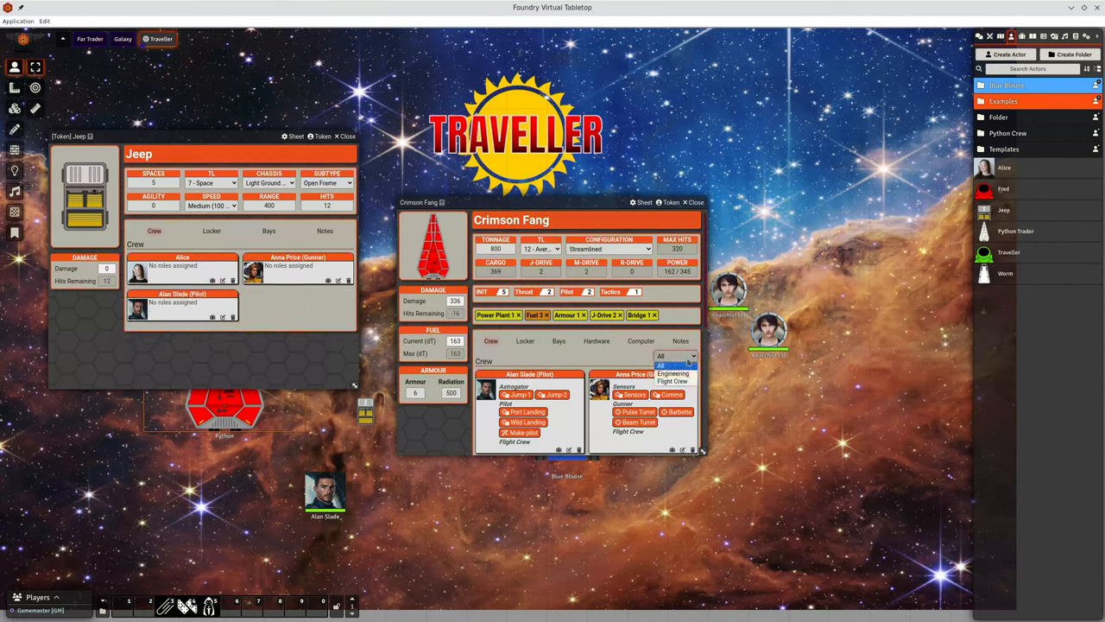
click(673, 382)
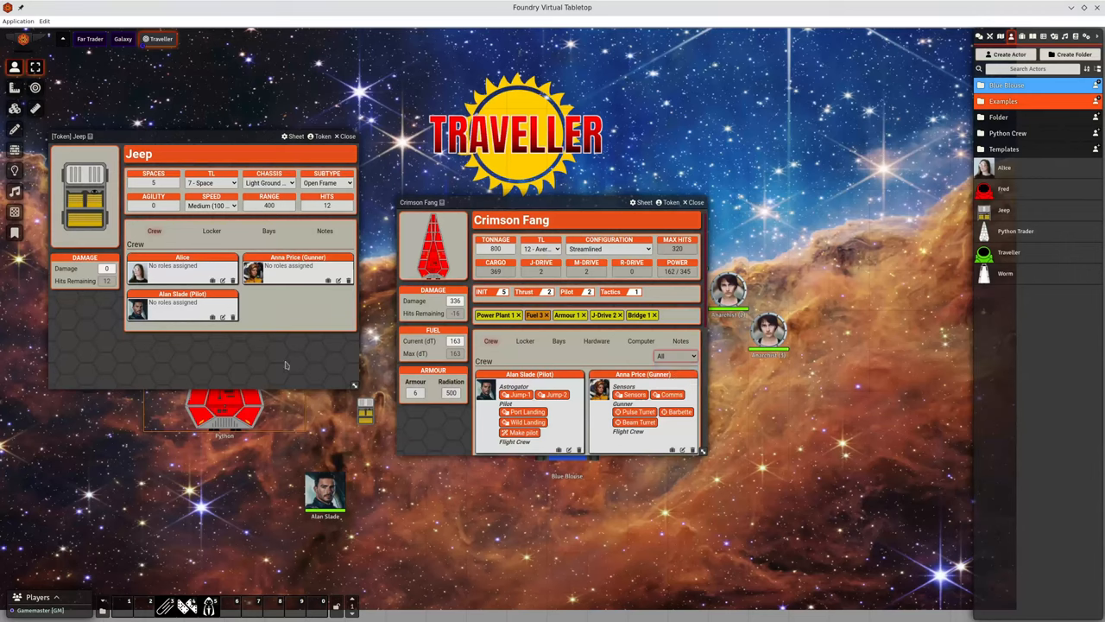
mouse_move(285, 314)
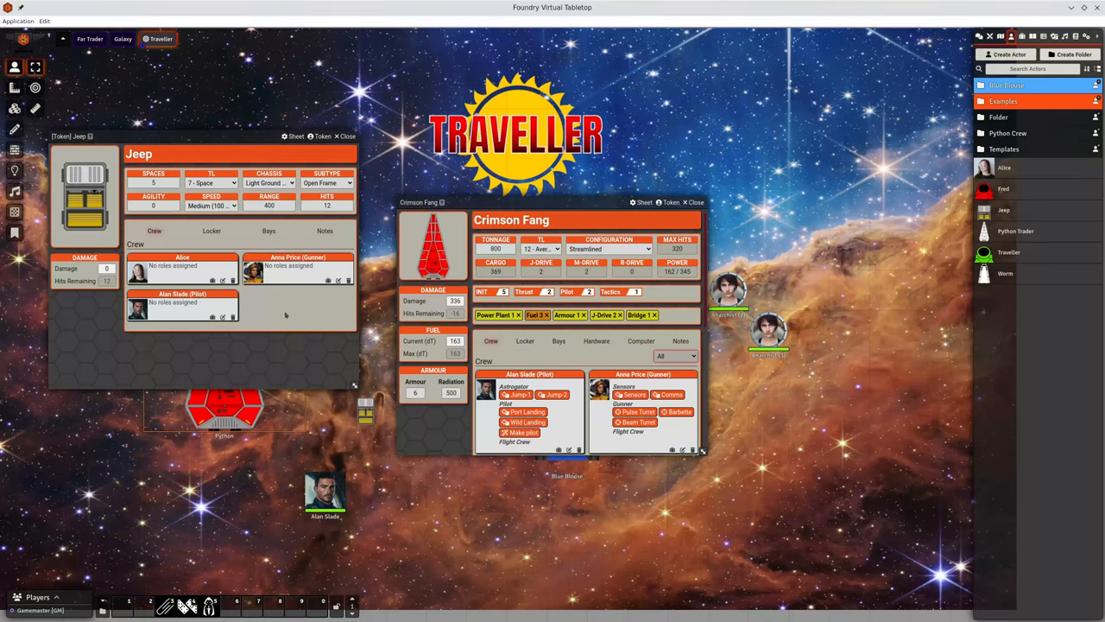